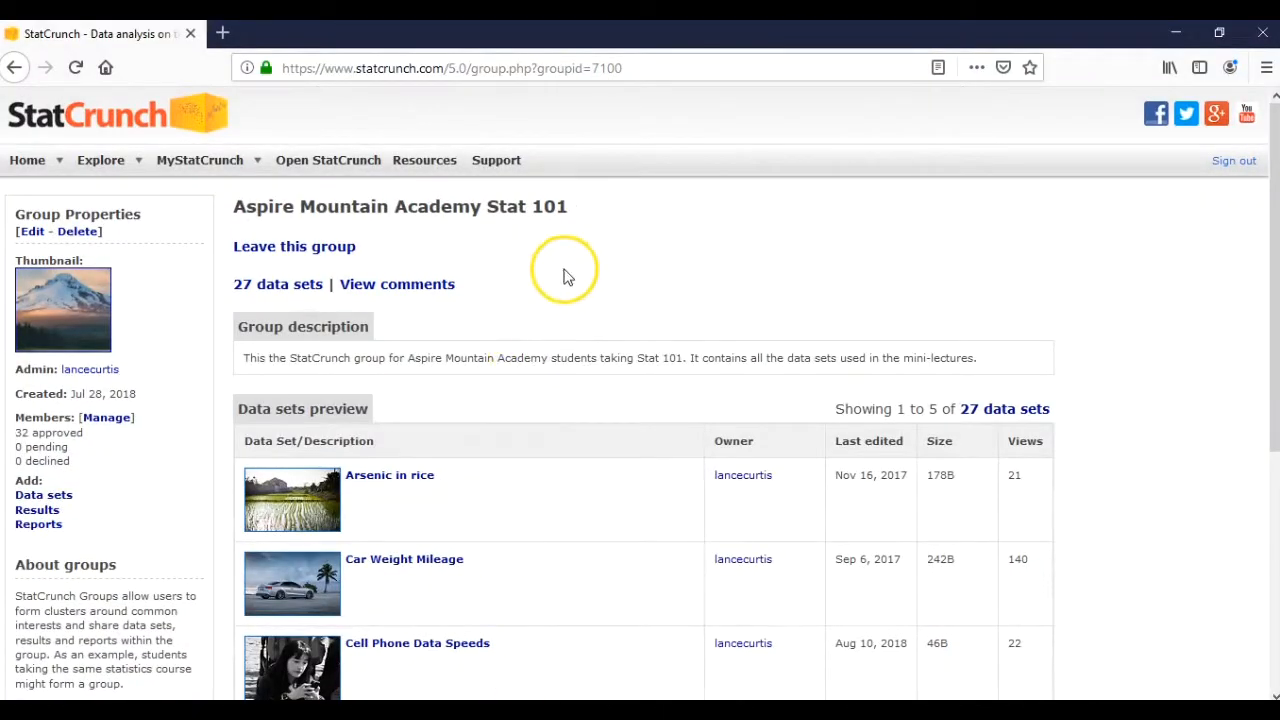
pyautogui.moveTo(545, 222)
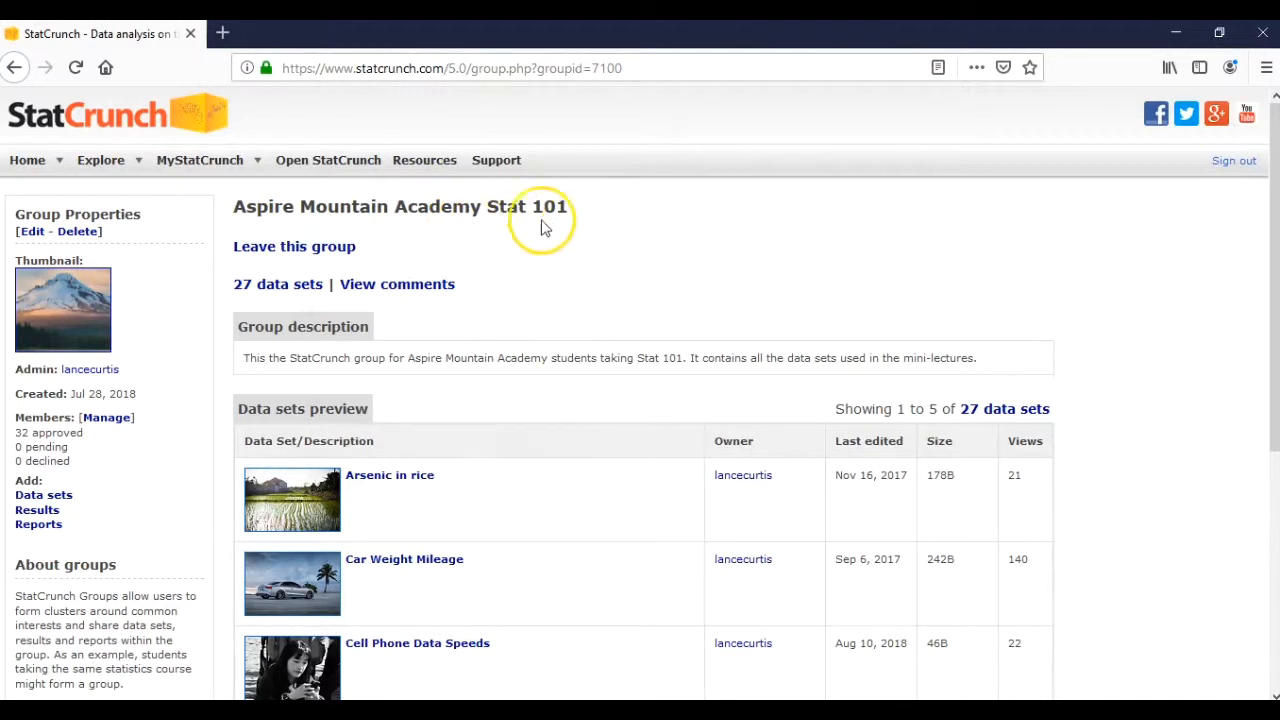
pyautogui.moveTo(258, 228)
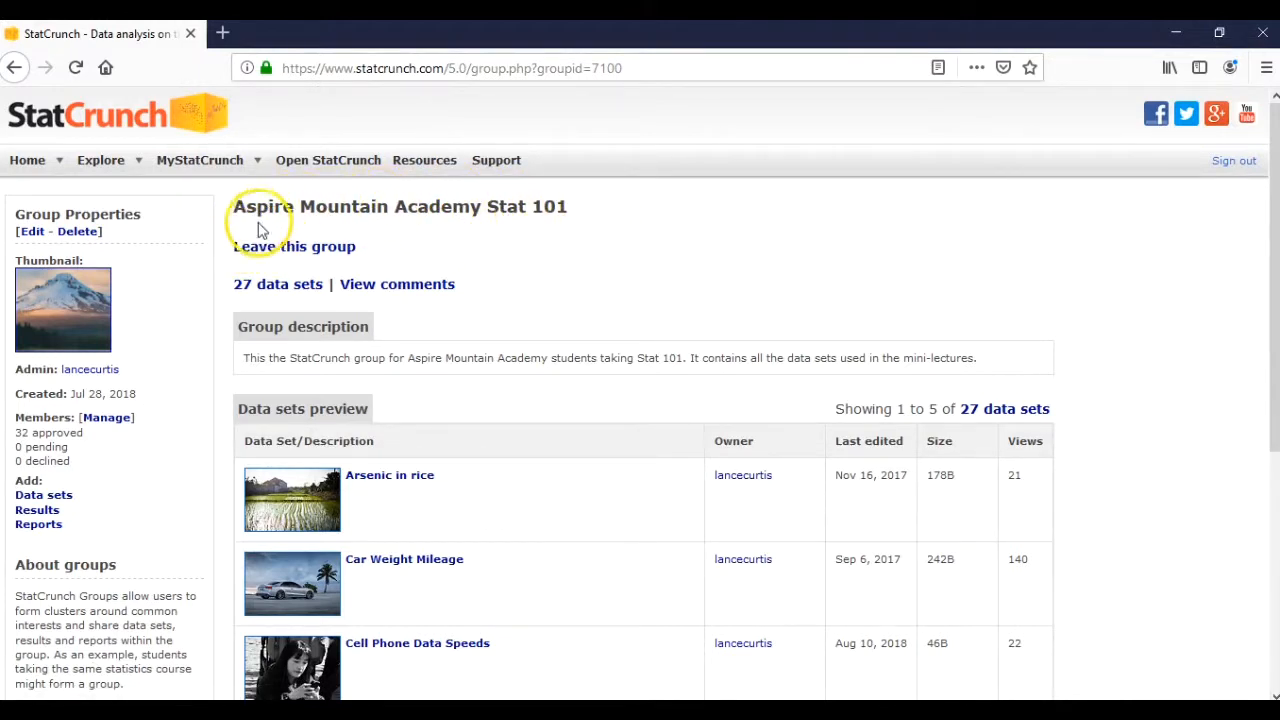
pyautogui.moveTo(465, 237)
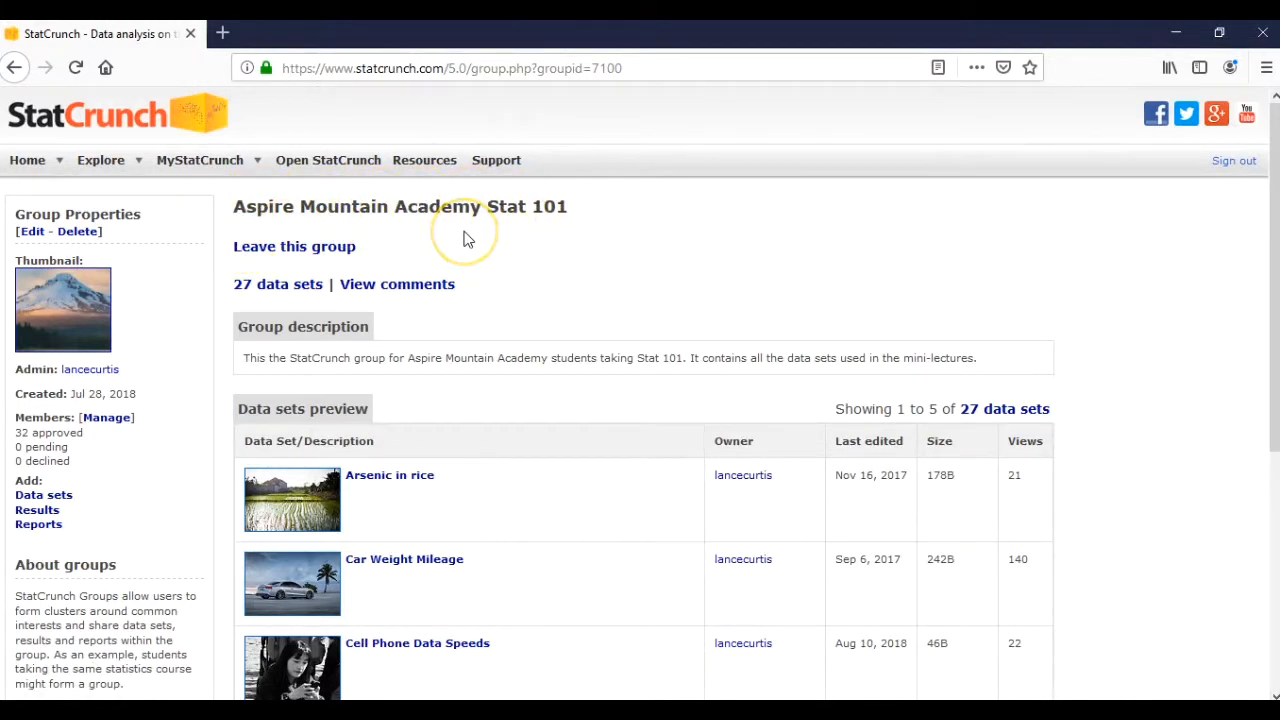
pyautogui.moveTo(460, 243)
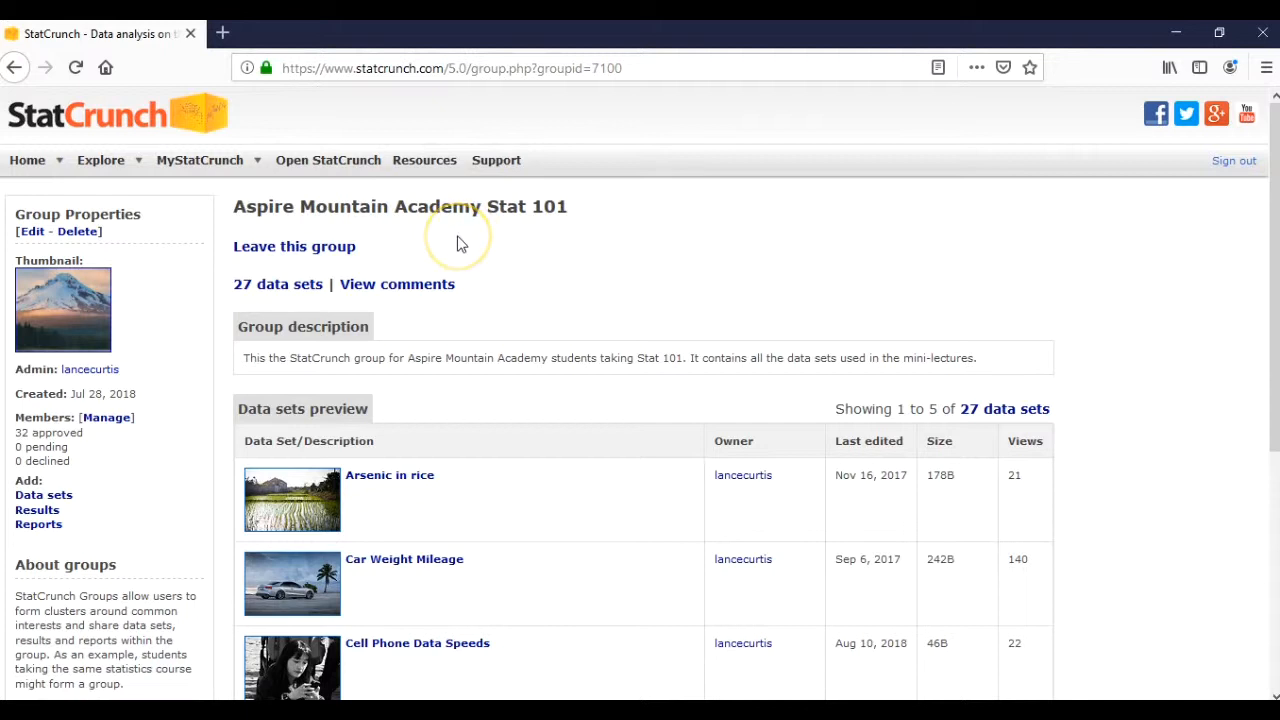
pyautogui.moveTo(460, 244)
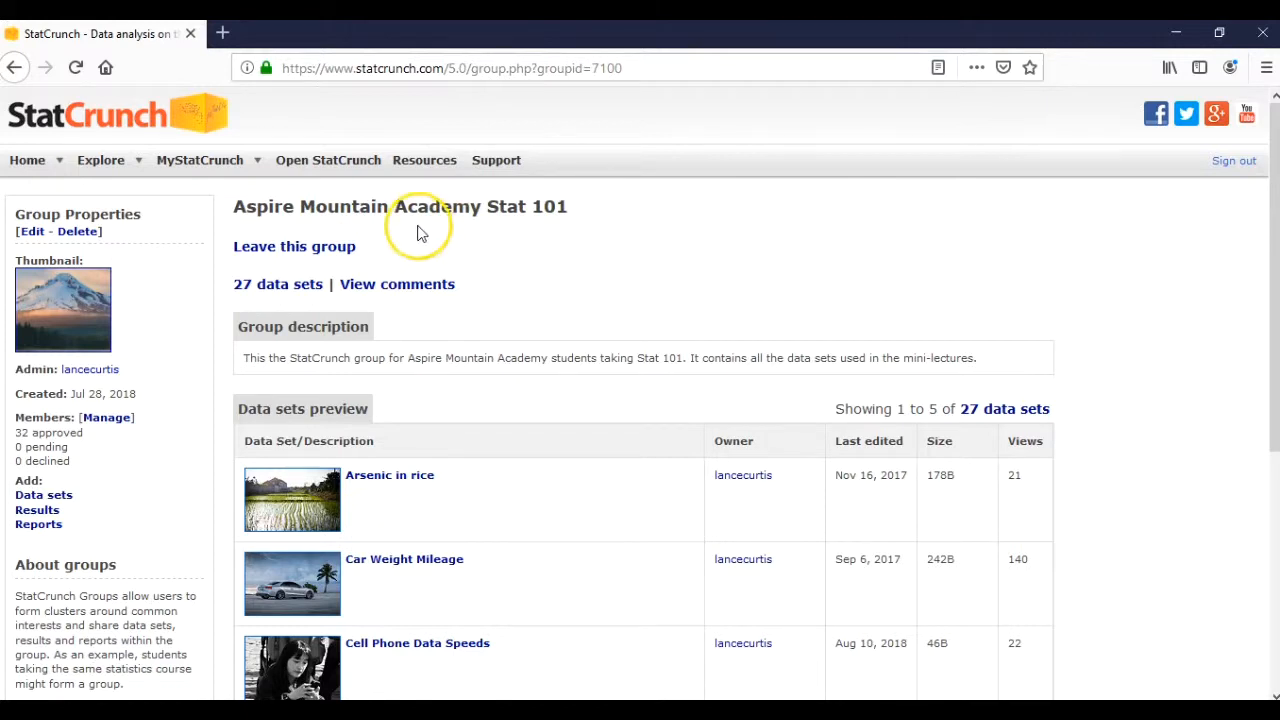
pyautogui.moveTo(320, 225)
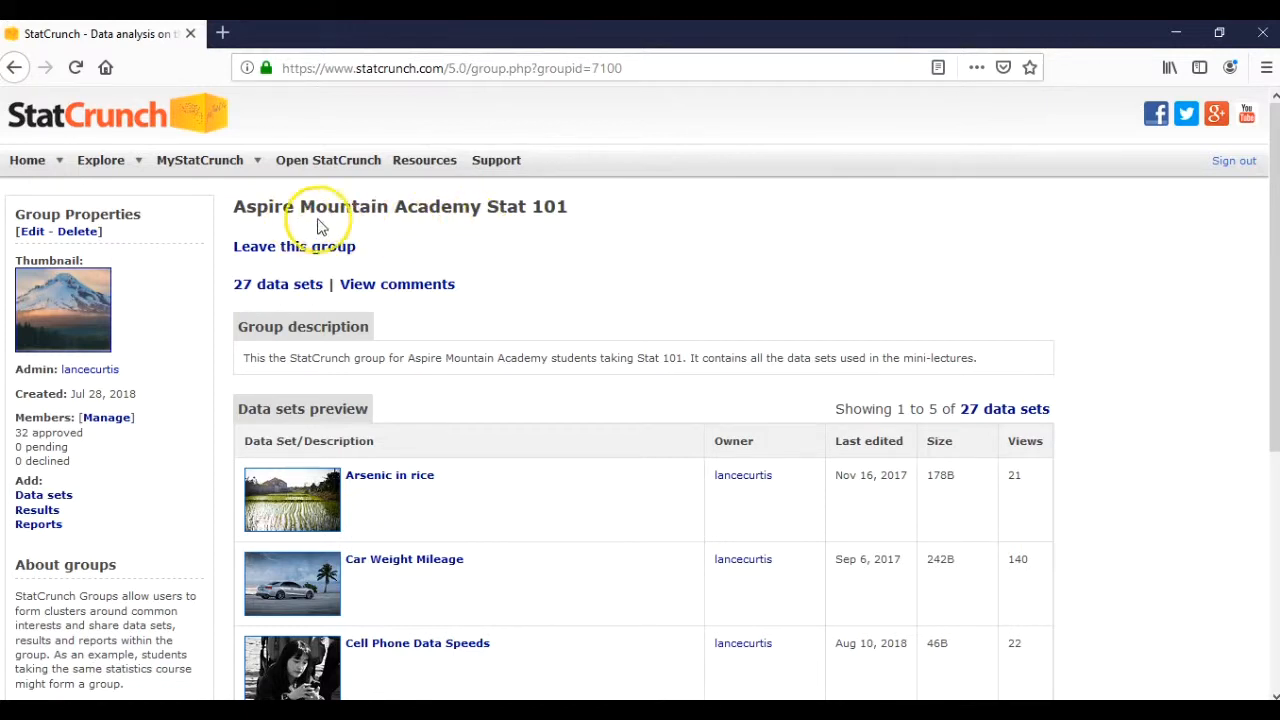
pyautogui.moveTo(100, 160)
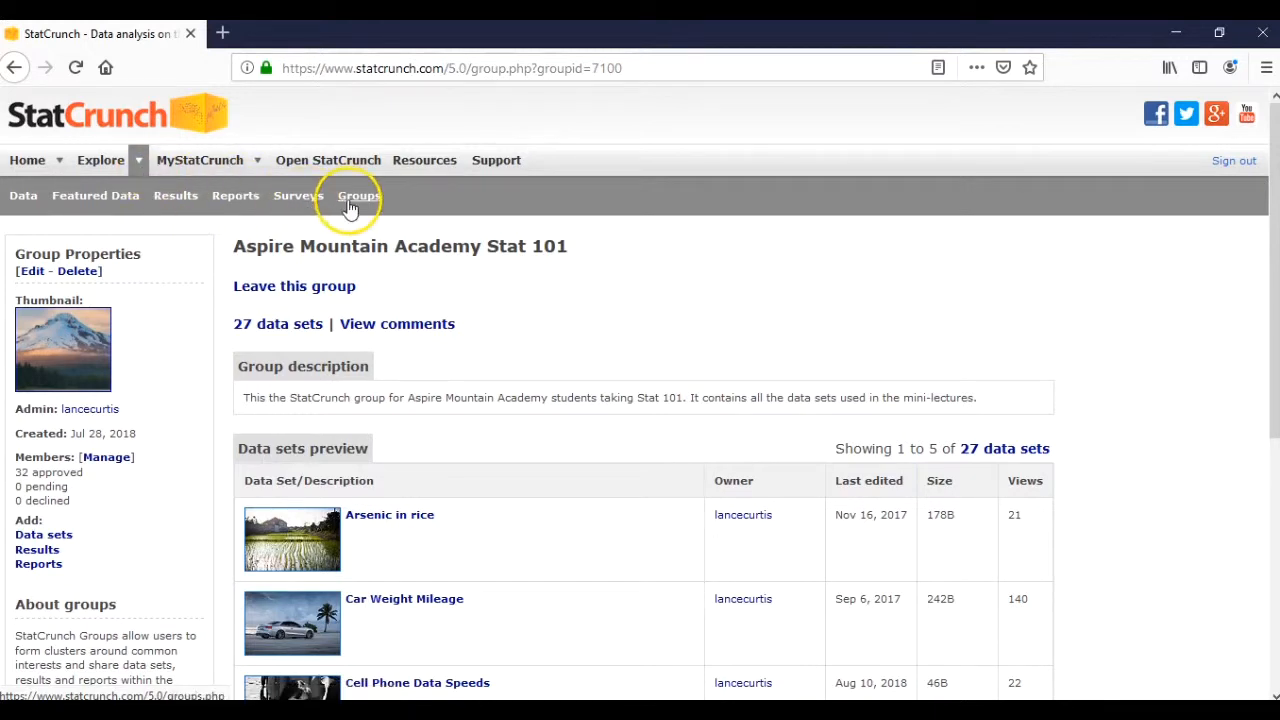
pyautogui.moveTo(99, 160)
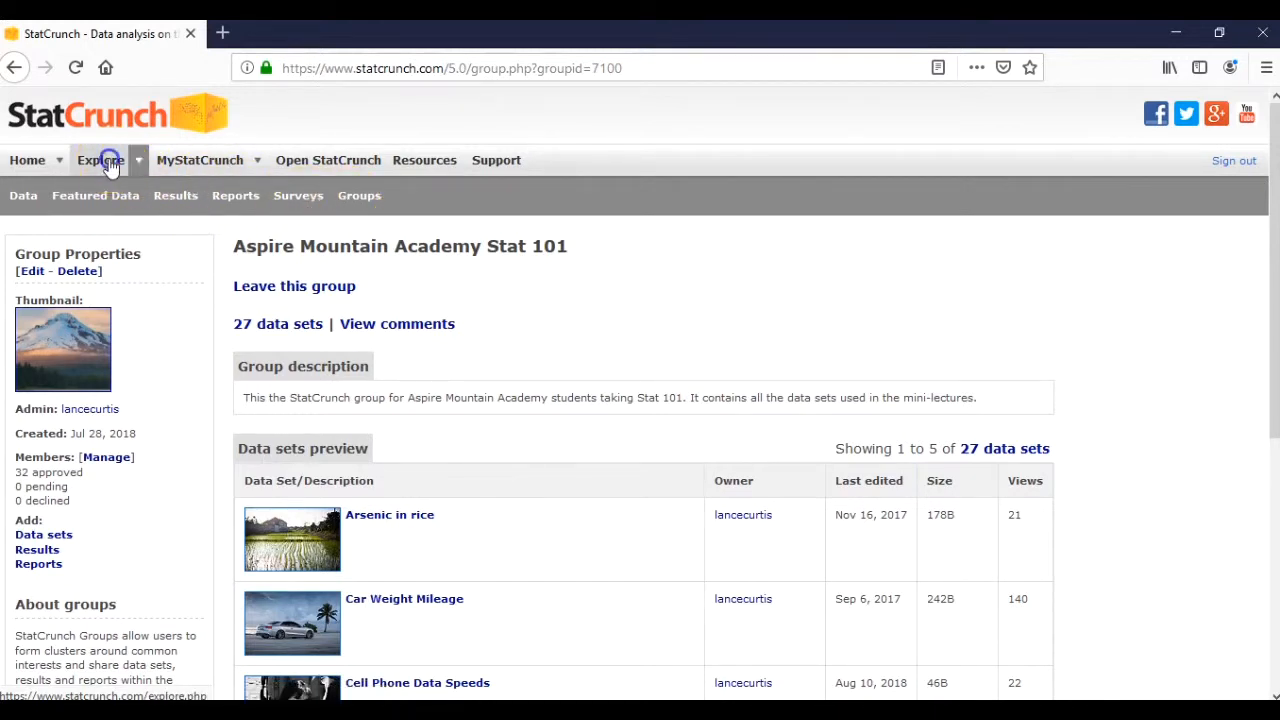
# Search StatCrunch's shared groups for 'aspire mountain academy', returning the Stat 101 group.
pyautogui.click(100, 160)
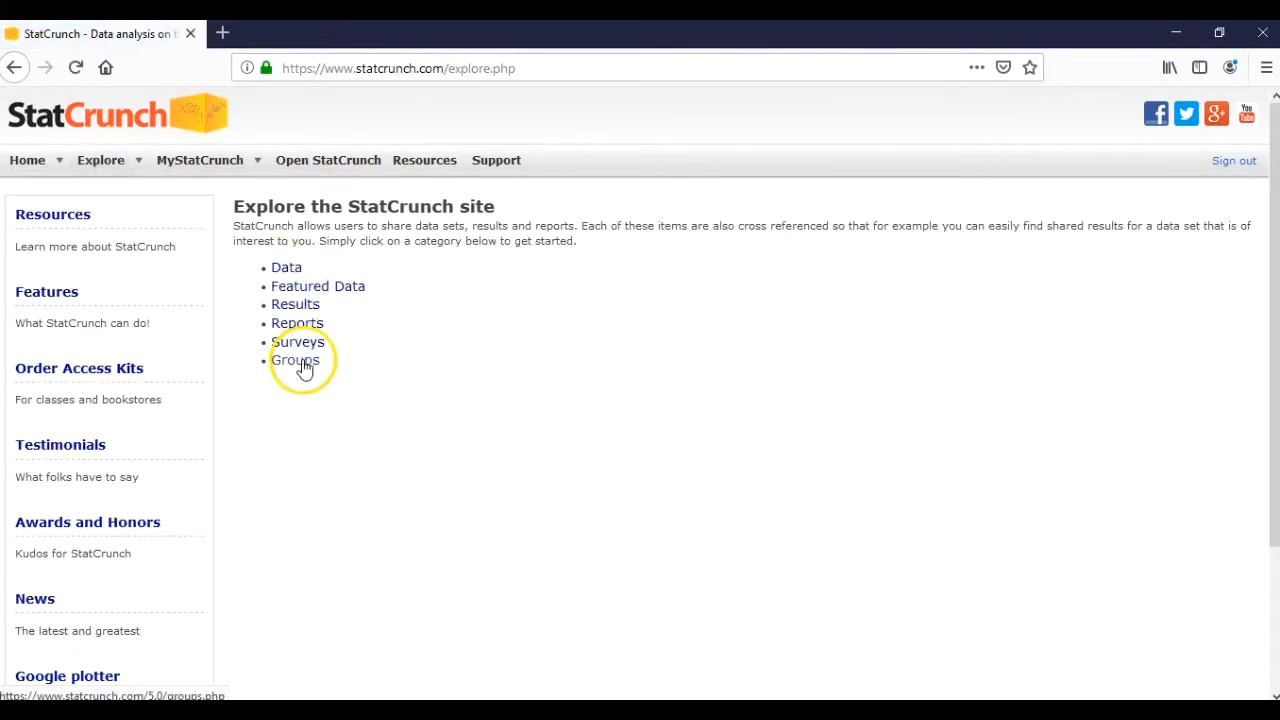
pyautogui.click(295, 360)
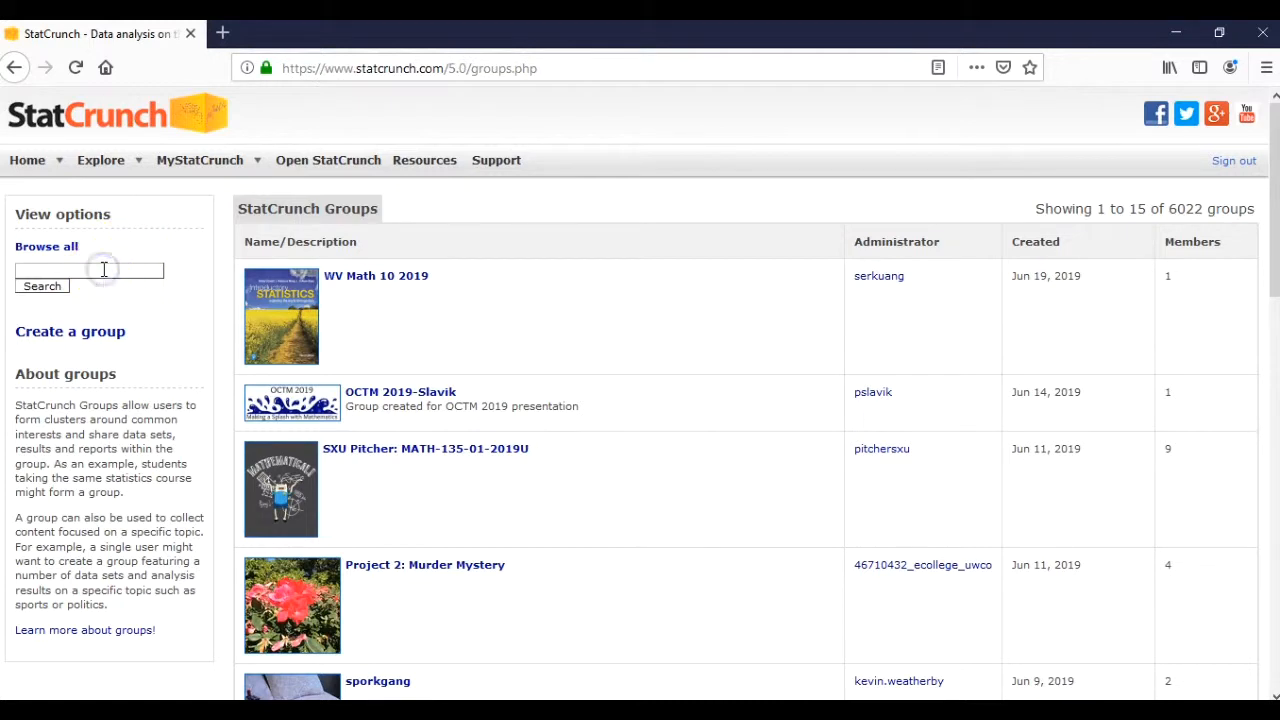
pyautogui.write('a')
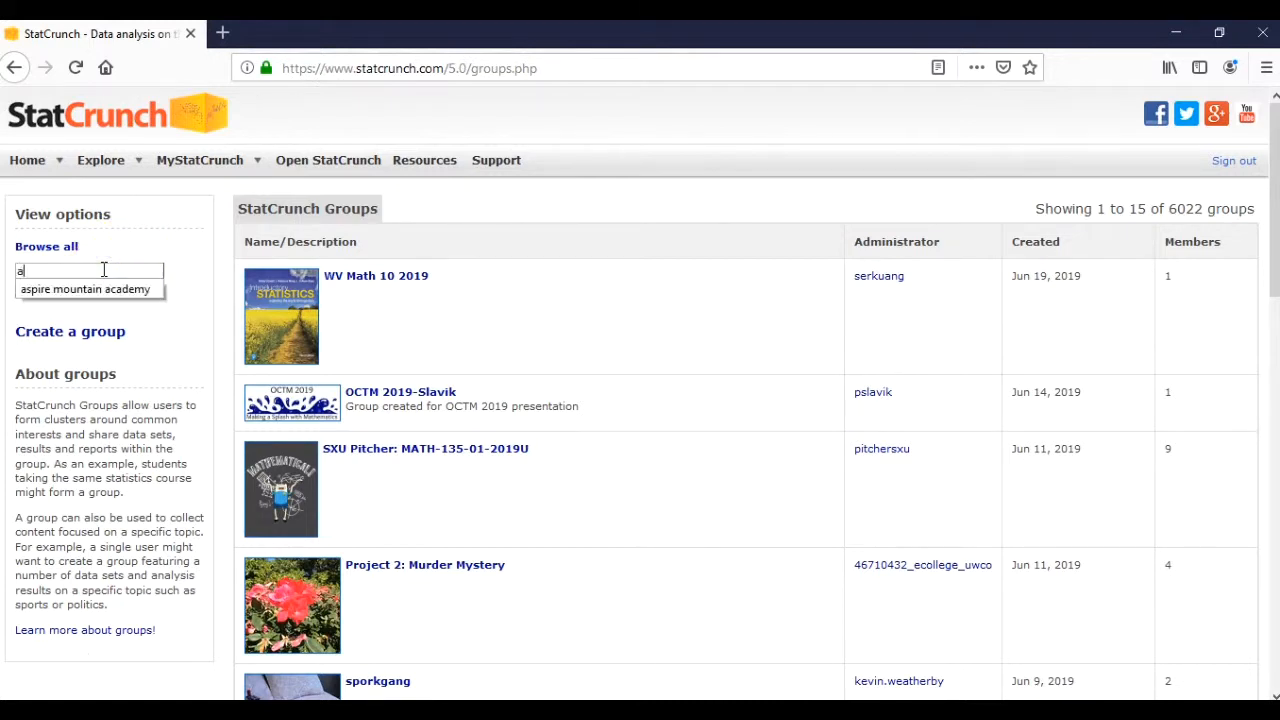
pyautogui.click(85, 289)
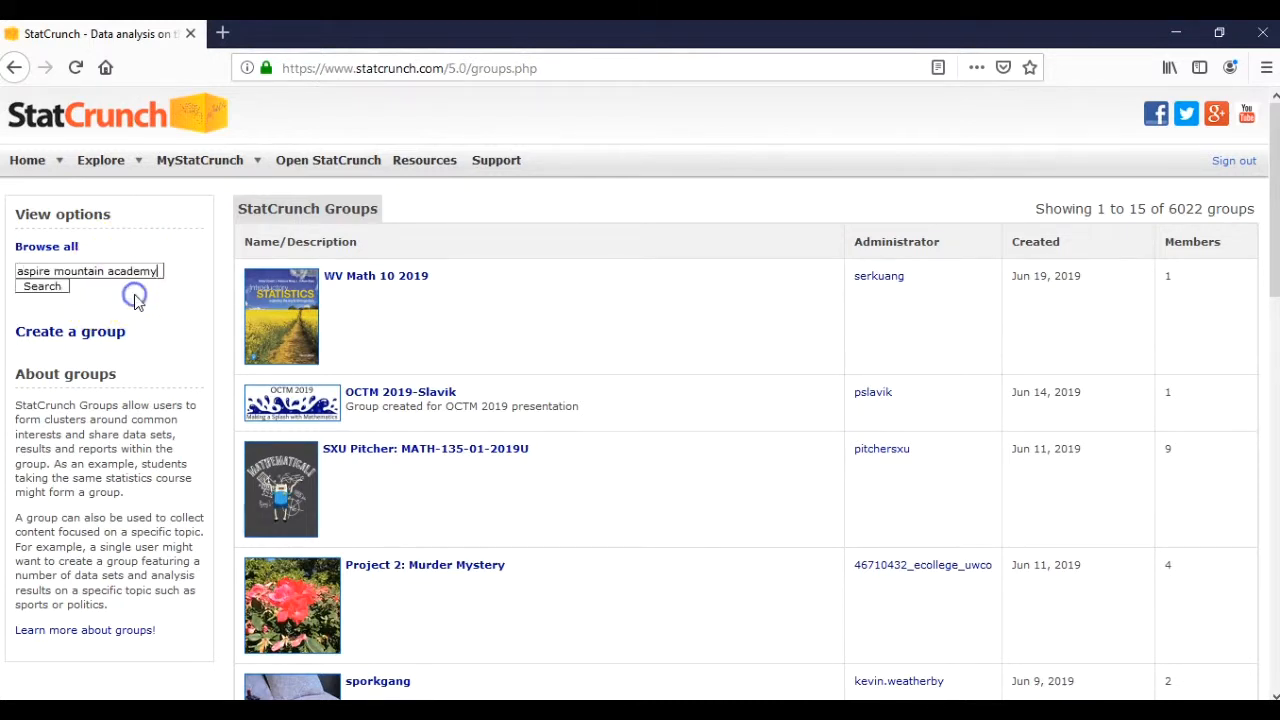
pyautogui.click(42, 286)
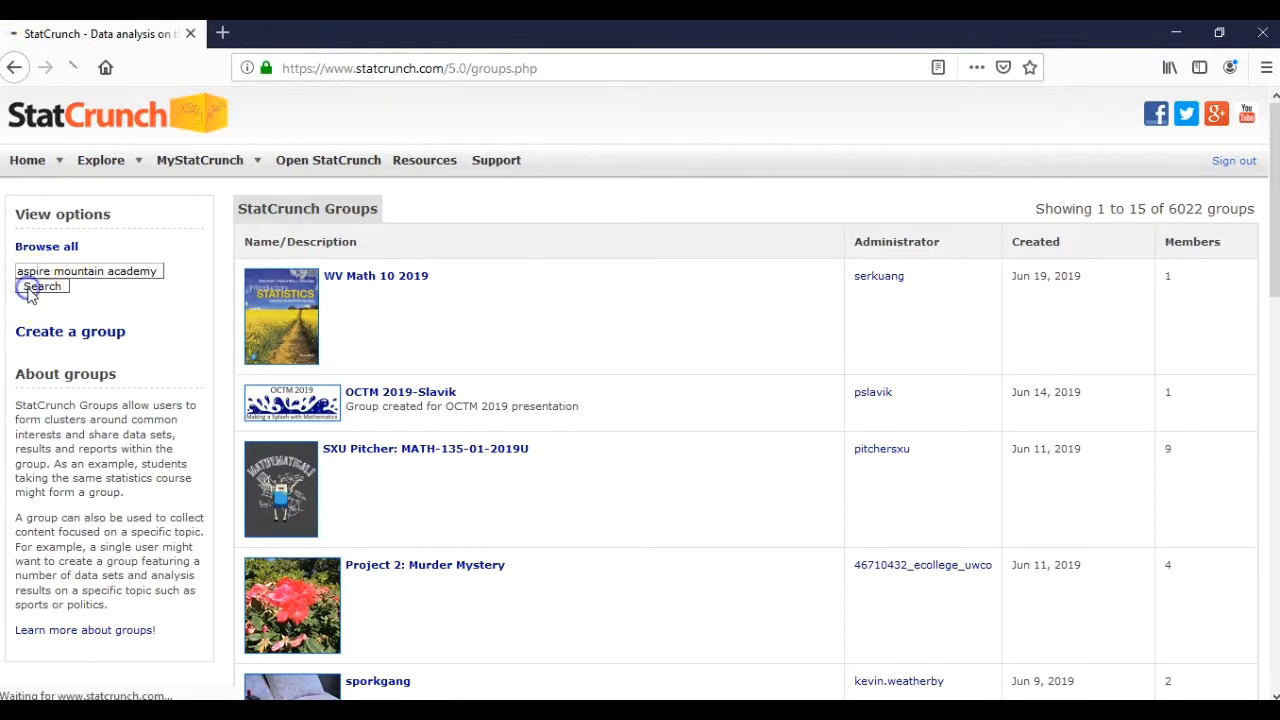
pyautogui.click(42, 286)
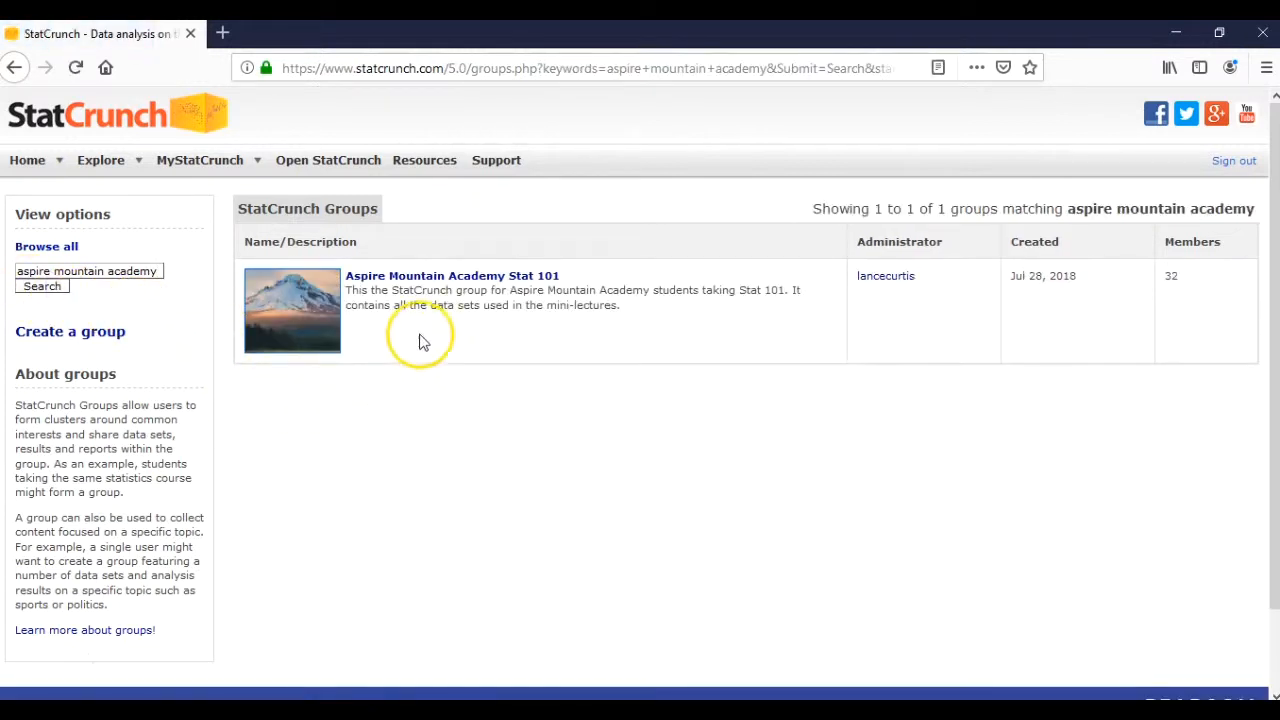
pyautogui.moveTo(475, 283)
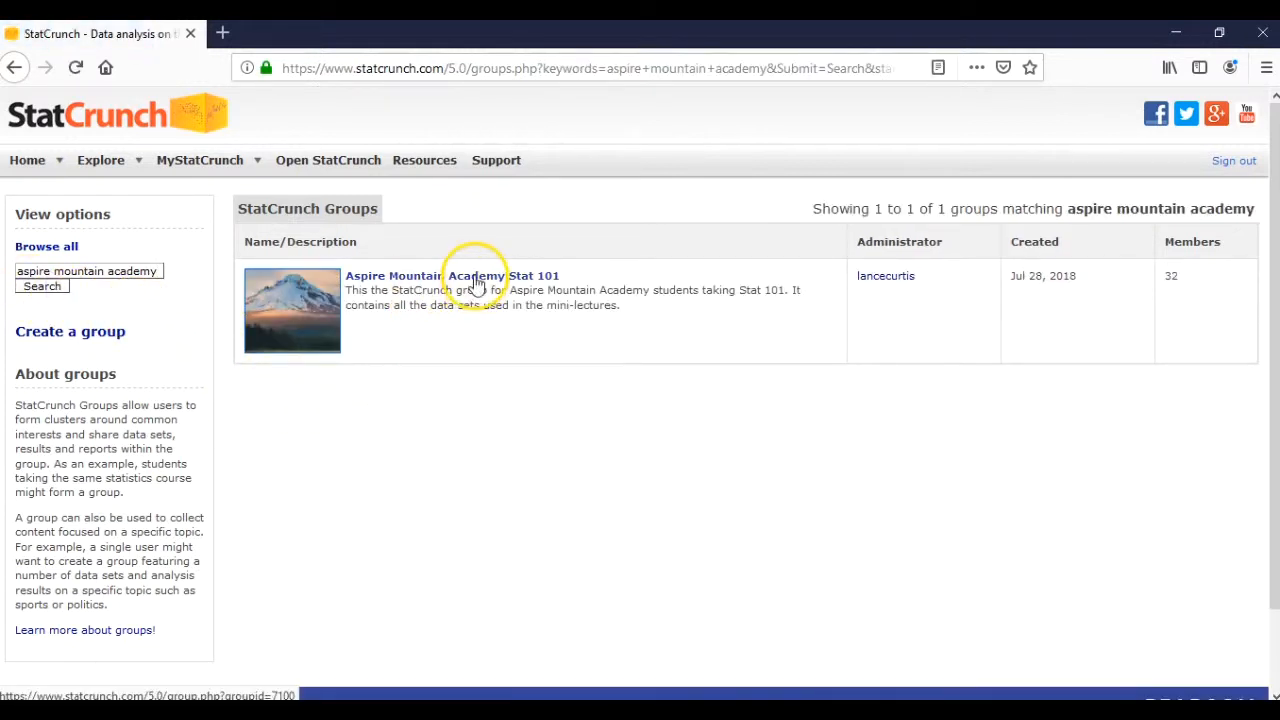
# Open the Aspire Mountain Academy Stat 101 result to view its 27 data sets.
pyautogui.click(450, 275)
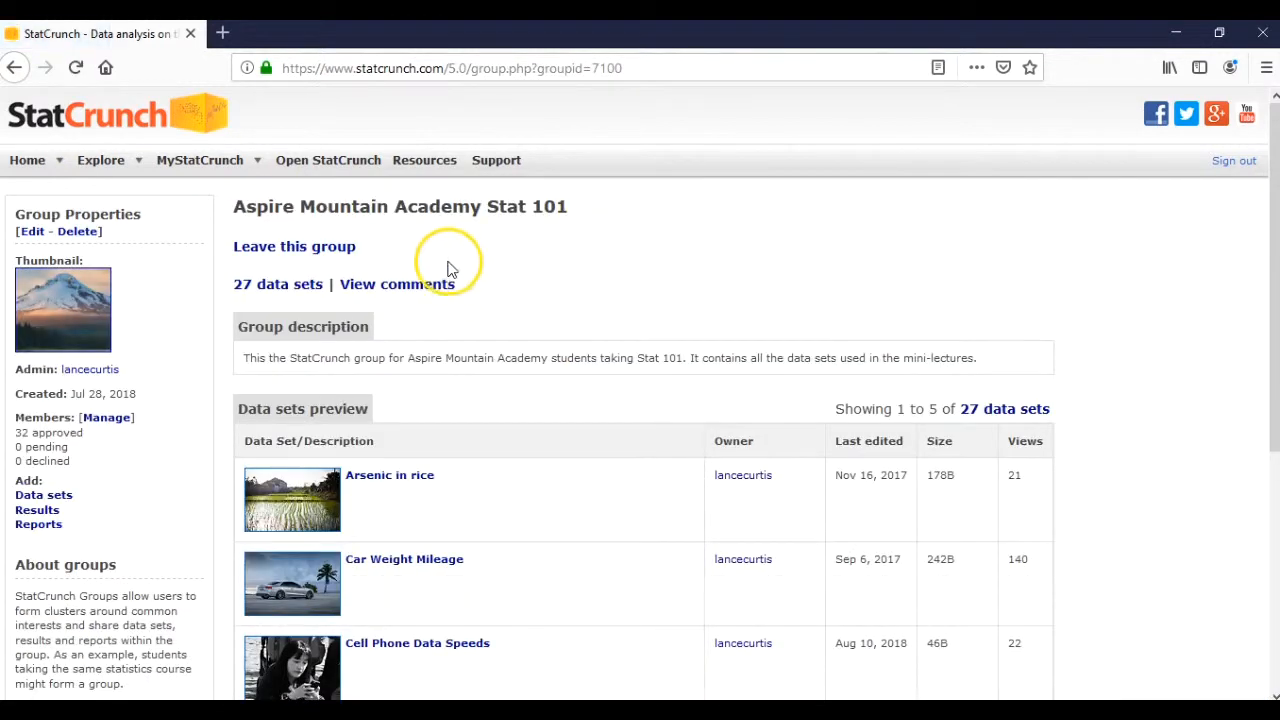
pyautogui.moveTo(518, 287)
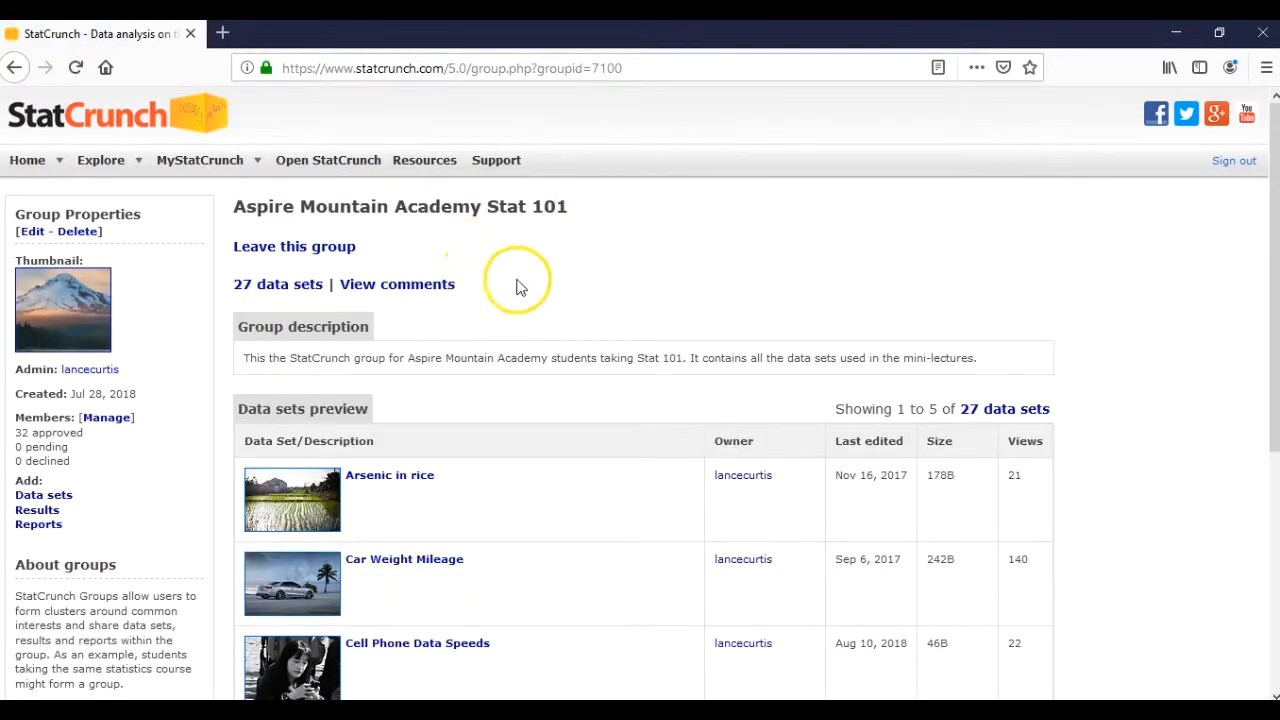
pyautogui.moveTo(505, 275)
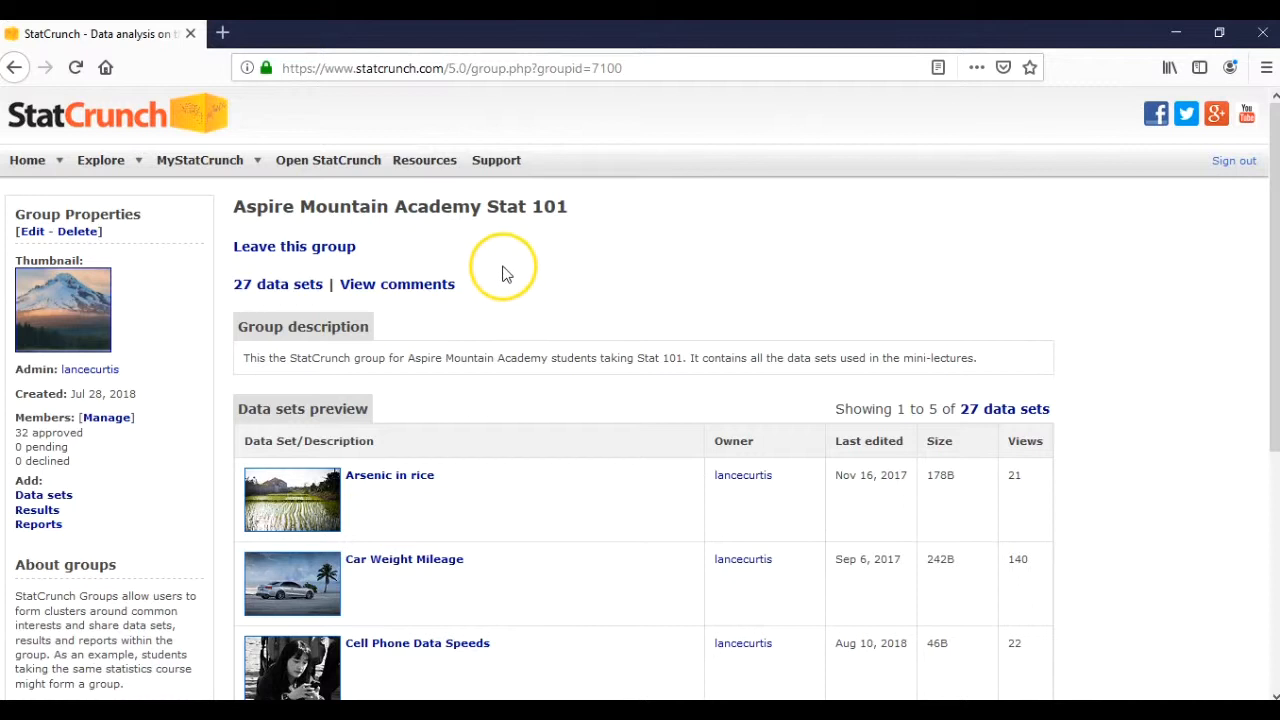
pyautogui.moveTo(489, 278)
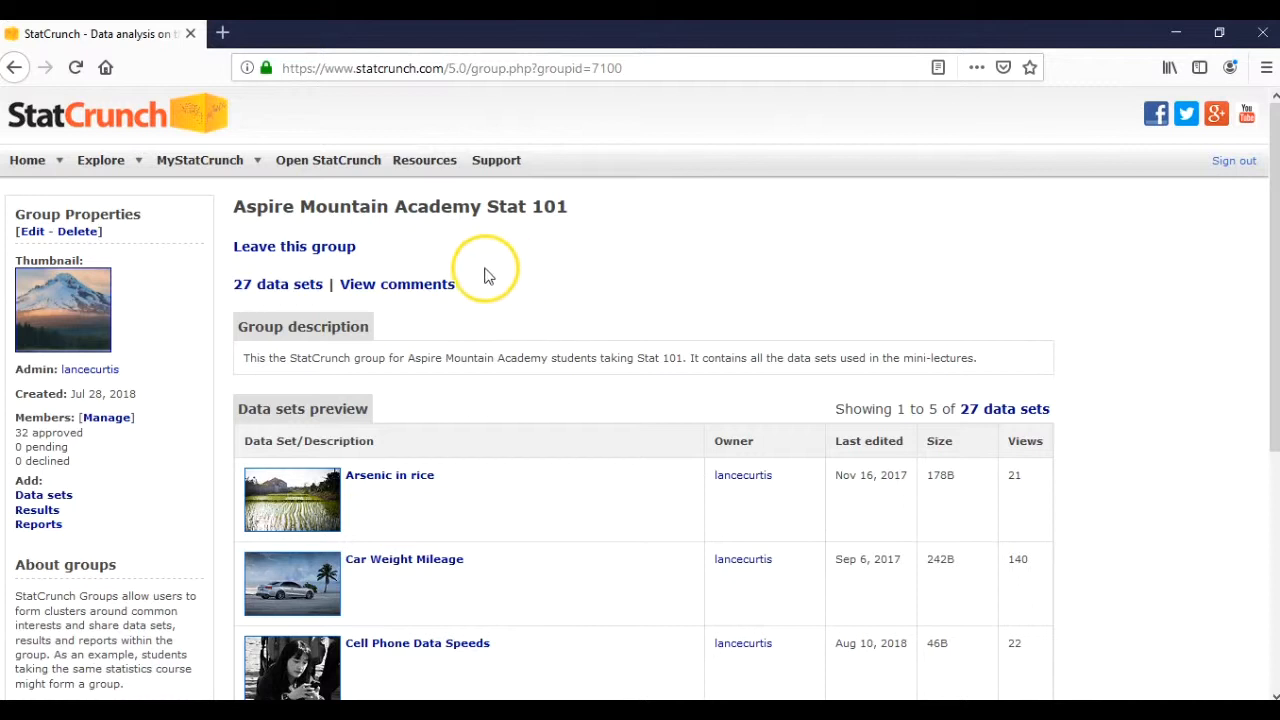
pyautogui.moveTo(488, 275)
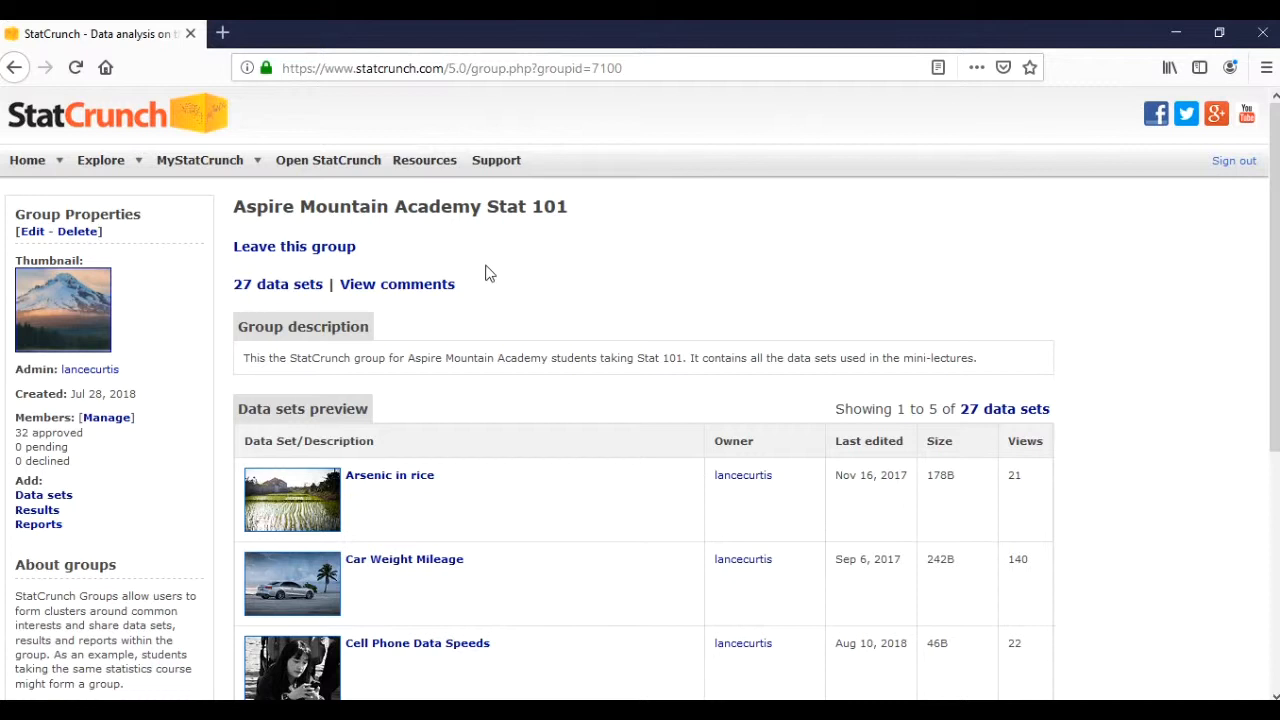
pyautogui.moveTo(485, 270)
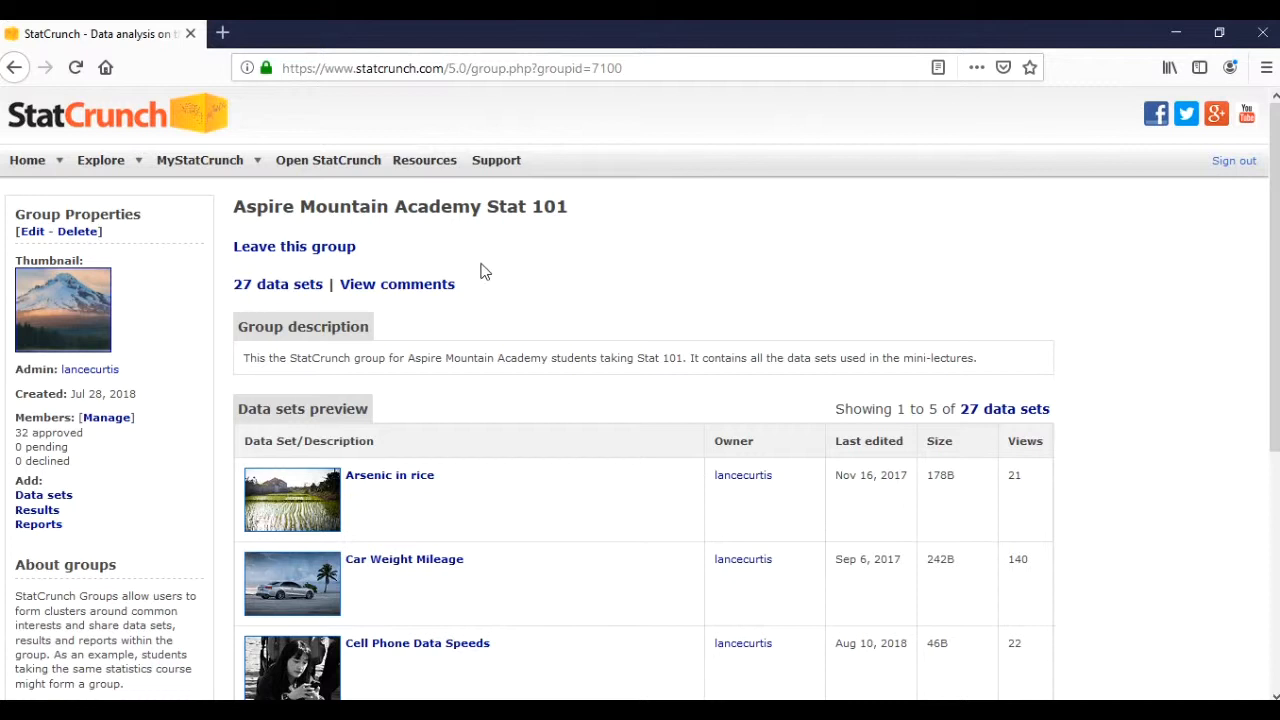
pyautogui.moveTo(485, 258)
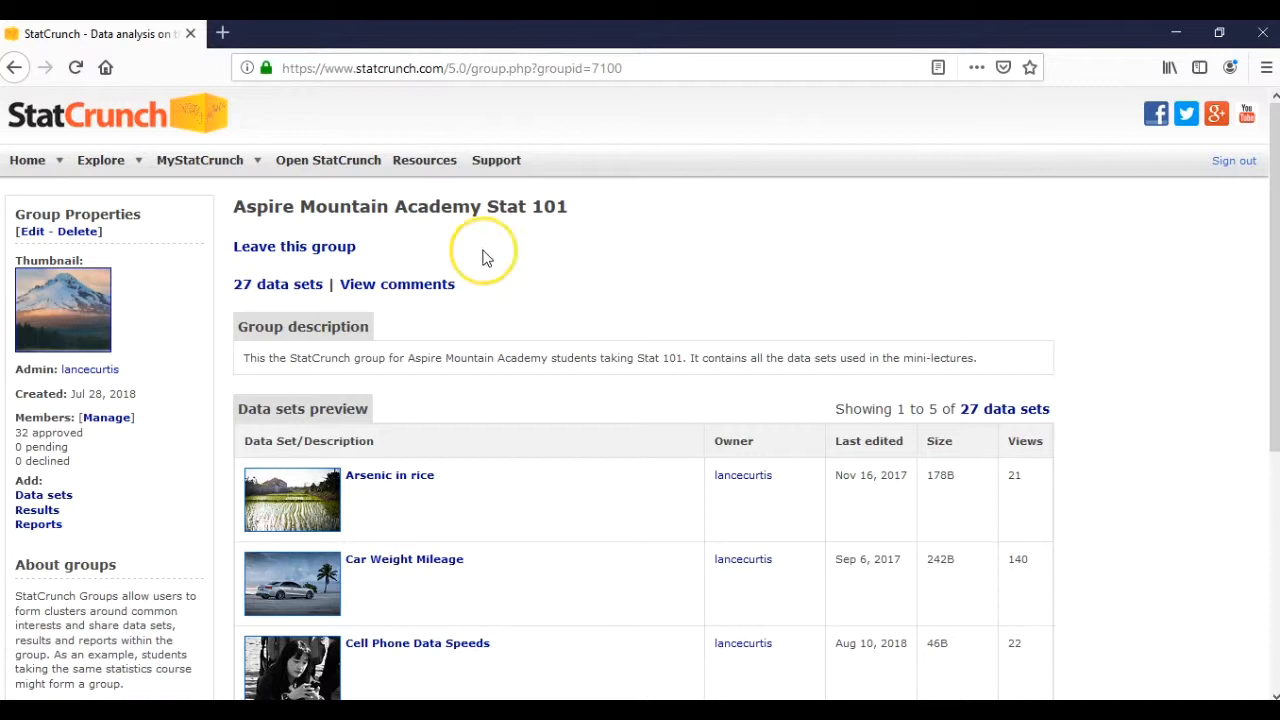
pyautogui.moveTo(484, 256)
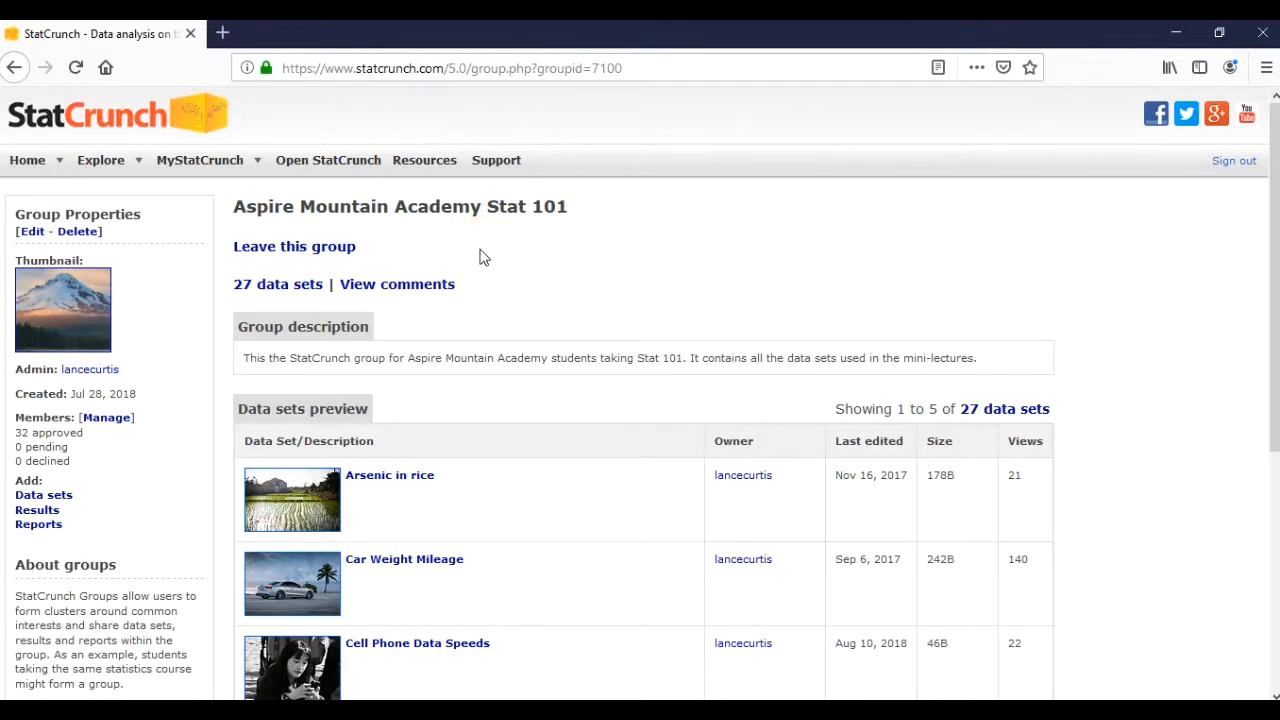
pyautogui.moveTo(472, 255)
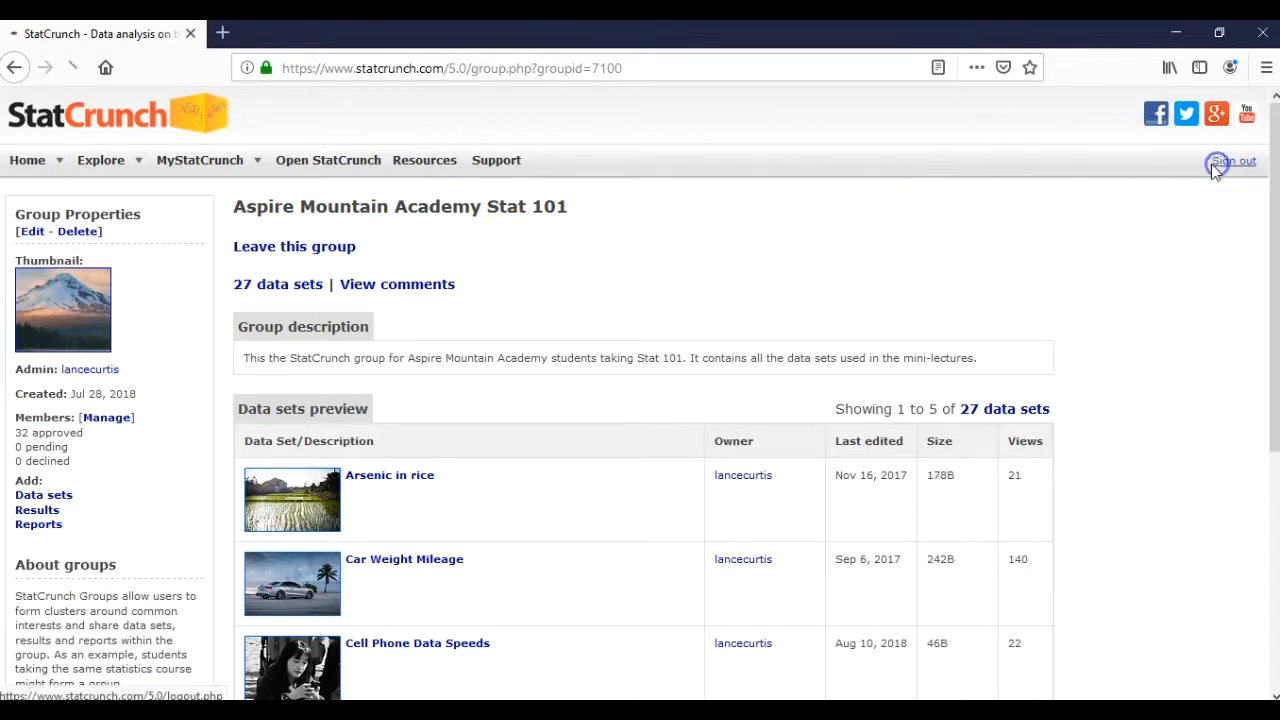
# Go to aspiremountainacademy.com and browse Courses to STAT 101 Introduction to Statistics.
pyautogui.click(1232, 160)
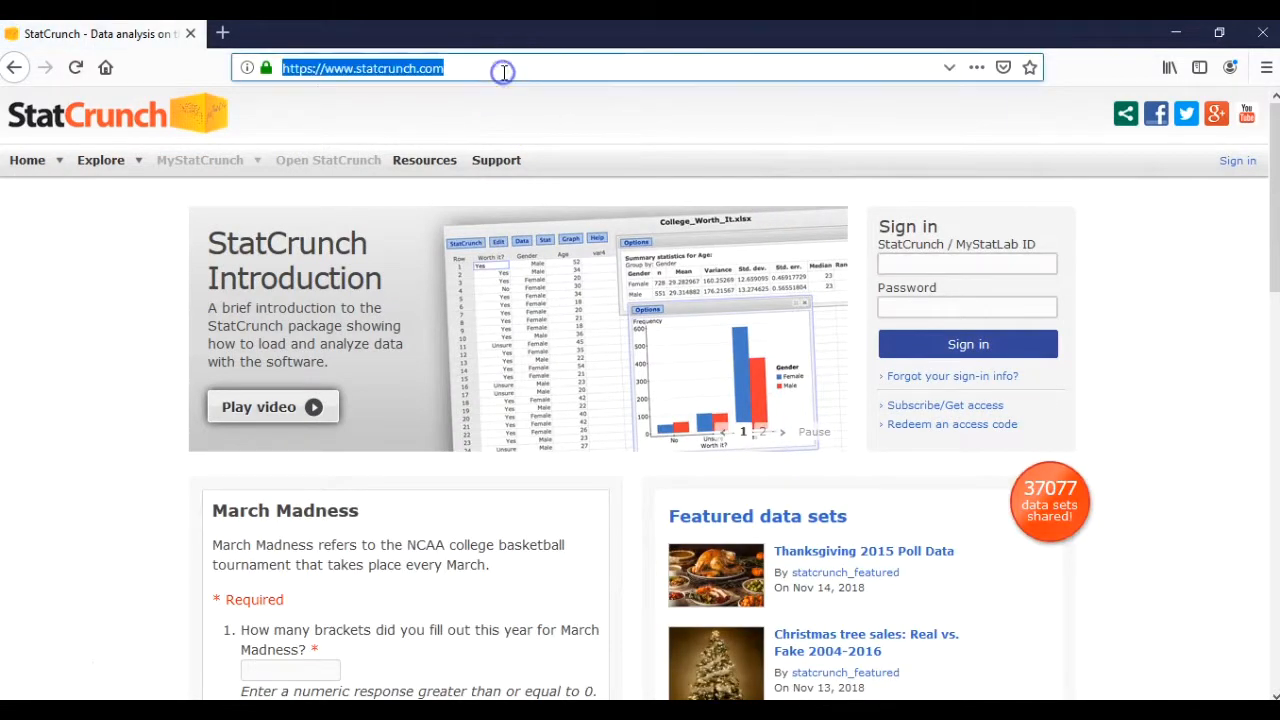
pyautogui.write('aspiremountainacademy.com')
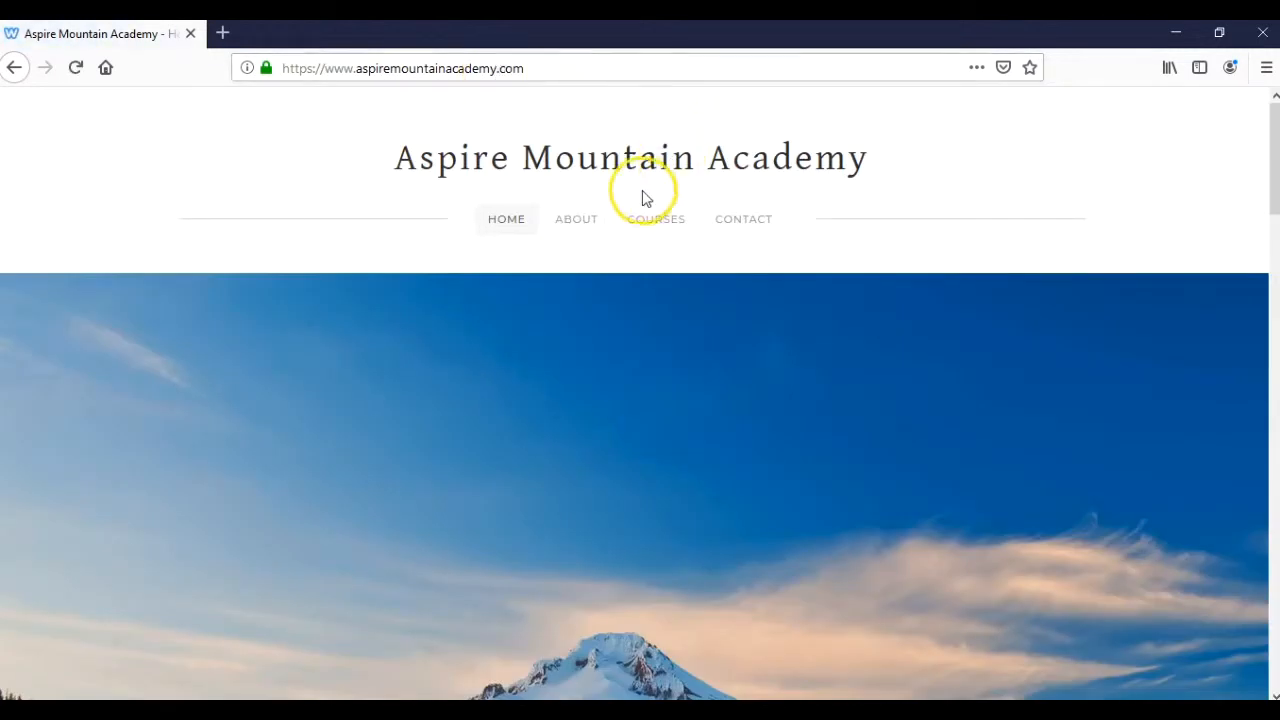
pyautogui.click(656, 219)
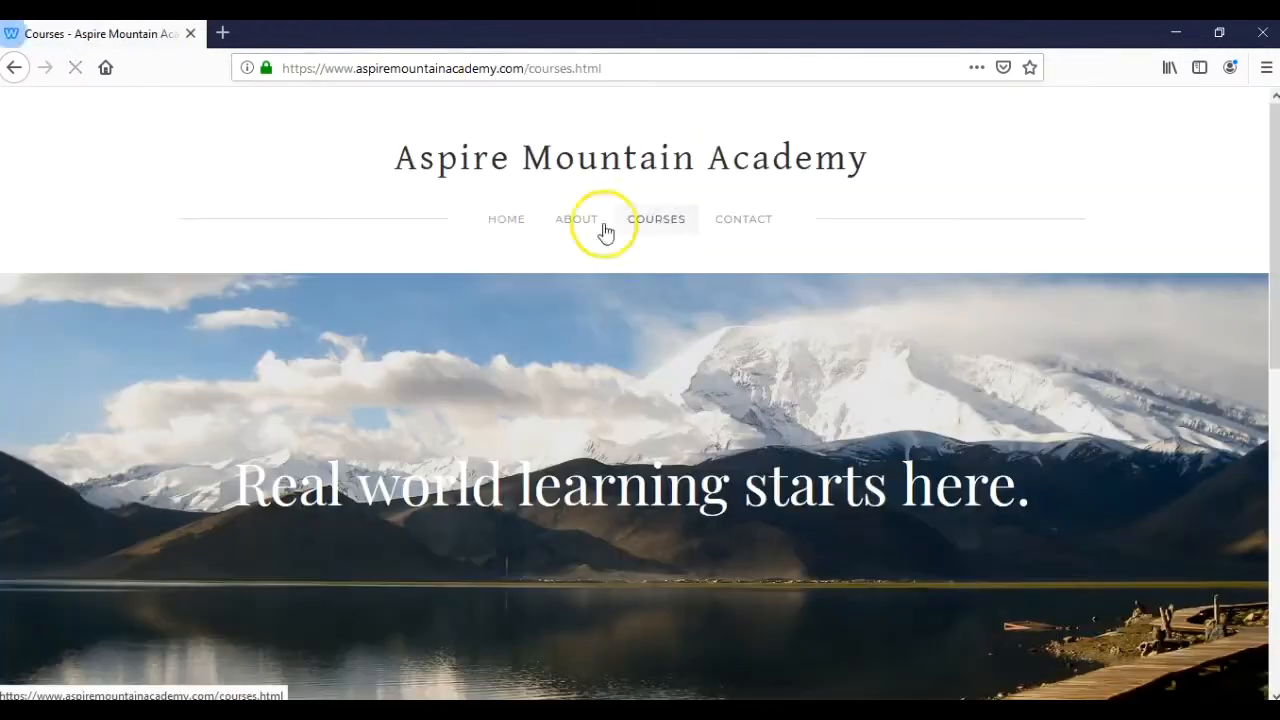
pyautogui.scroll(-3)
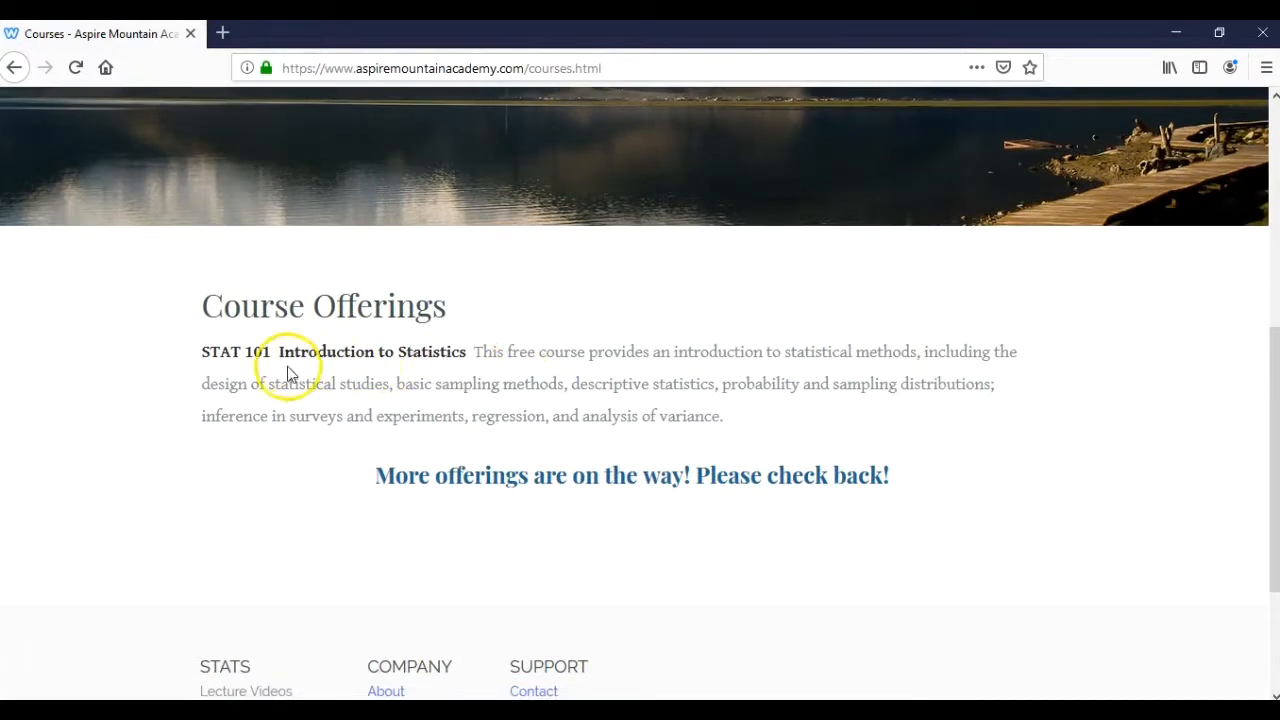
pyautogui.moveTo(220, 351)
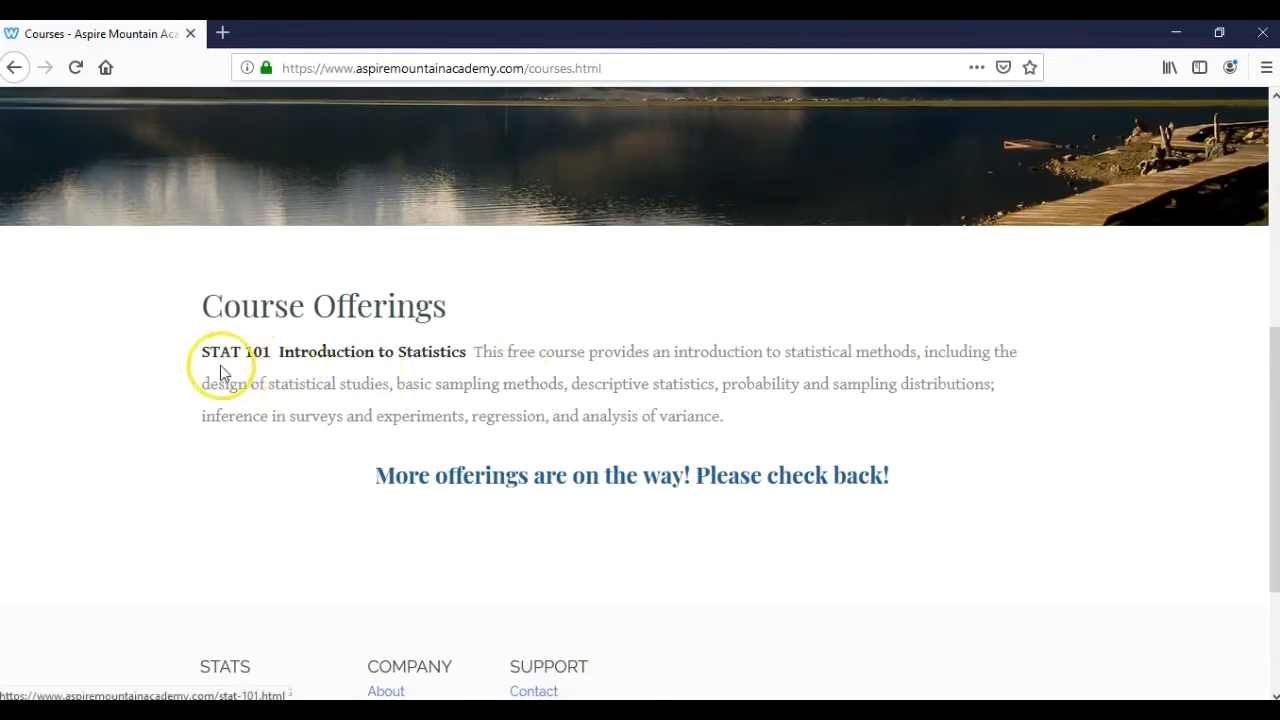
pyautogui.moveTo(240, 443)
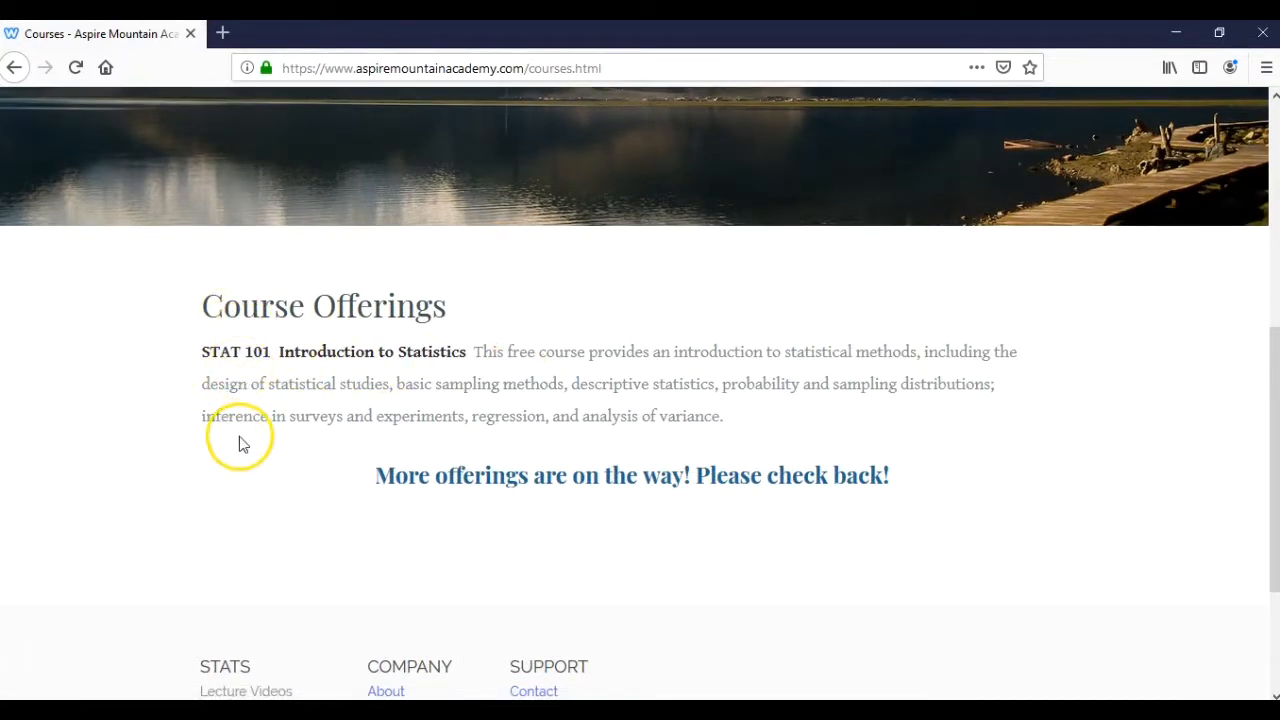
pyautogui.moveTo(237, 425)
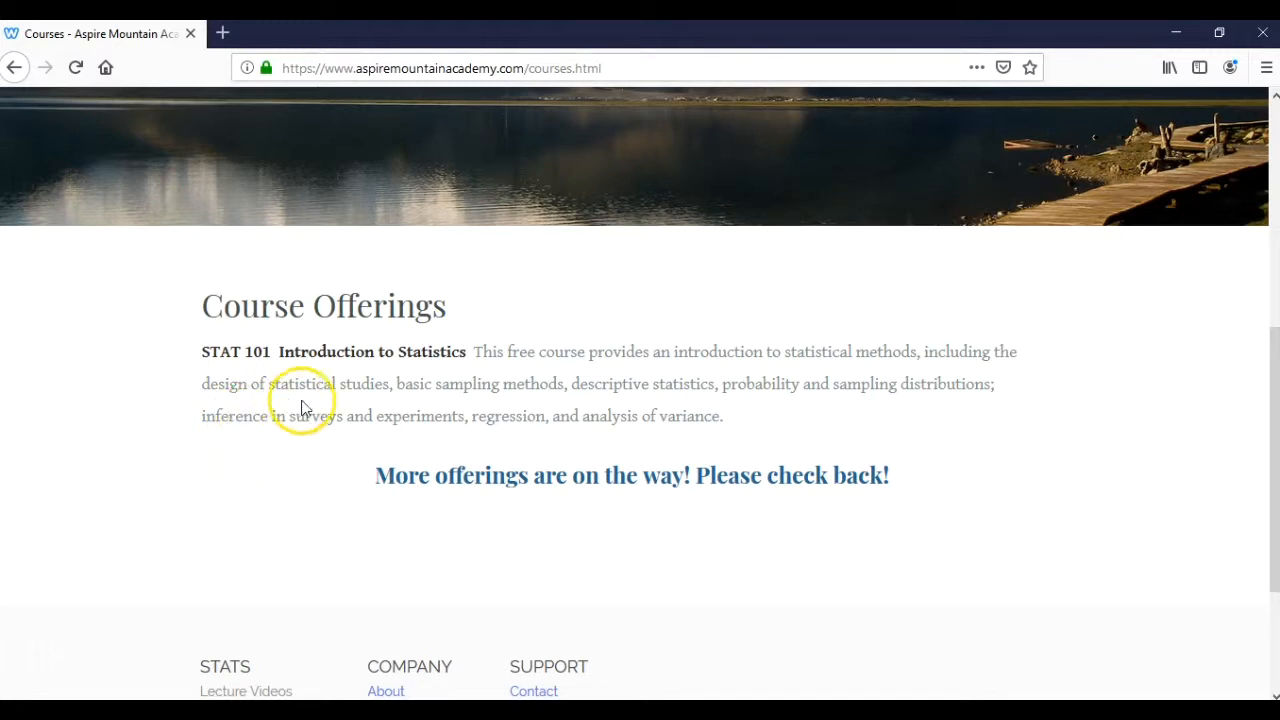
pyautogui.moveTo(303, 357)
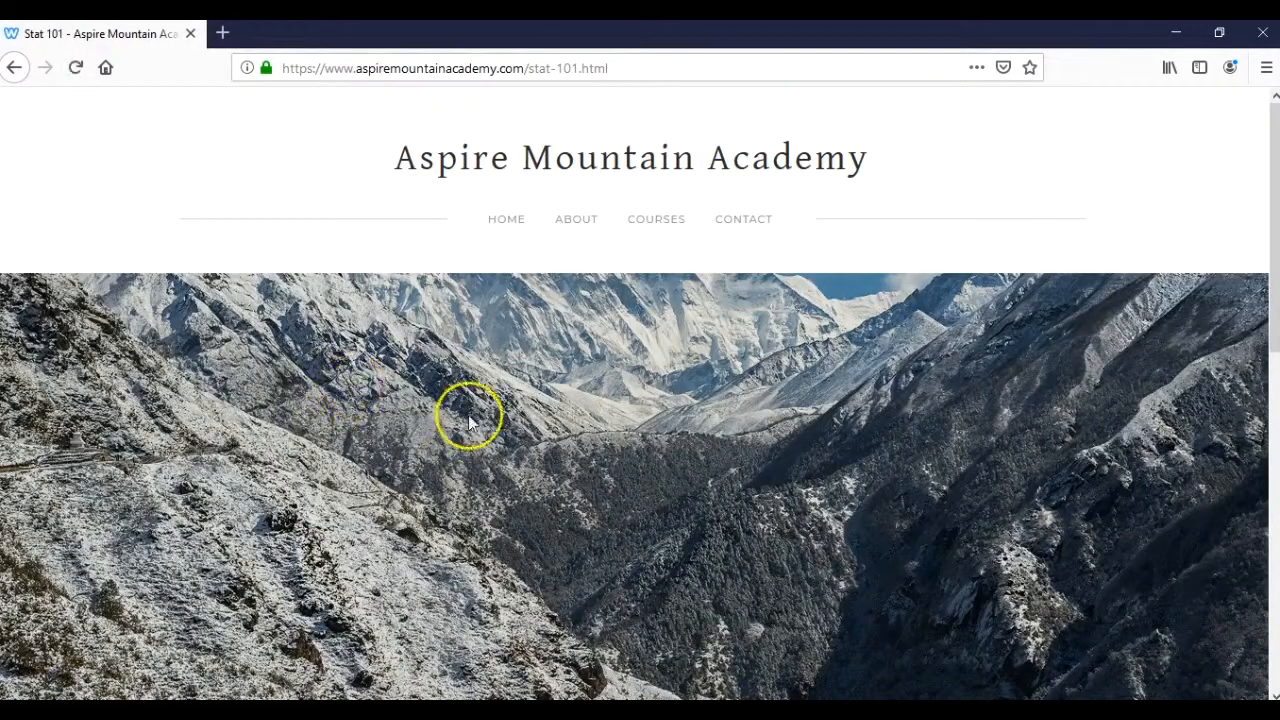
pyautogui.scroll(-3)
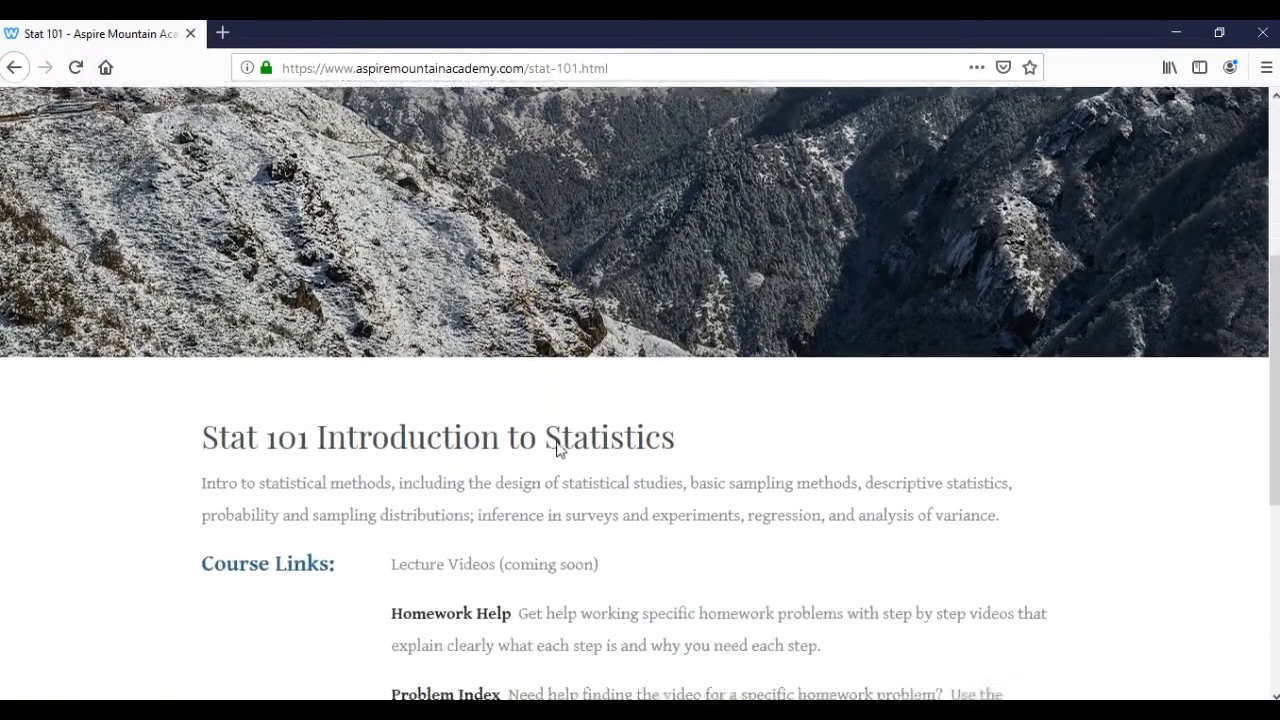
pyautogui.scroll(-3)
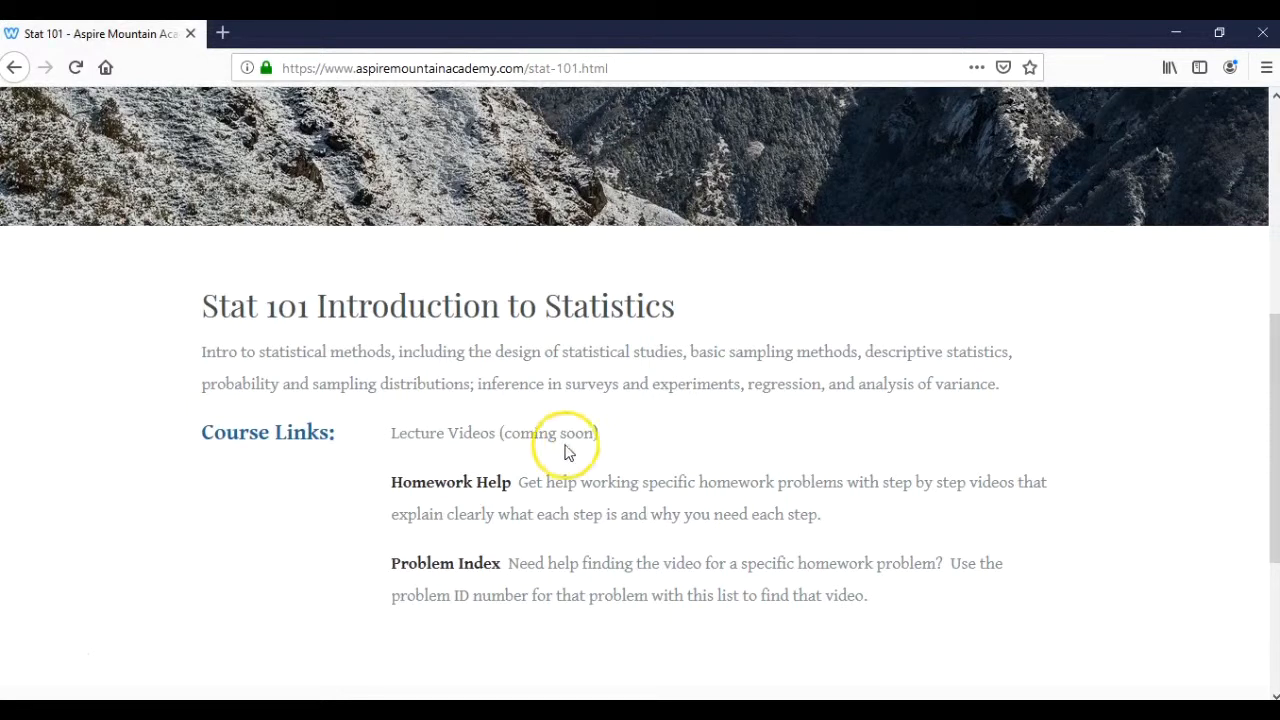
pyautogui.moveTo(522, 444)
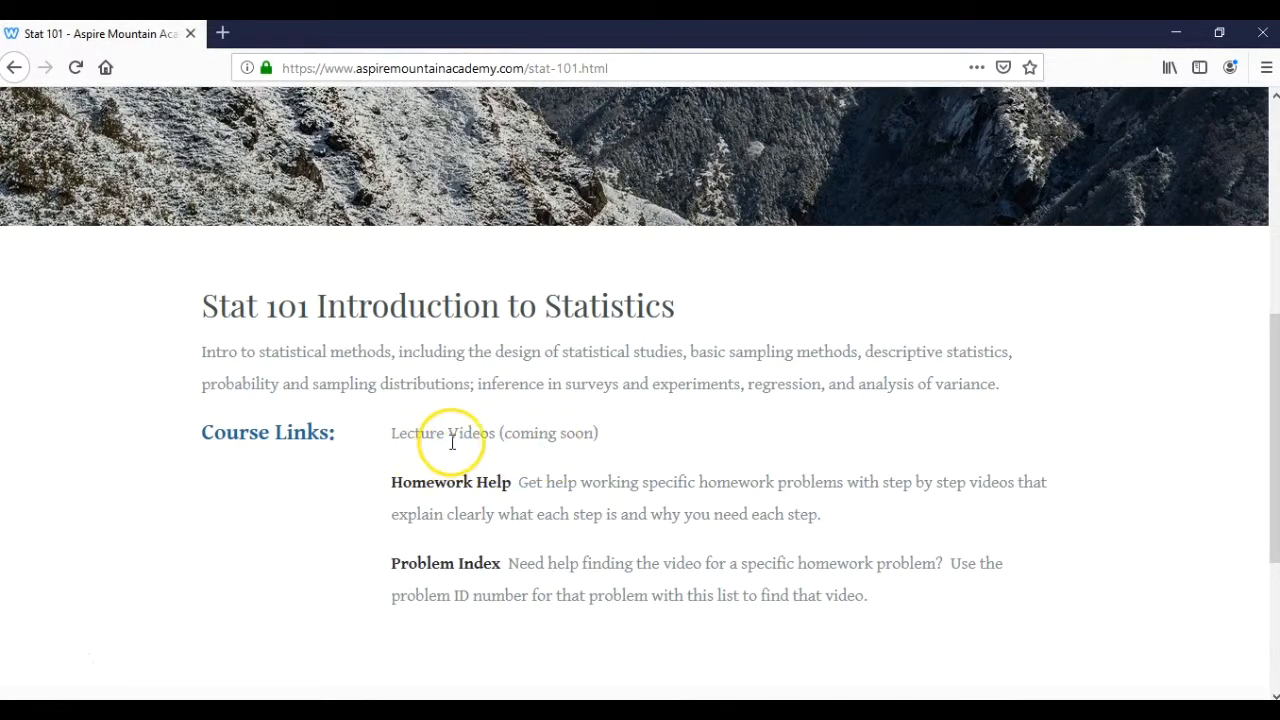
pyautogui.moveTo(540, 453)
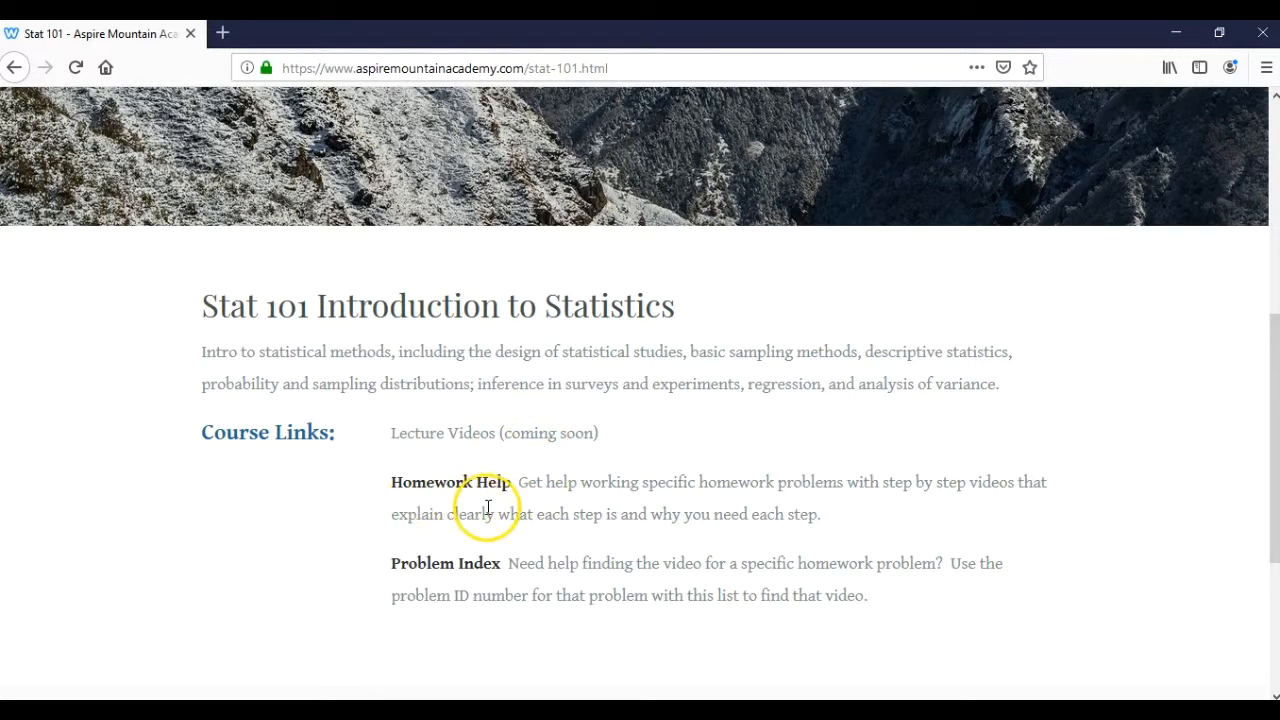
pyautogui.moveTo(470, 580)
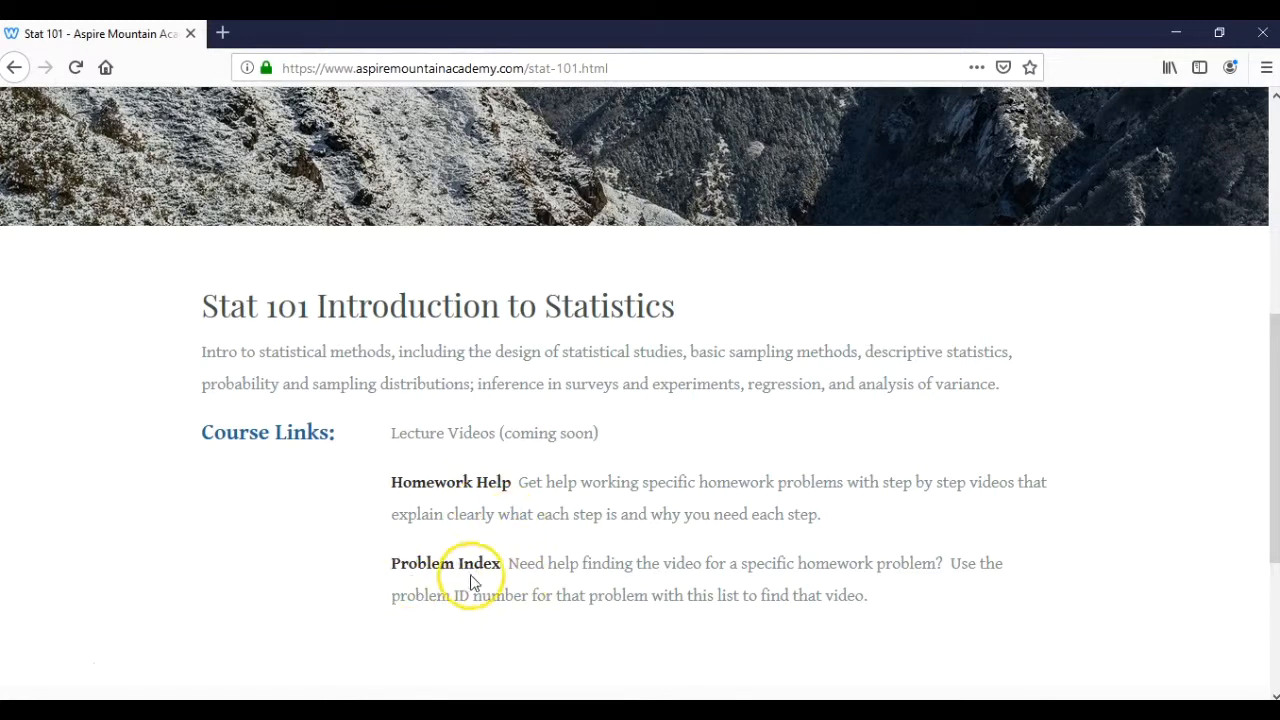
pyautogui.moveTo(510, 580)
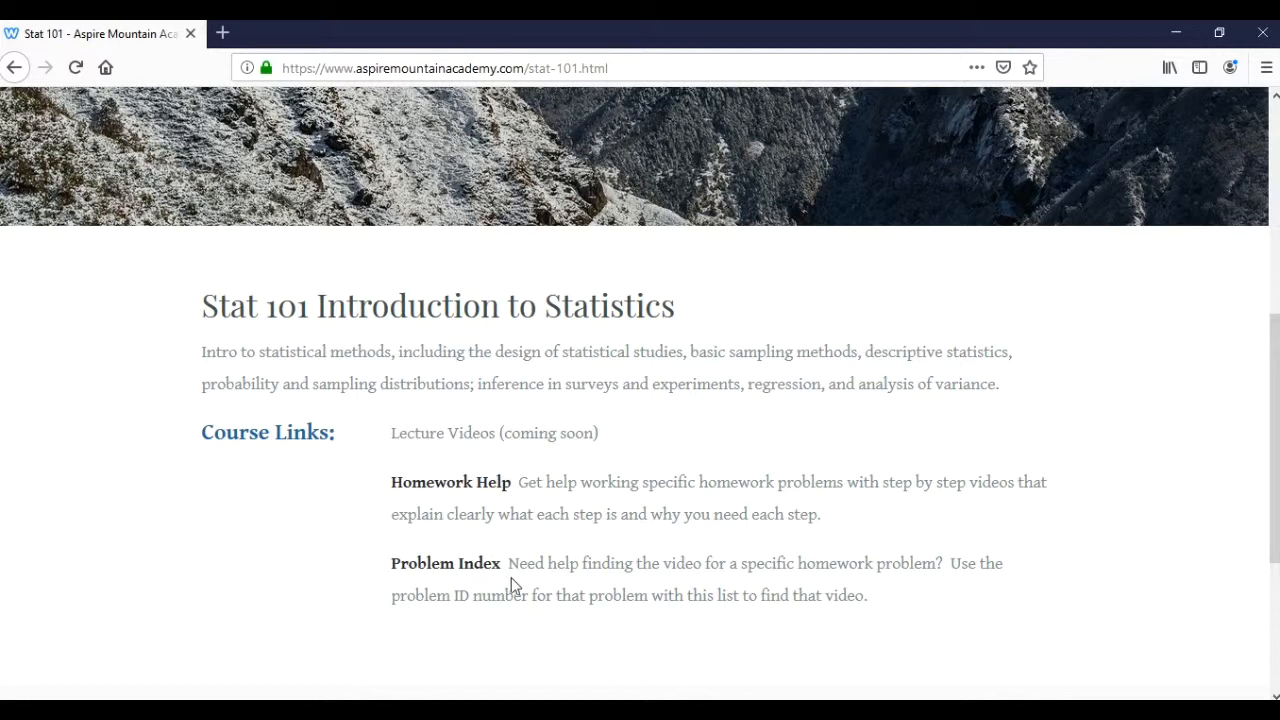
pyautogui.moveTo(557, 480)
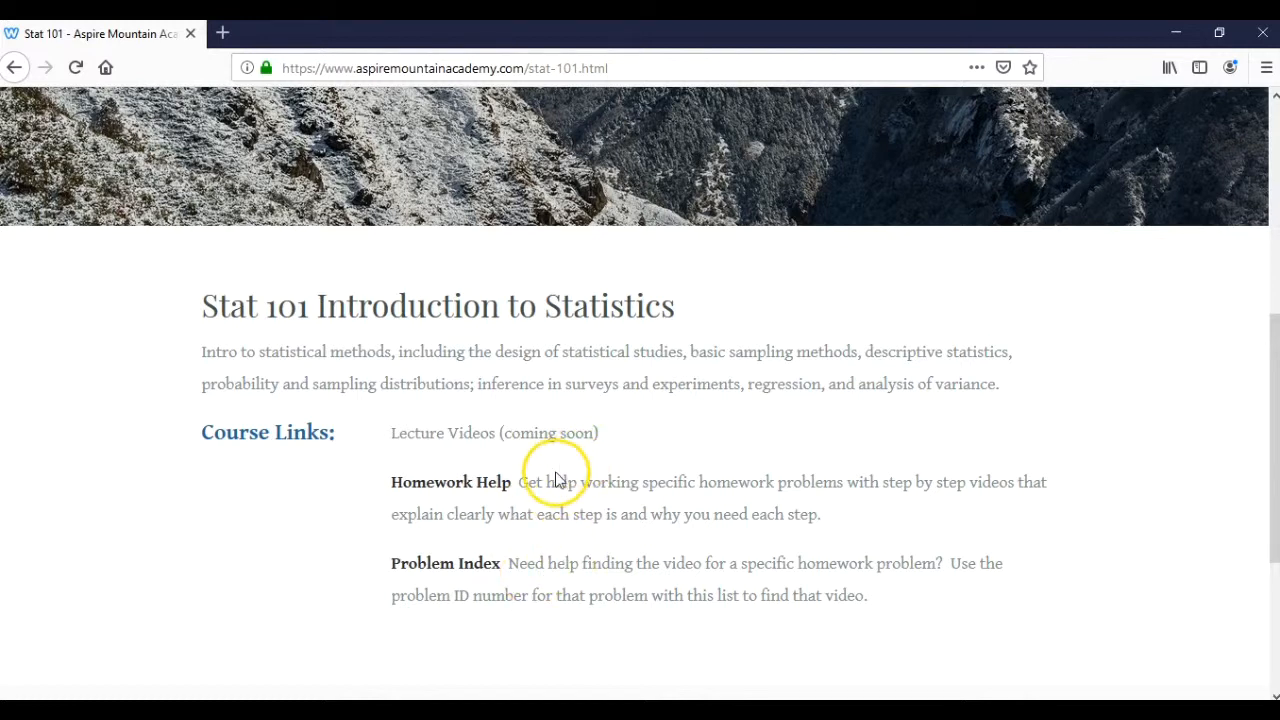
pyautogui.moveTo(525, 510)
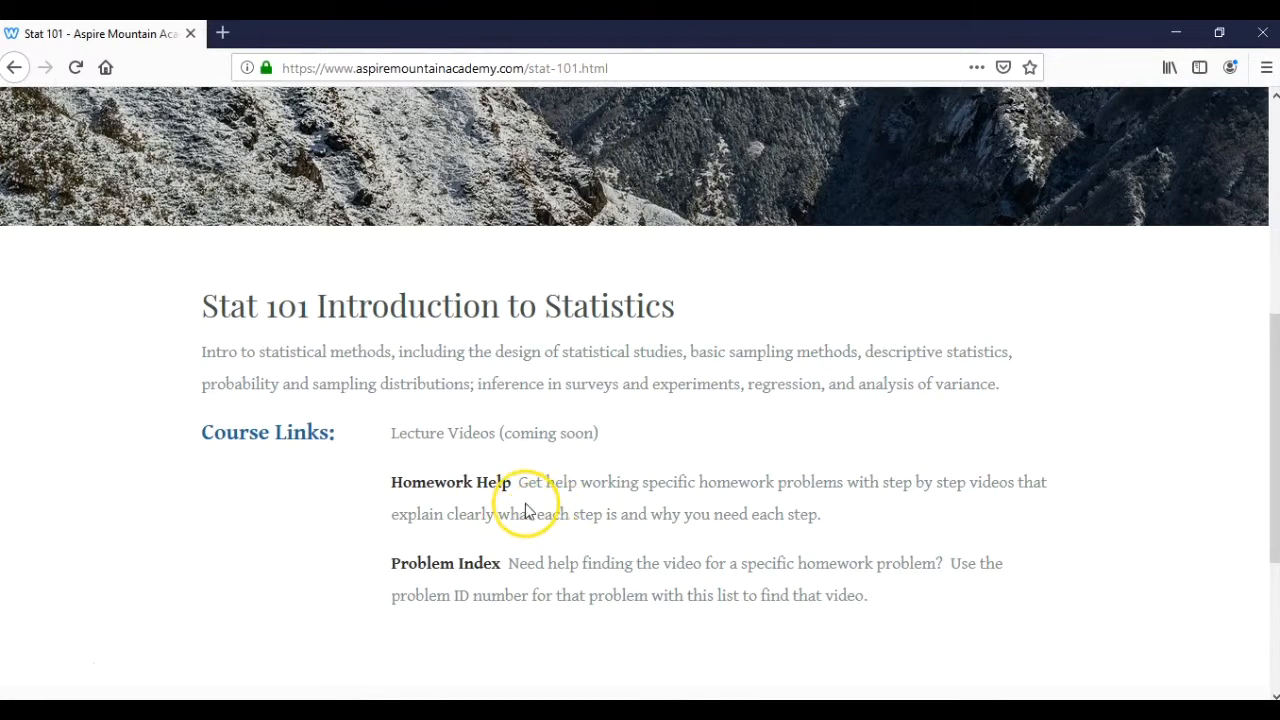
# Open Homework Help and scroll through the bootstrap proportion confidence interval post and video.
pyautogui.click(450, 482)
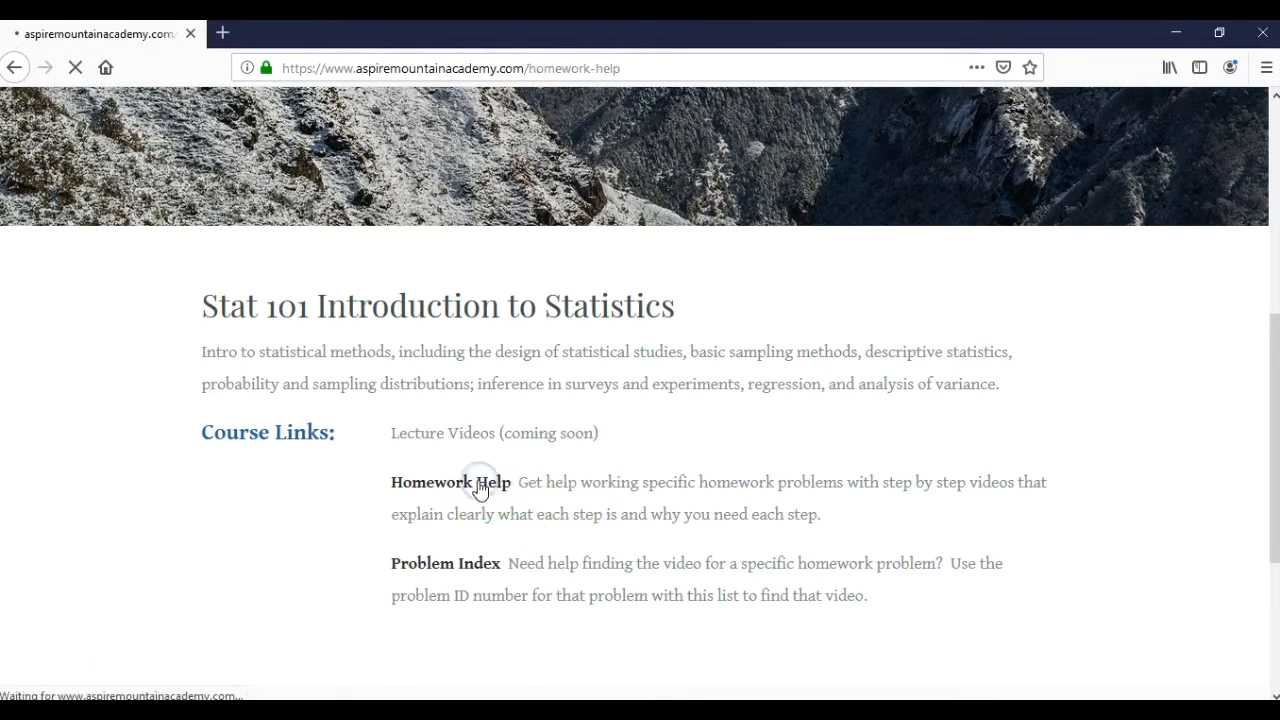
pyautogui.click(450, 482)
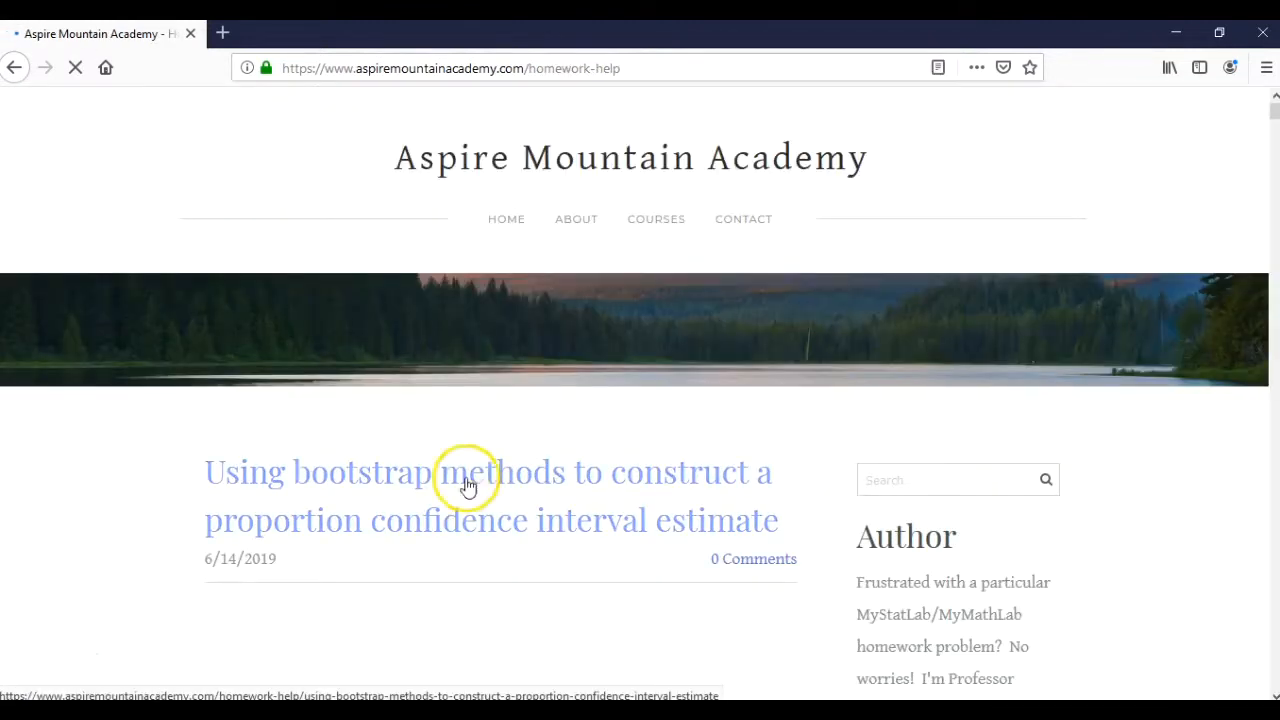
pyautogui.scroll(-3)
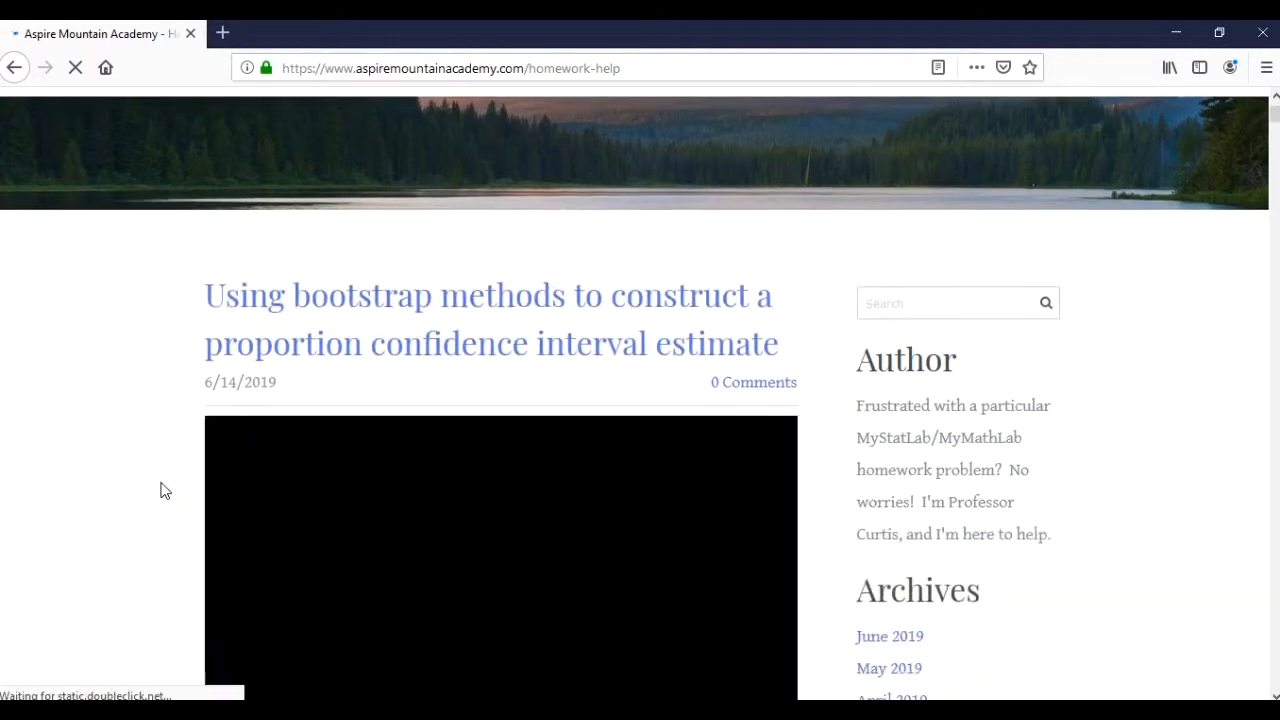
pyautogui.scroll(-3)
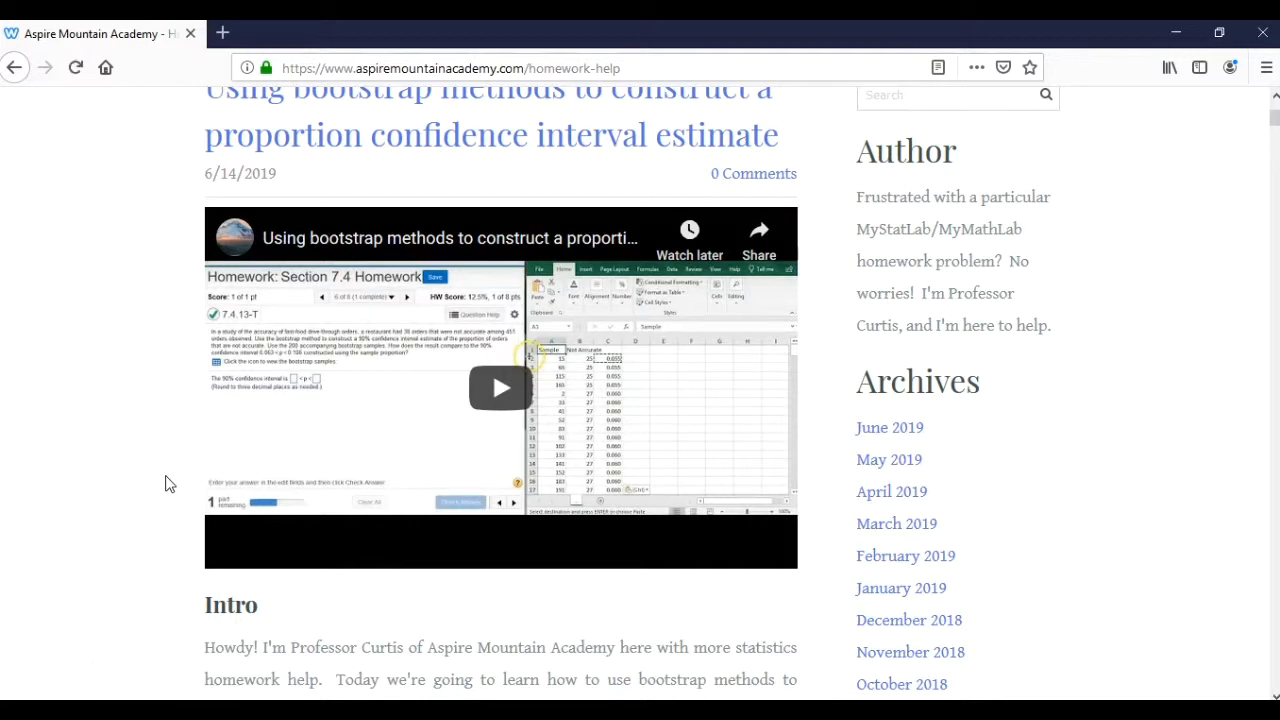
pyautogui.scroll(-3)
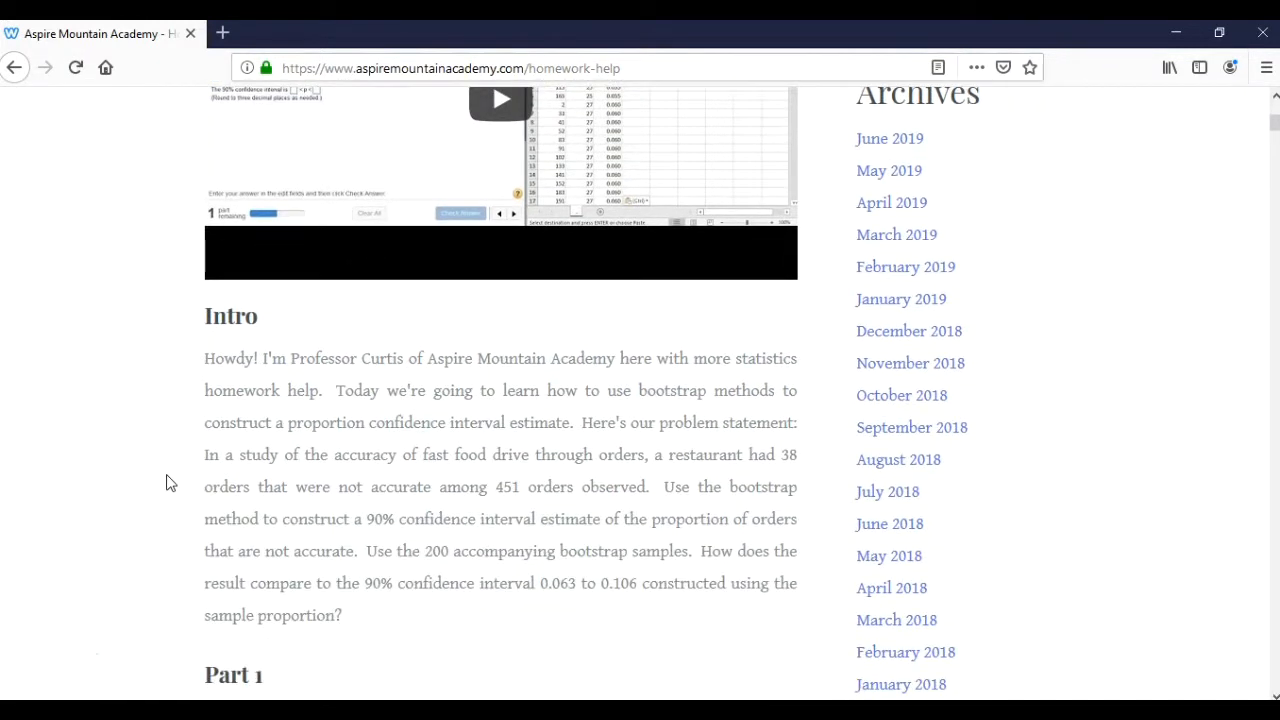
pyautogui.scroll(-3)
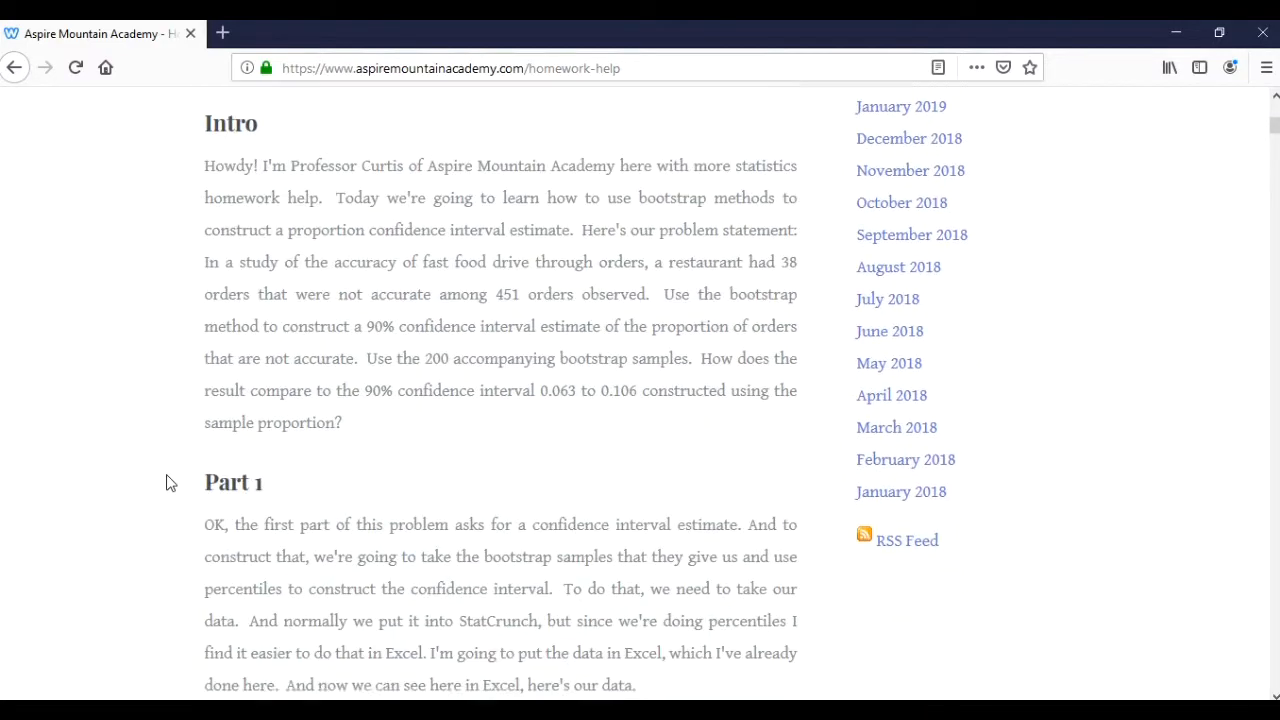
pyautogui.scroll(-3)
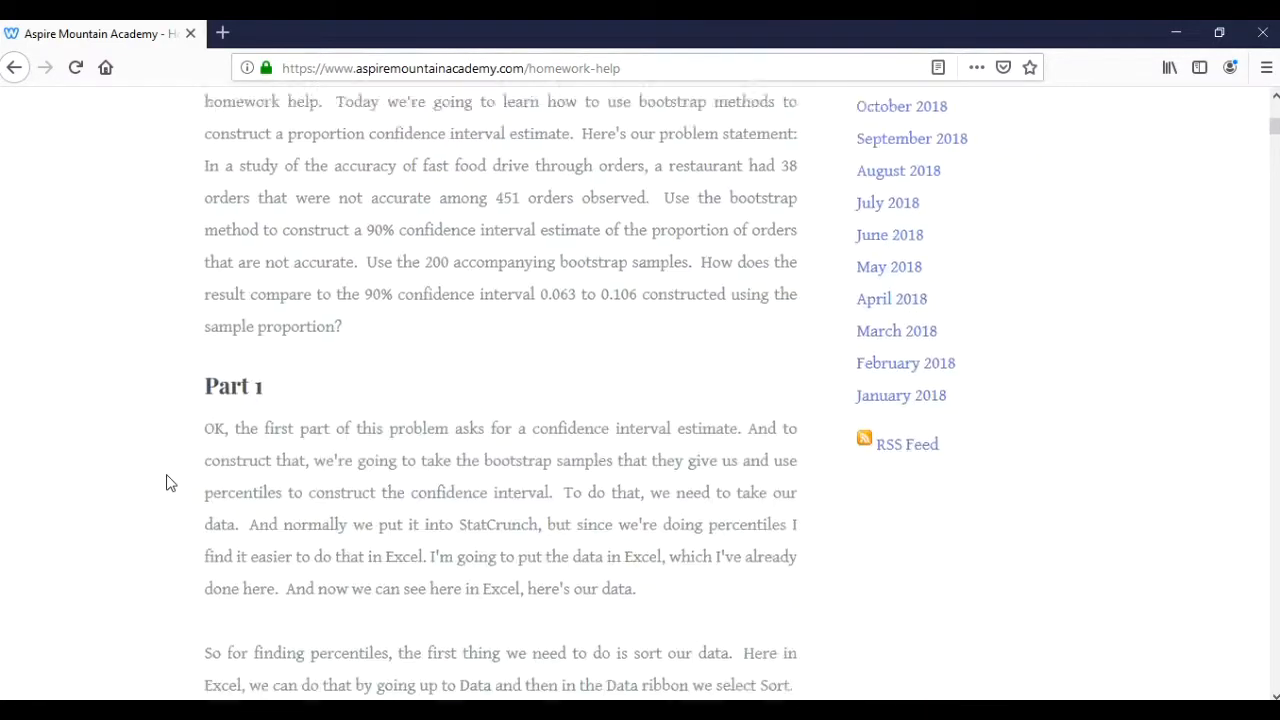
pyautogui.scroll(3)
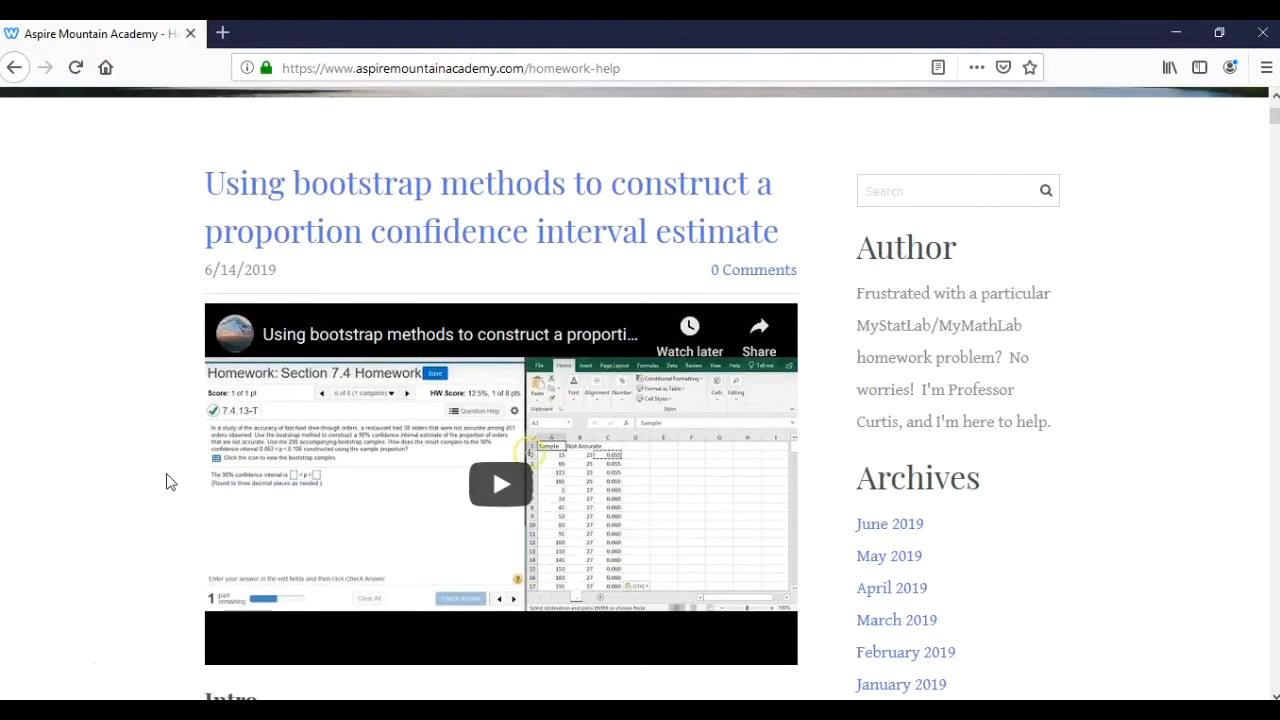
pyautogui.moveTo(502, 485)
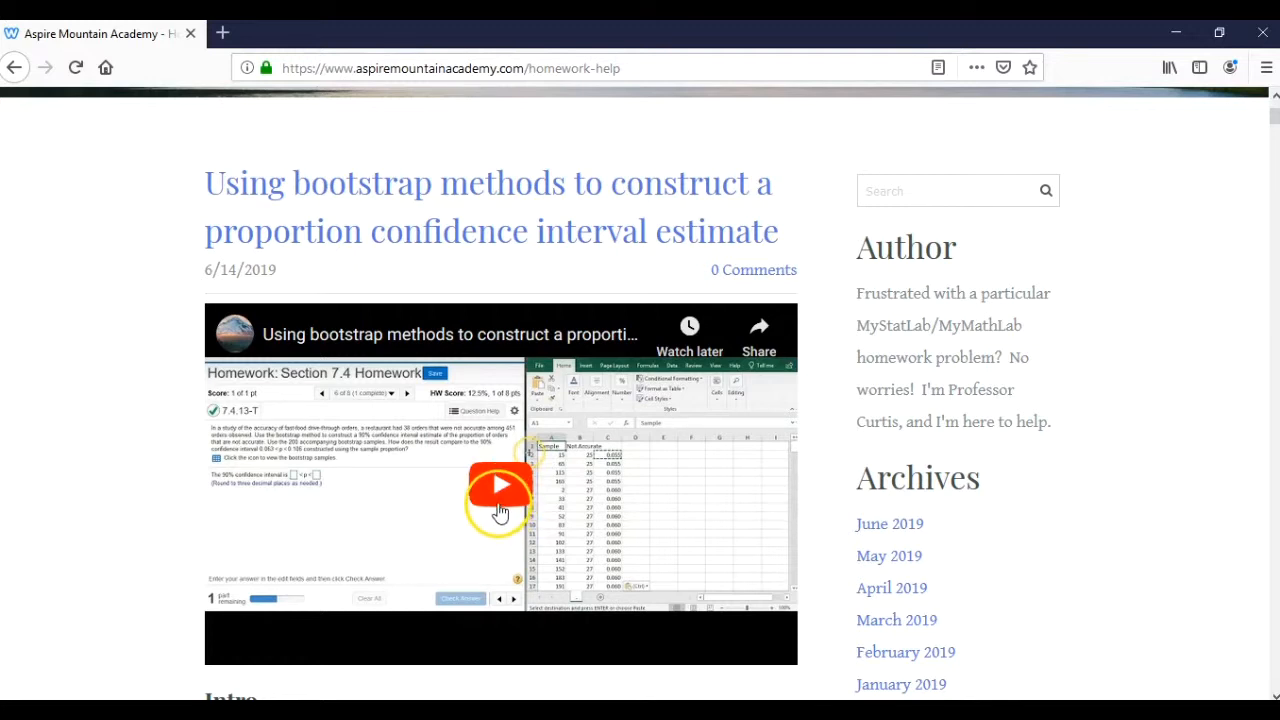
pyautogui.moveTo(545, 460)
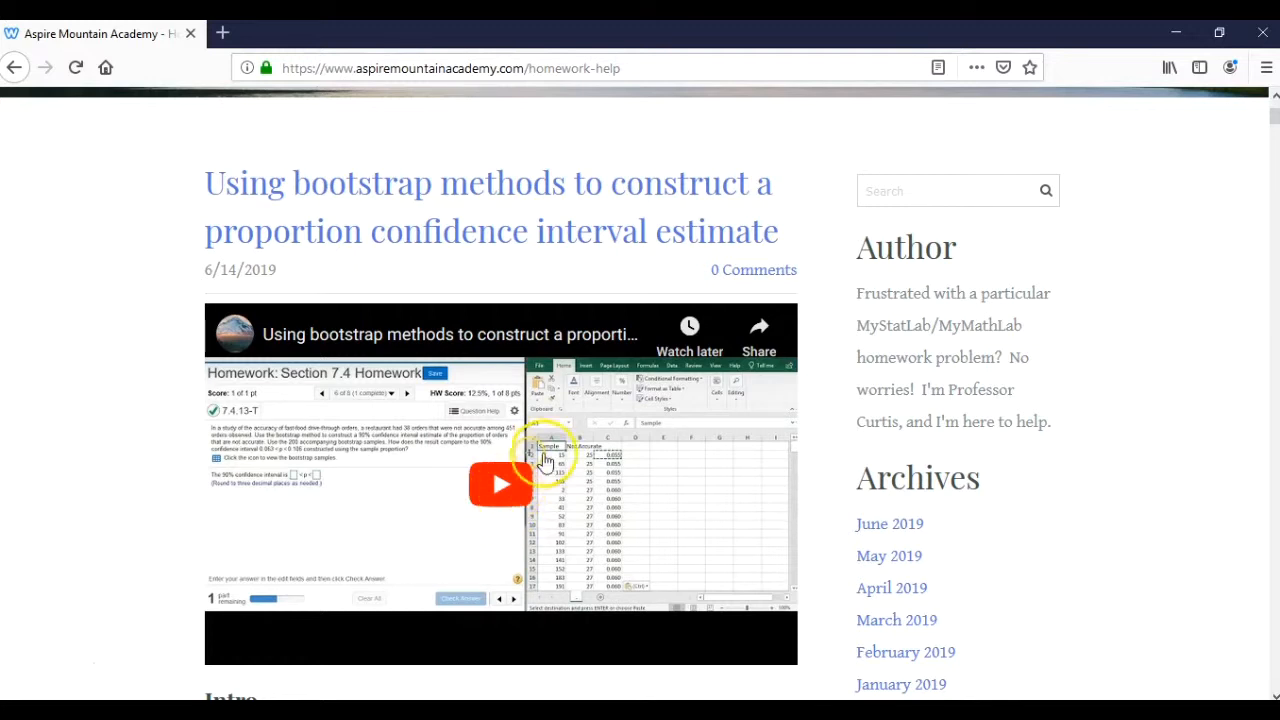
pyautogui.scroll(3)
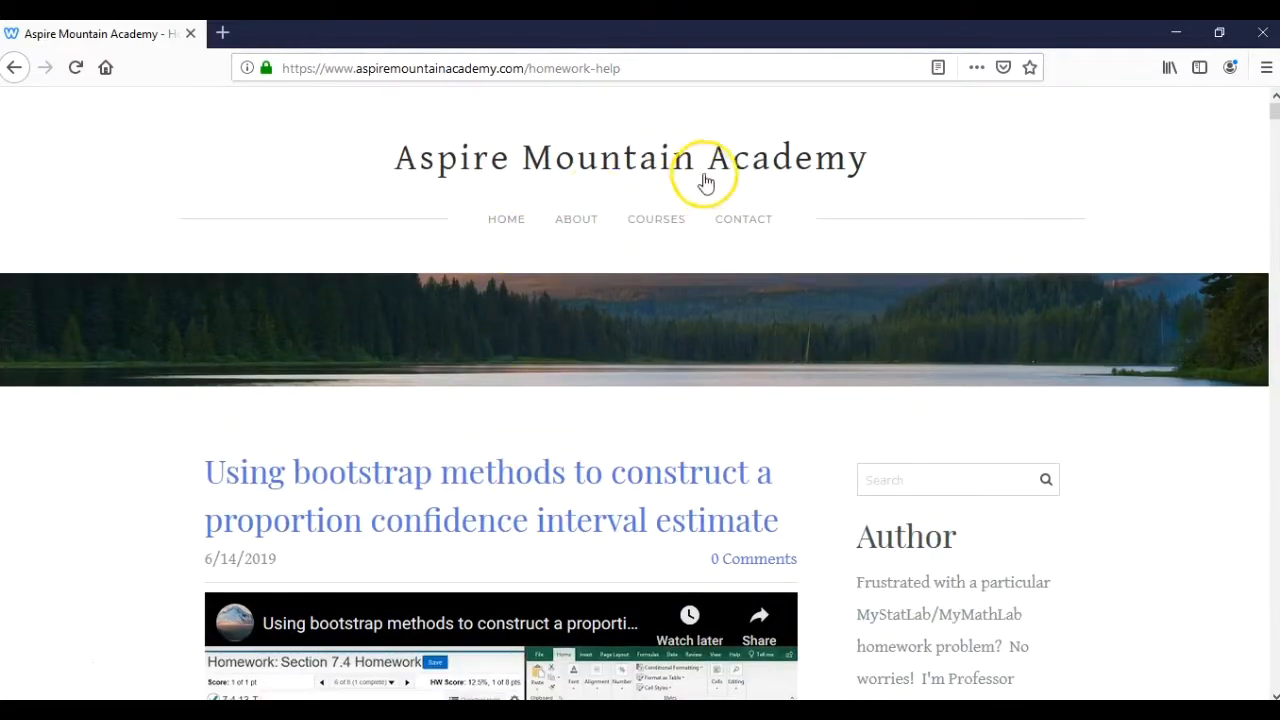
# Load youtube.com and enter 'aspire mou' in the YouTube search box.
pyautogui.click(450, 68)
pyautogui.write('https://www.youtube.com')
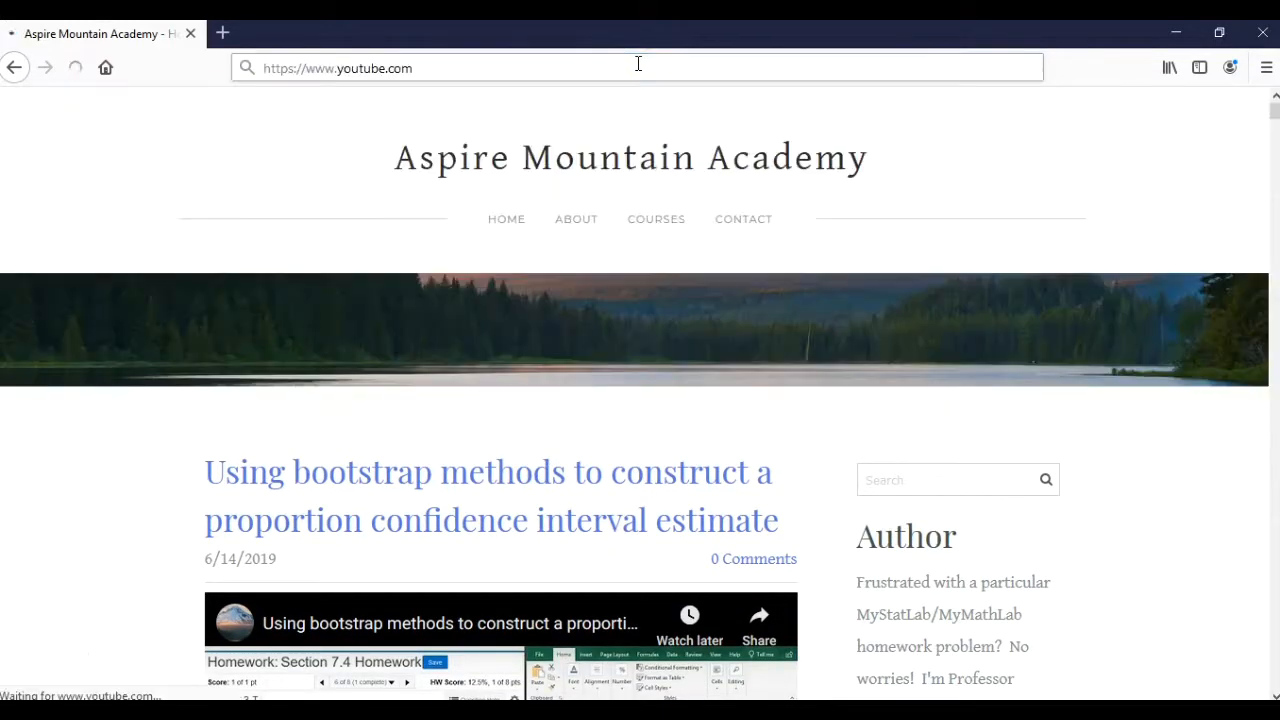
pyautogui.press('Return')
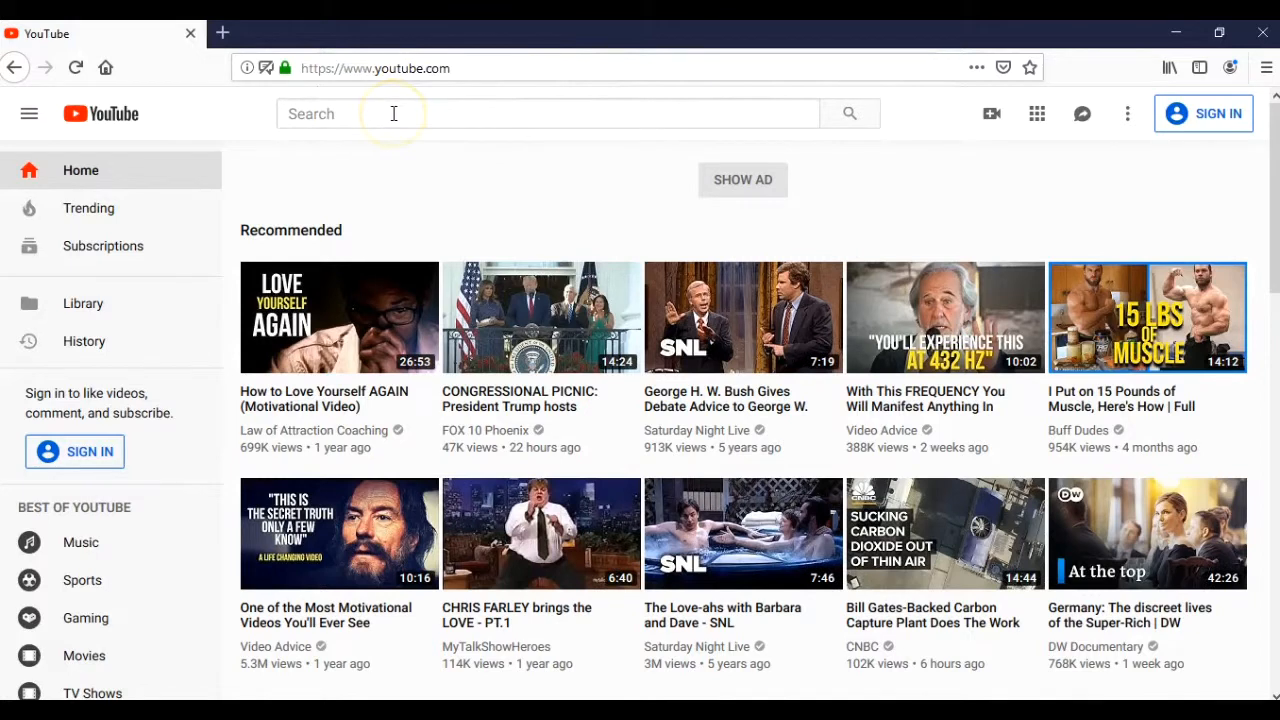
pyautogui.click(548, 113)
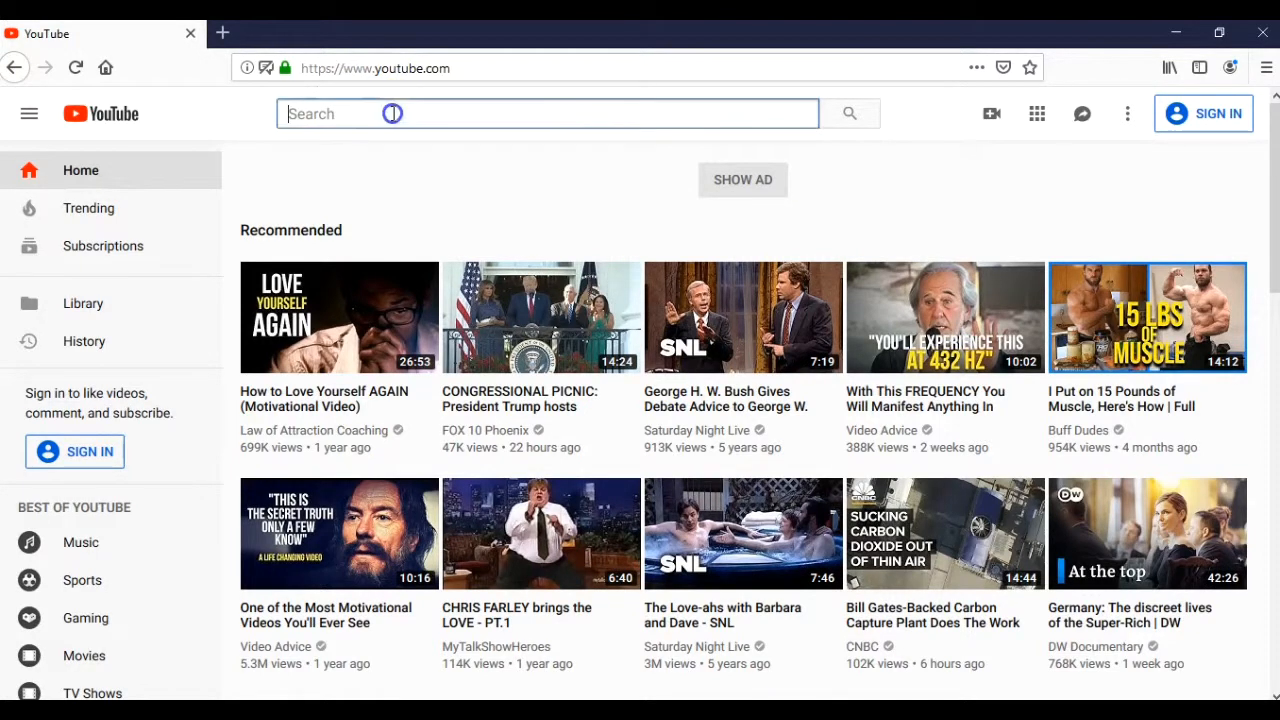
pyautogui.write('a')
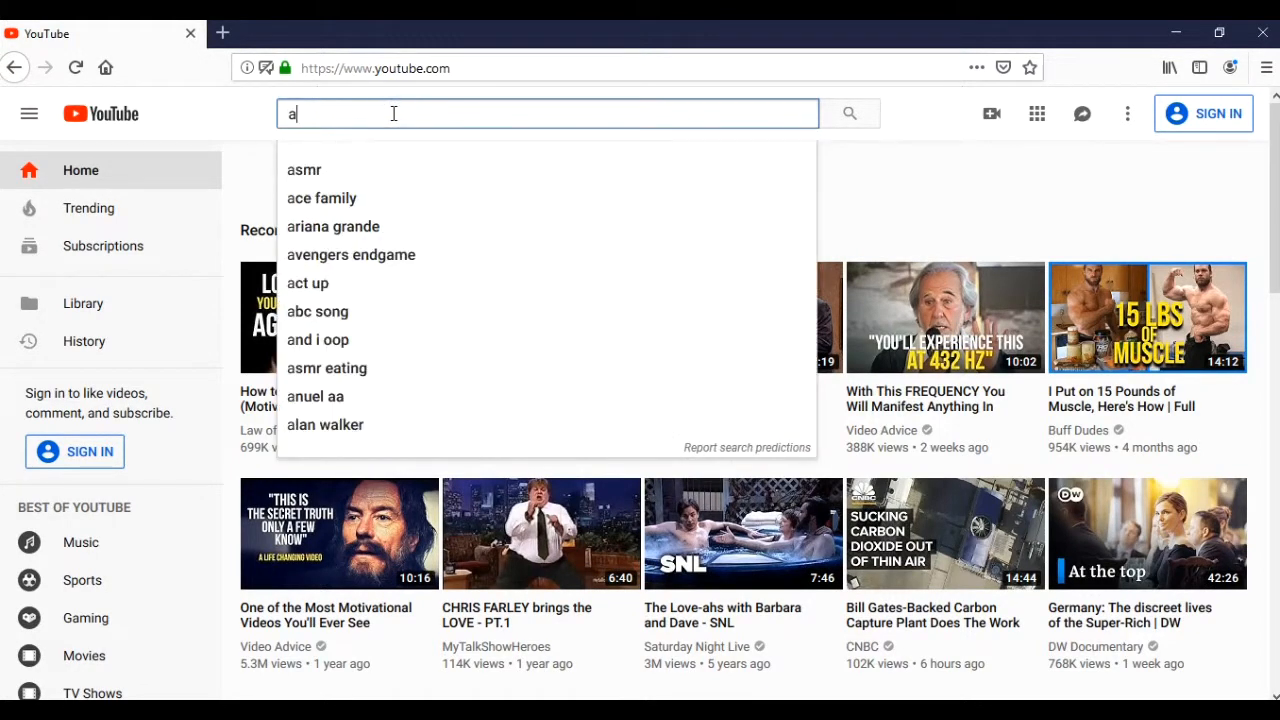
pyautogui.write('spire')
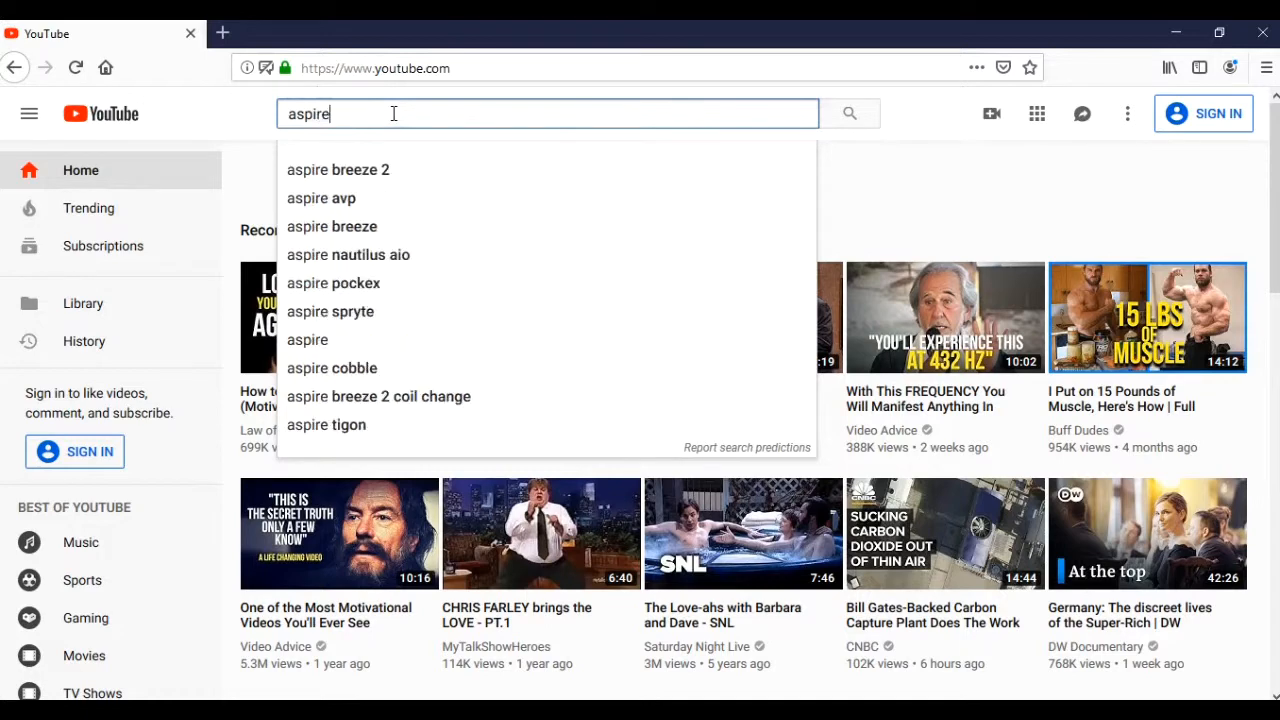
pyautogui.write('mou')
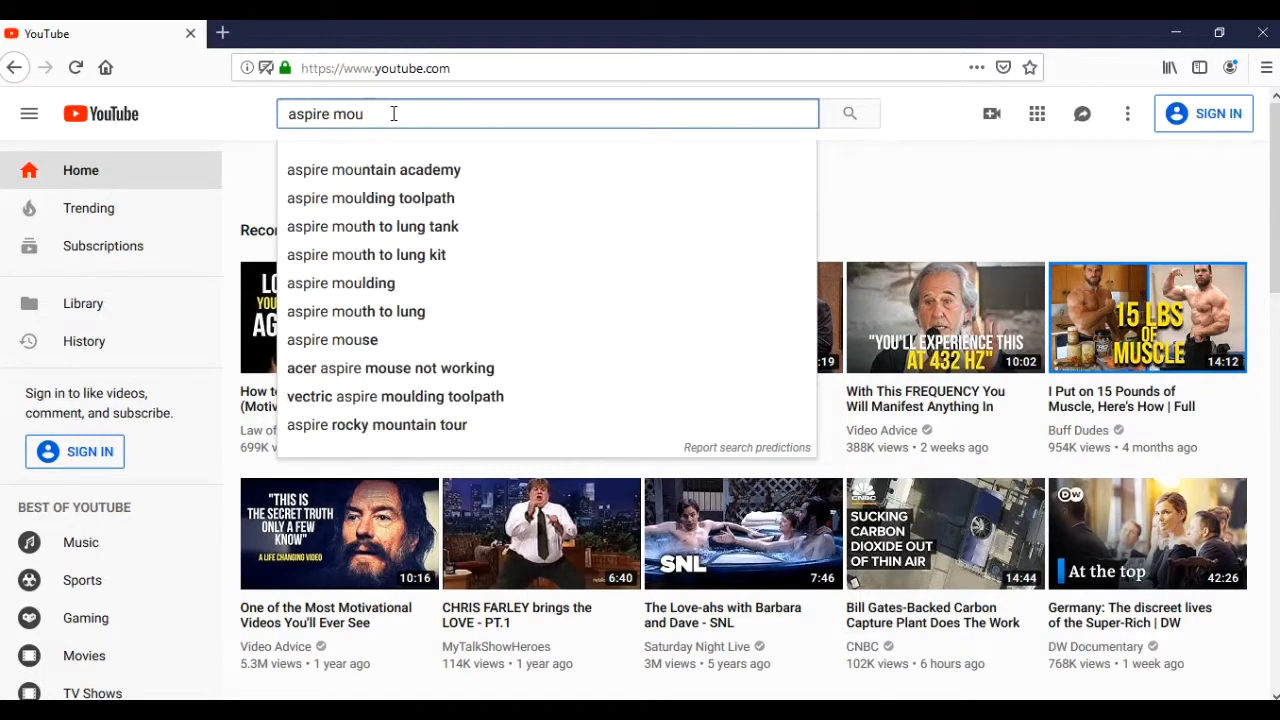
pyautogui.moveTo(452, 170)
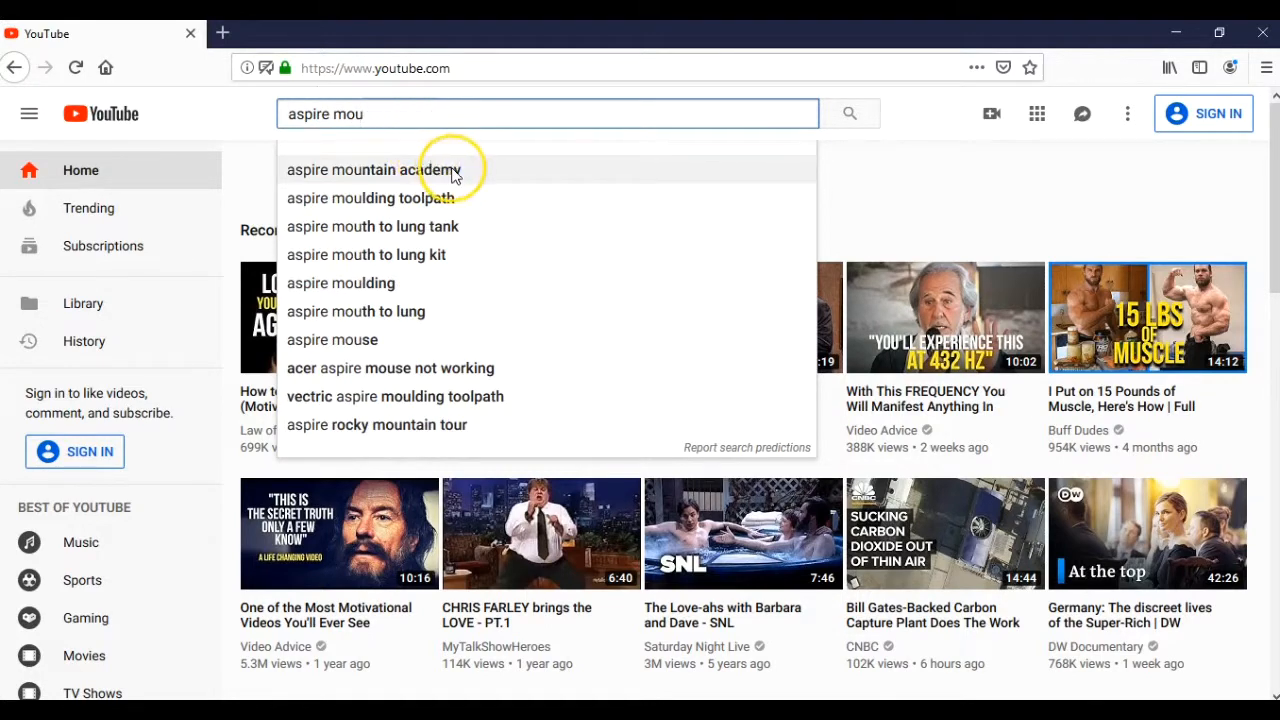
pyautogui.click(375, 169)
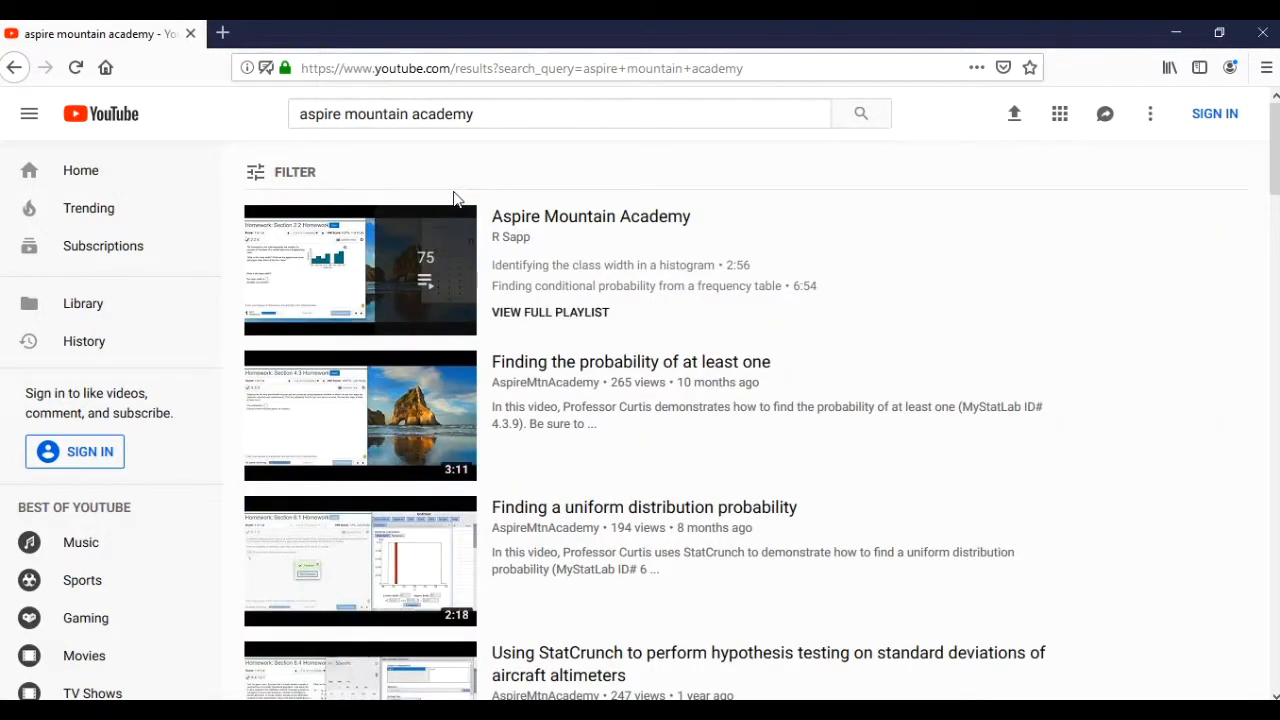
pyautogui.moveTo(693, 187)
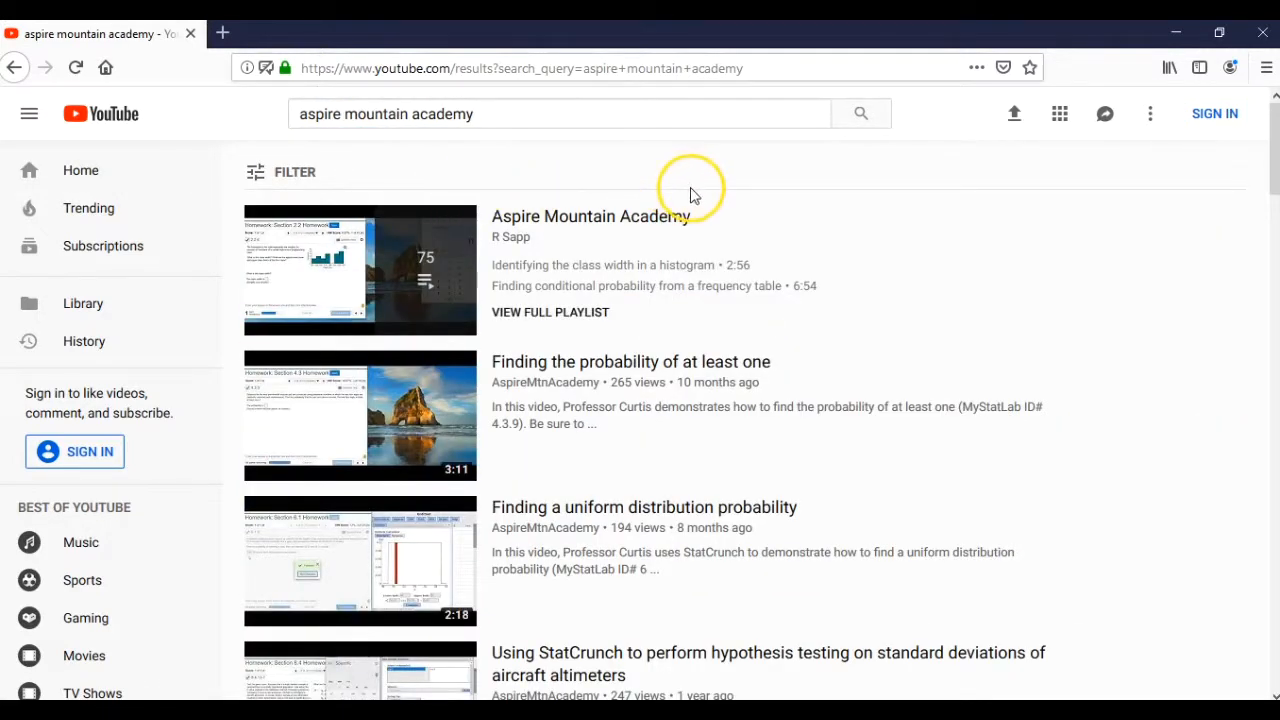
pyautogui.moveTo(603, 222)
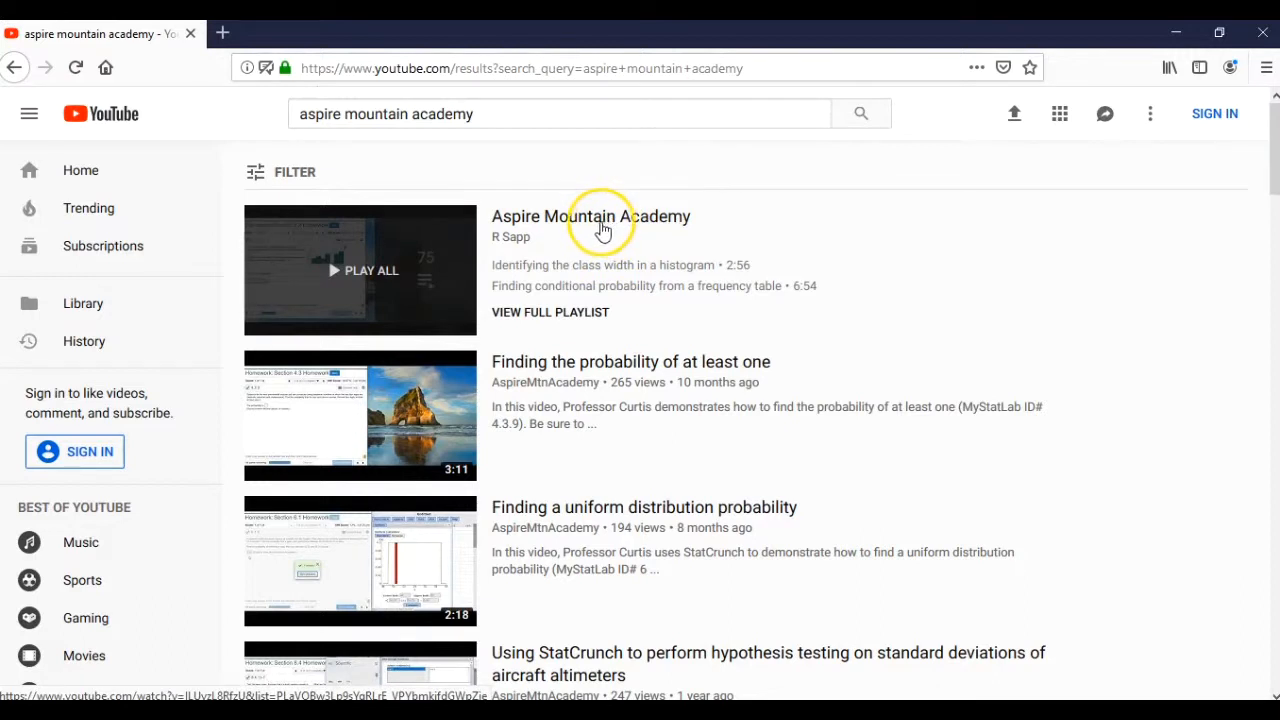
pyautogui.moveTo(498, 252)
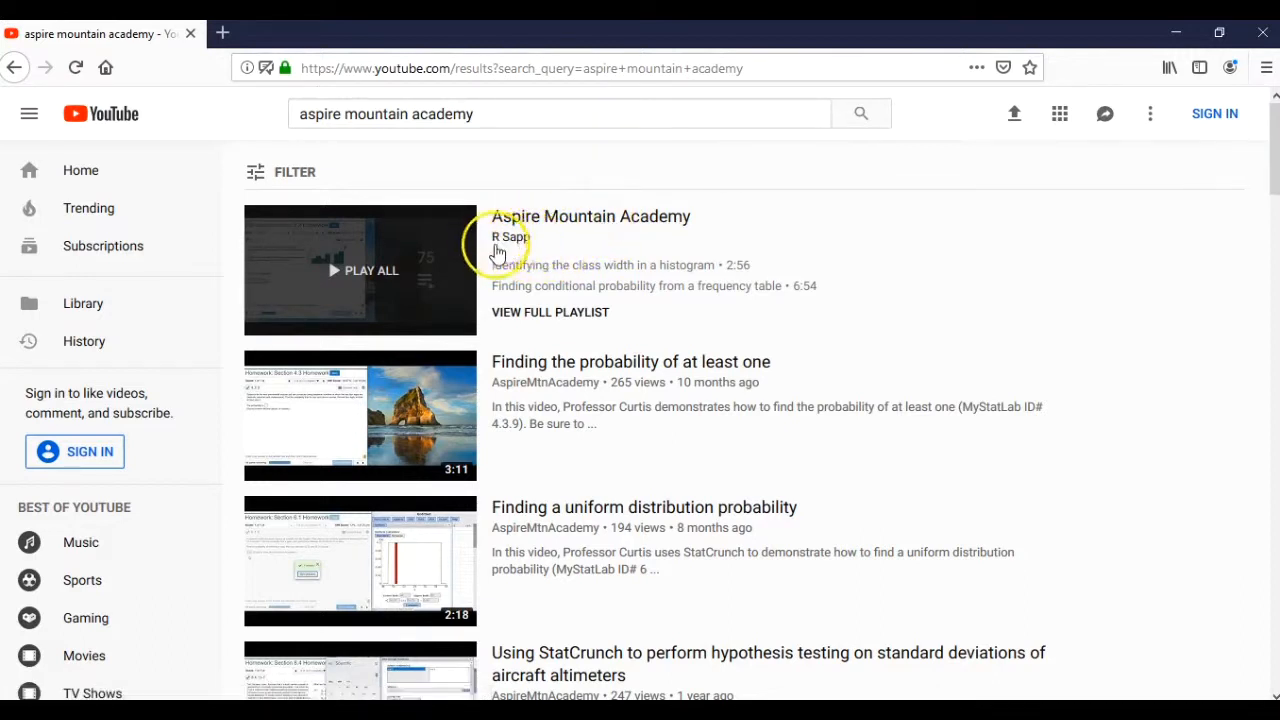
pyautogui.moveTo(520, 255)
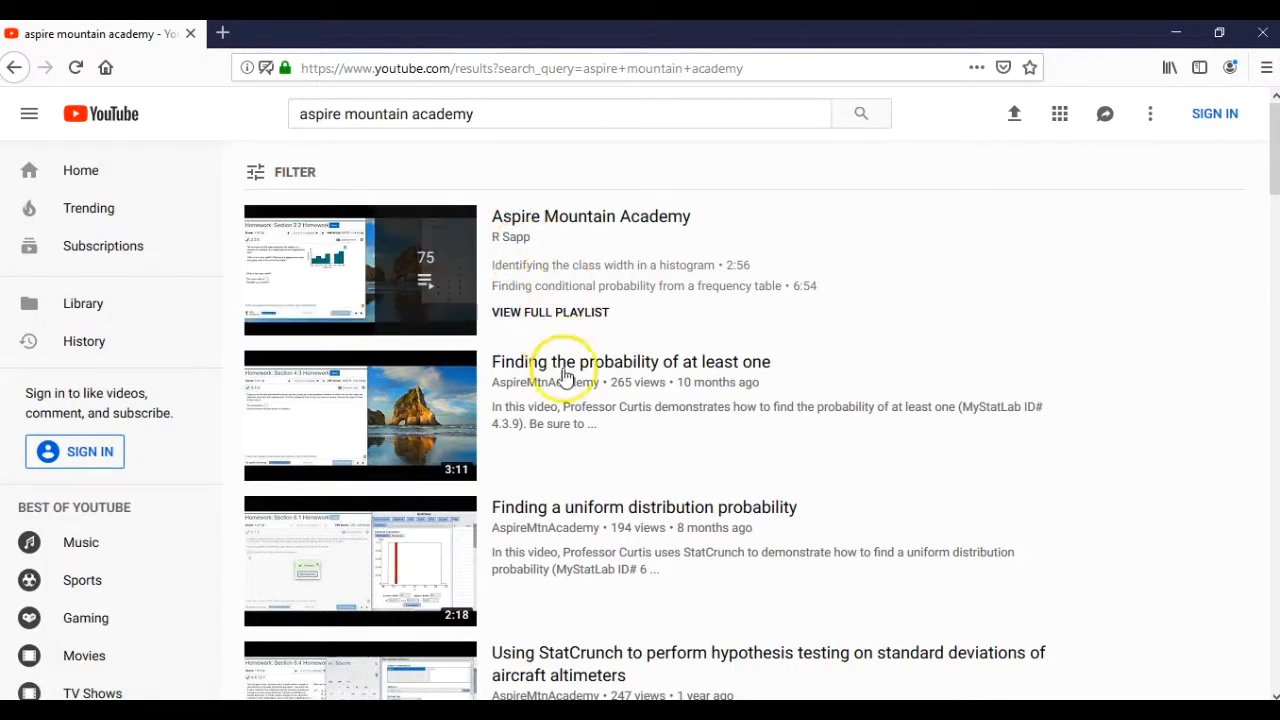
pyautogui.moveTo(519, 255)
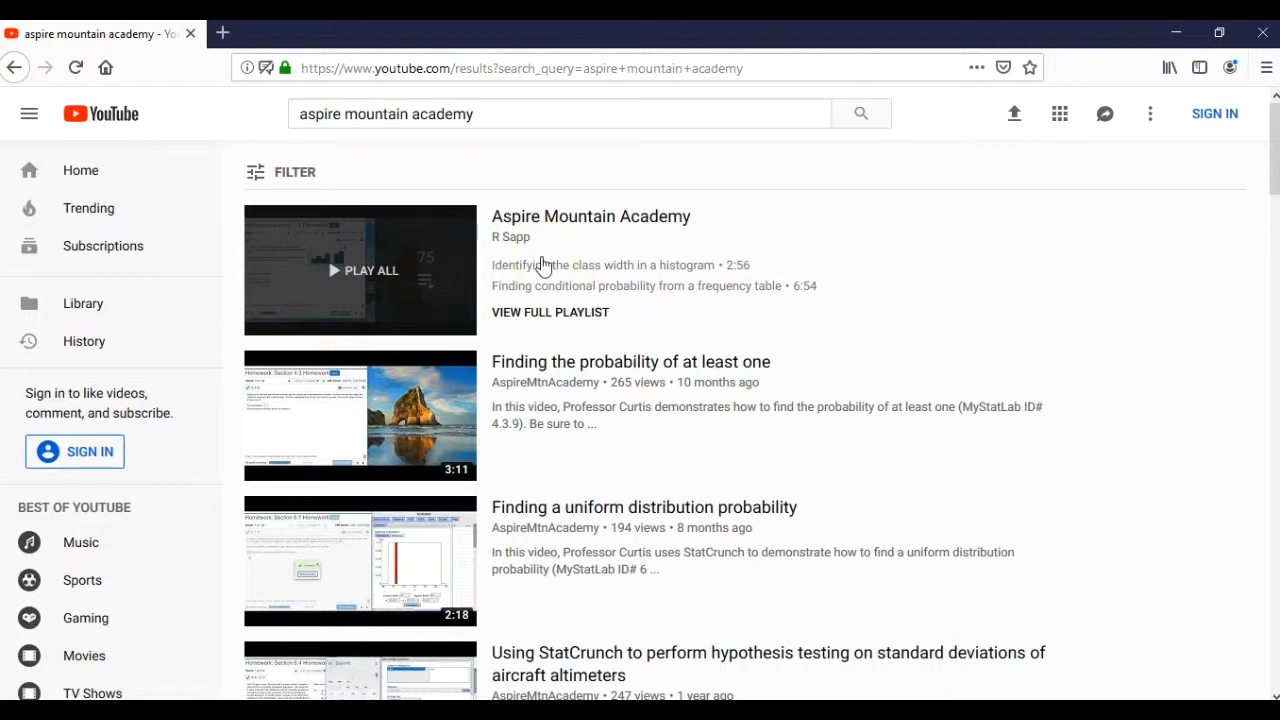
pyautogui.moveTo(540, 265)
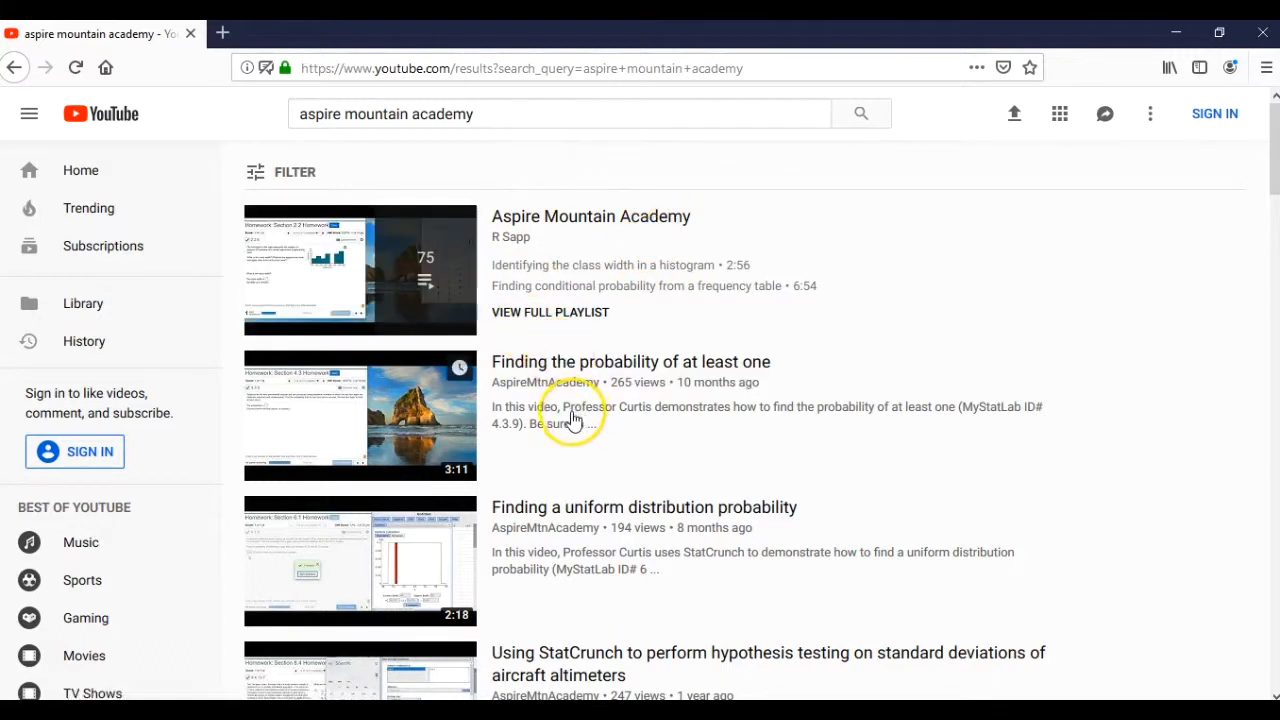
pyautogui.moveTo(513, 400)
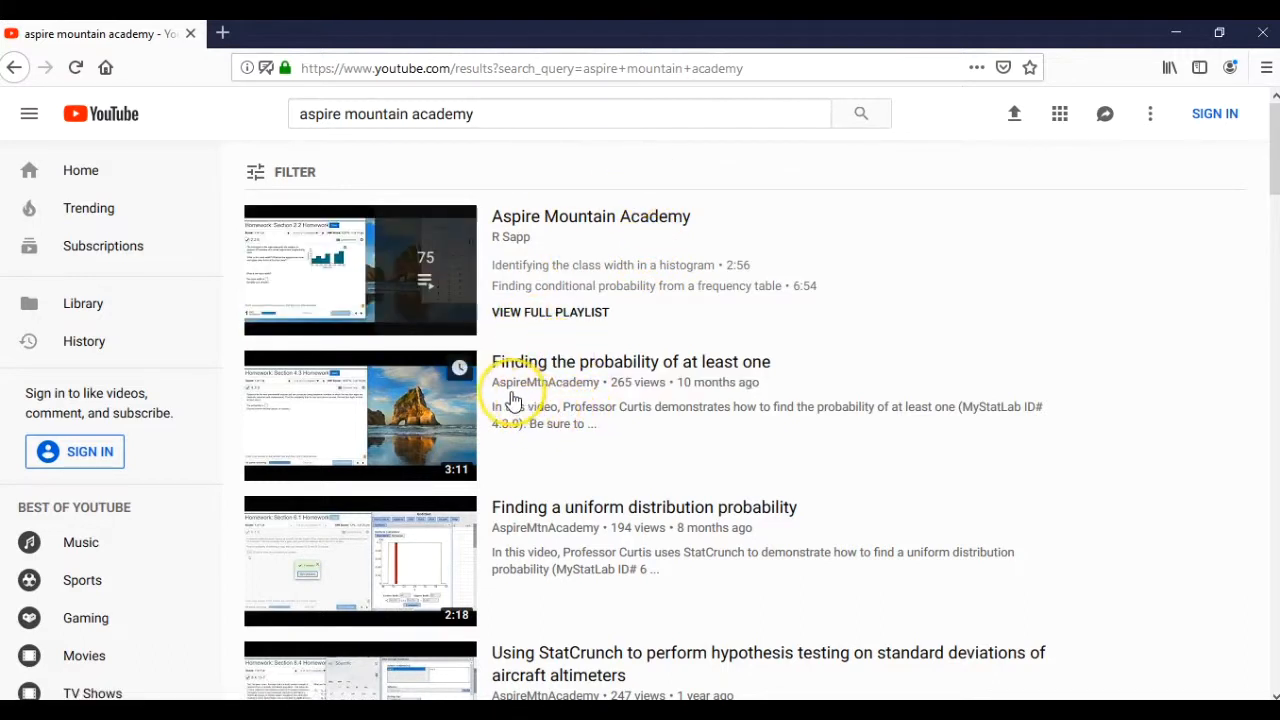
pyautogui.moveTo(545, 382)
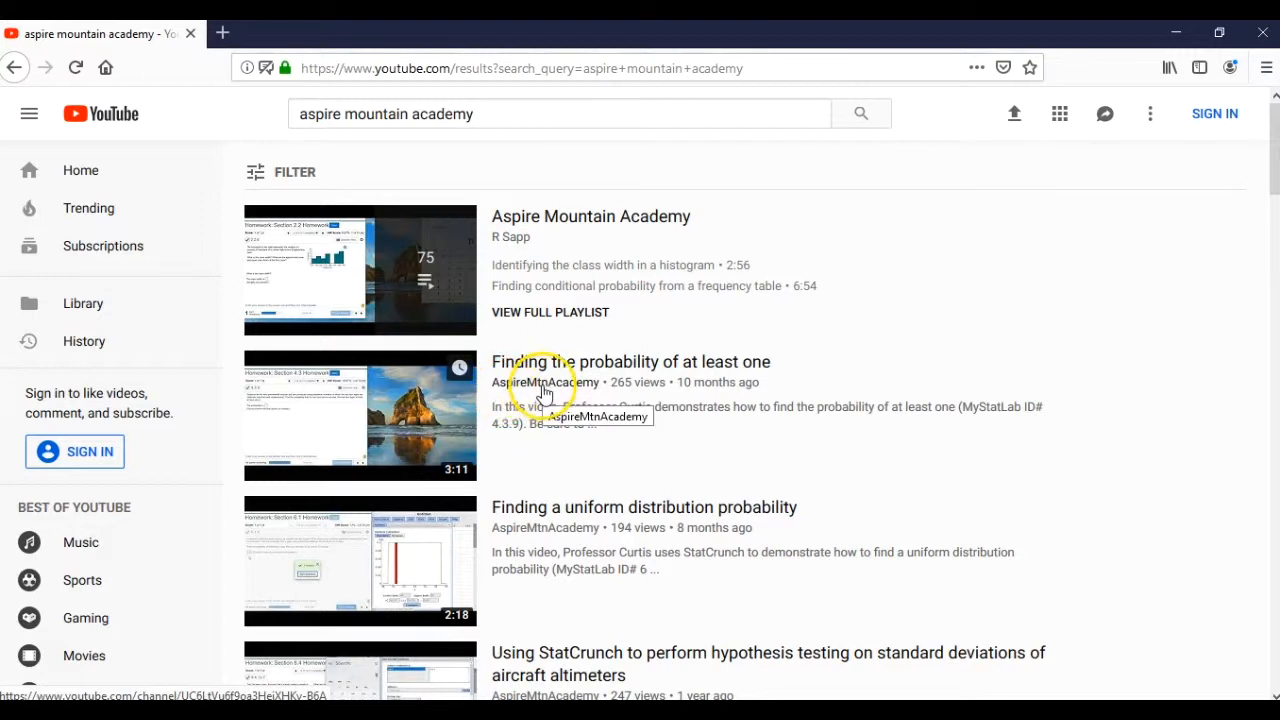
# Open the AspireMtnAcademy channel's Videos tab and scroll through its uploads.
pyautogui.click(551, 382)
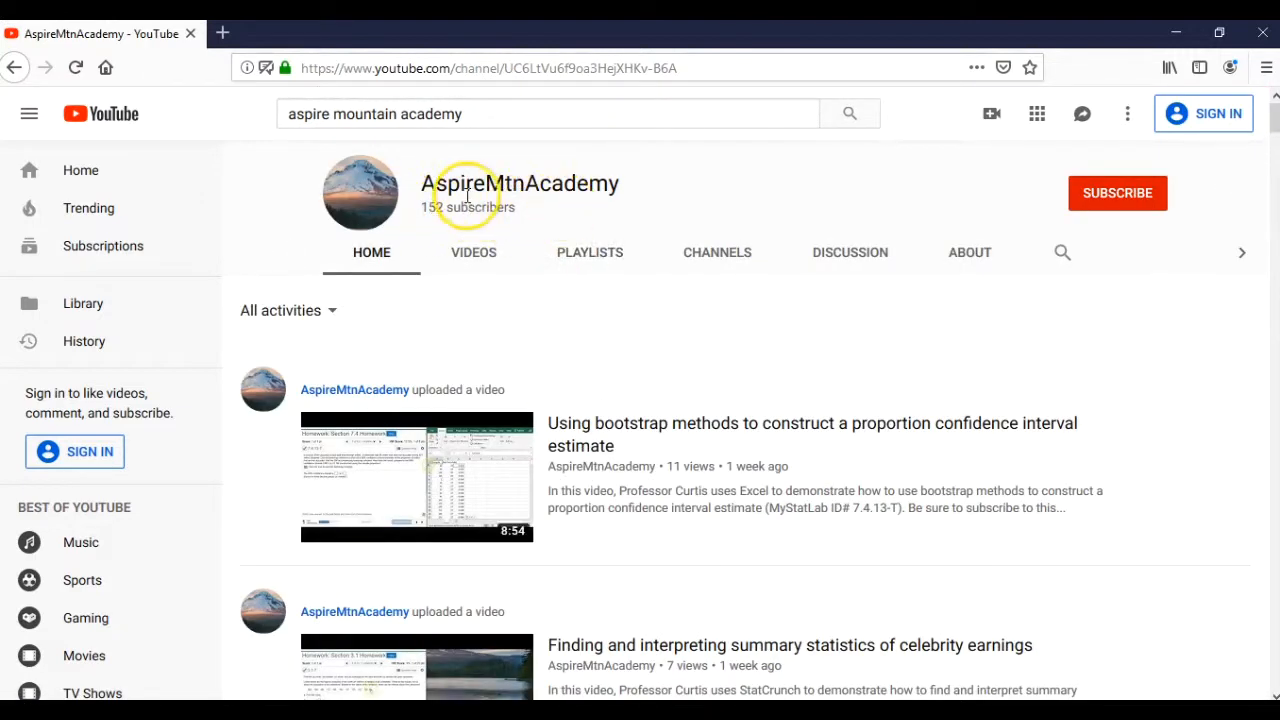
pyautogui.moveTo(520, 290)
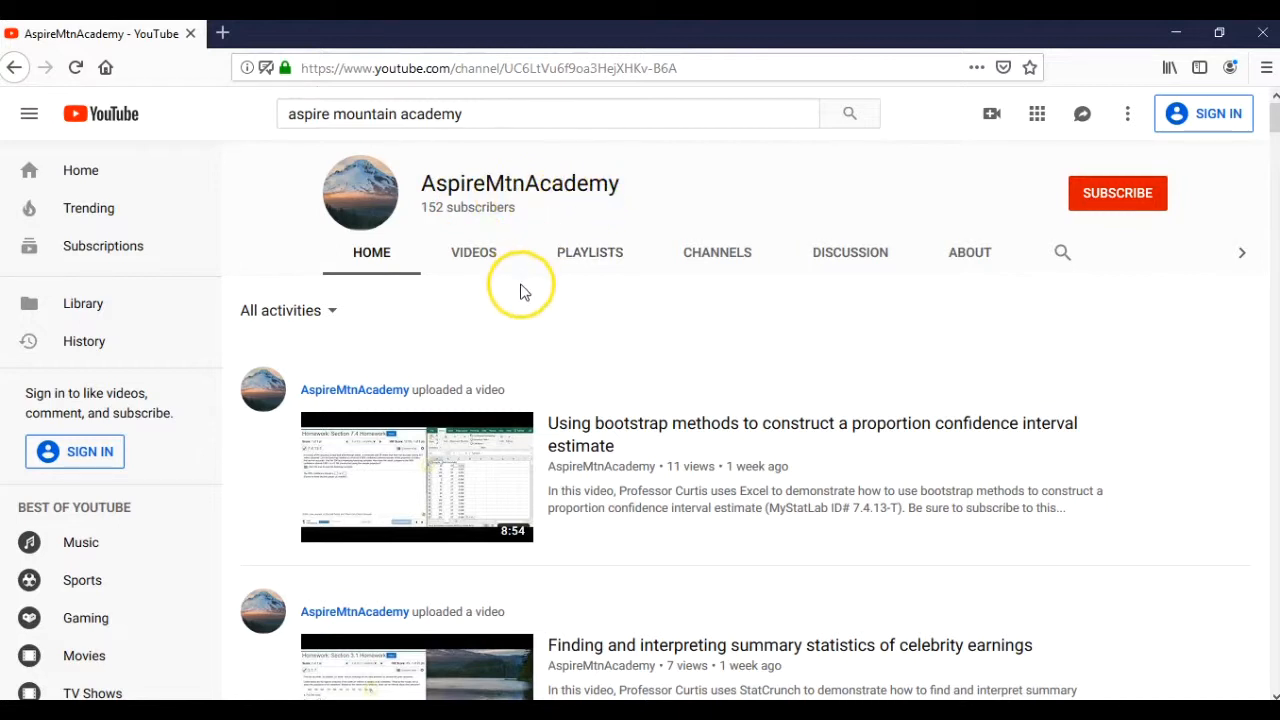
pyautogui.moveTo(515, 285)
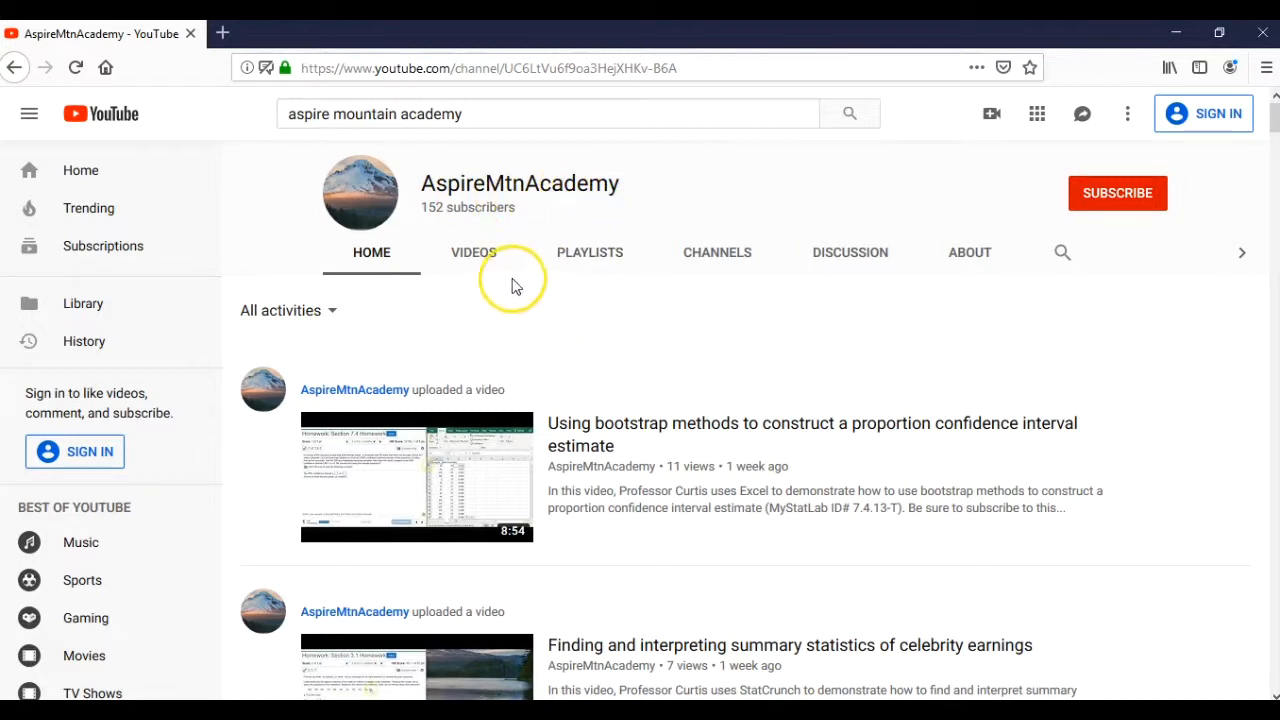
pyautogui.click(473, 252)
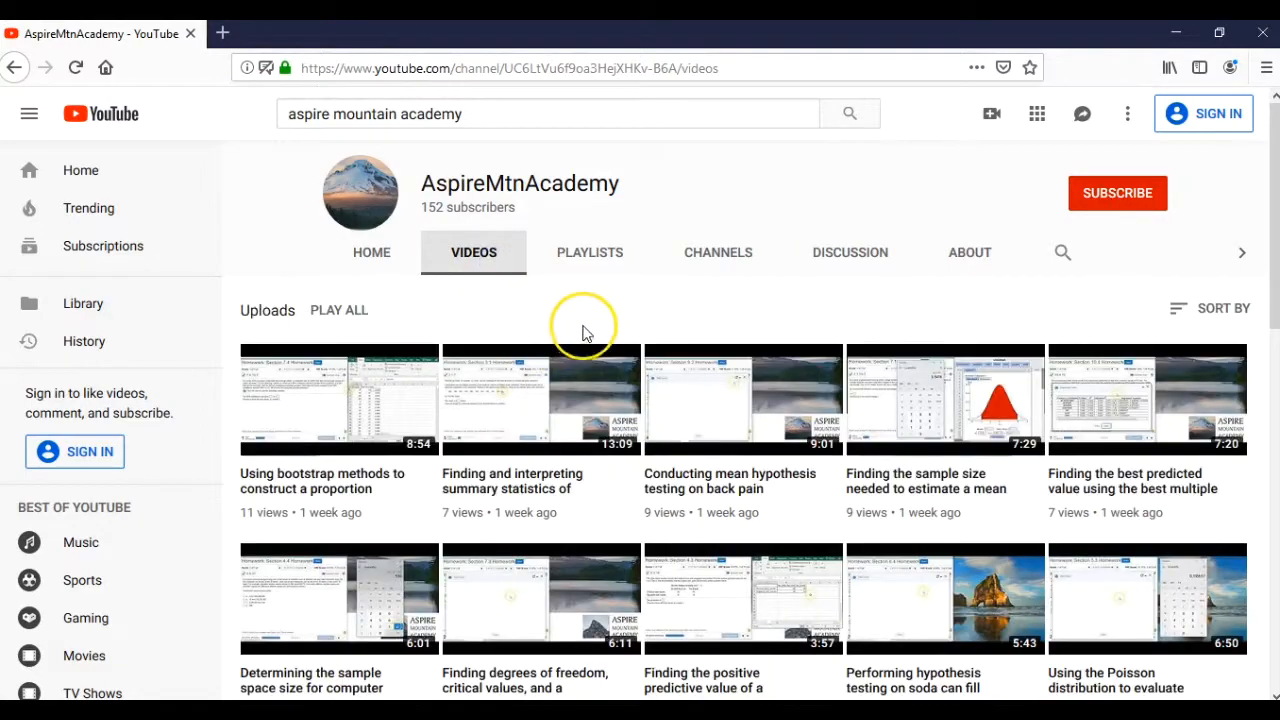
pyautogui.scroll(-3)
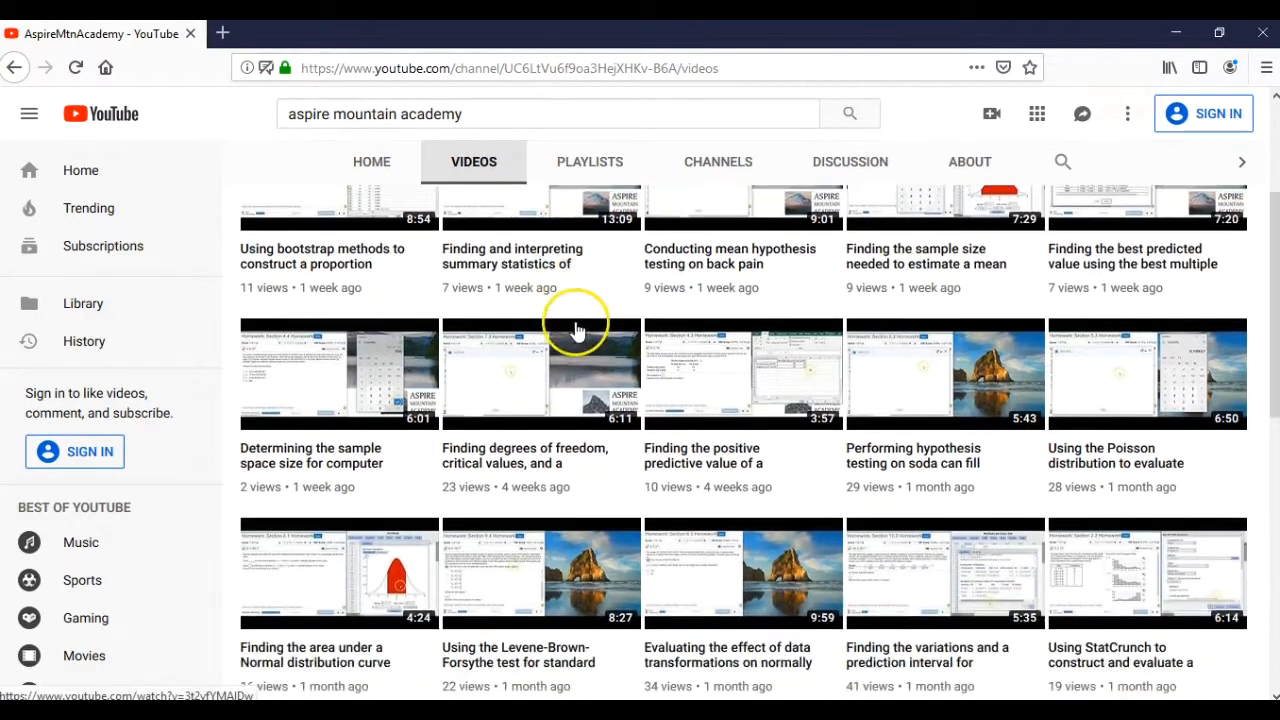
pyautogui.scroll(-3)
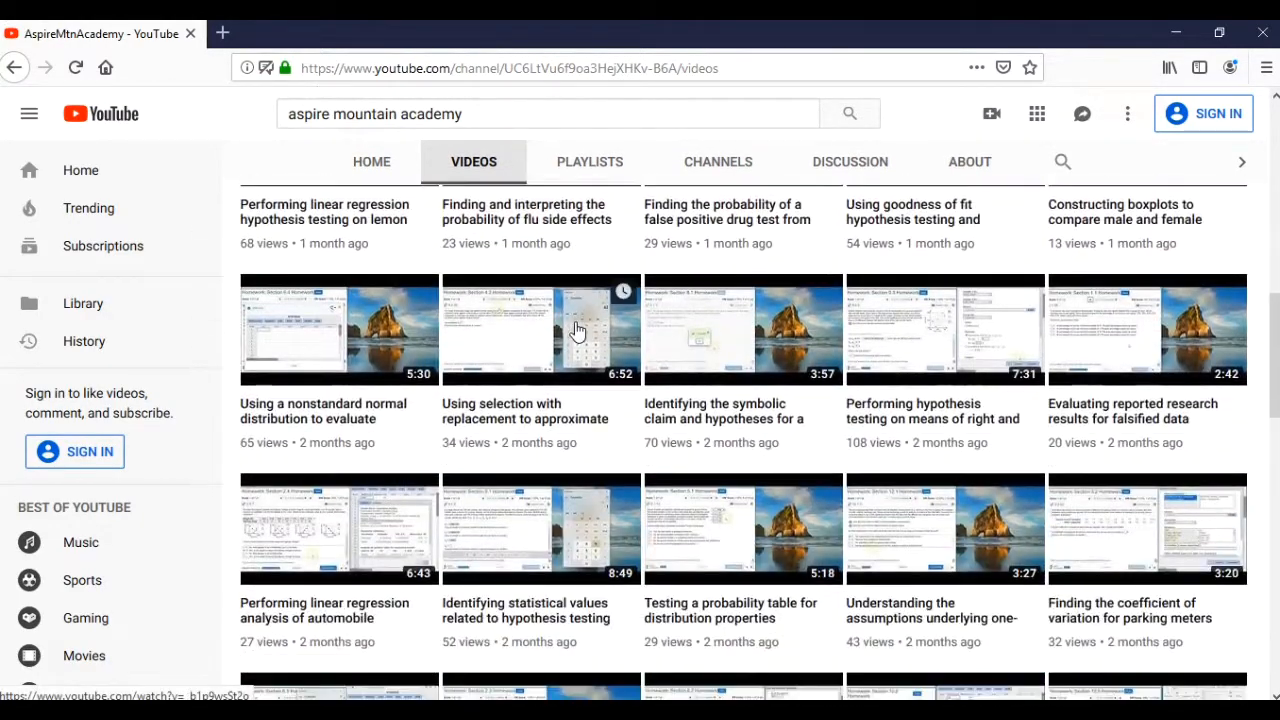
pyautogui.scroll(-3)
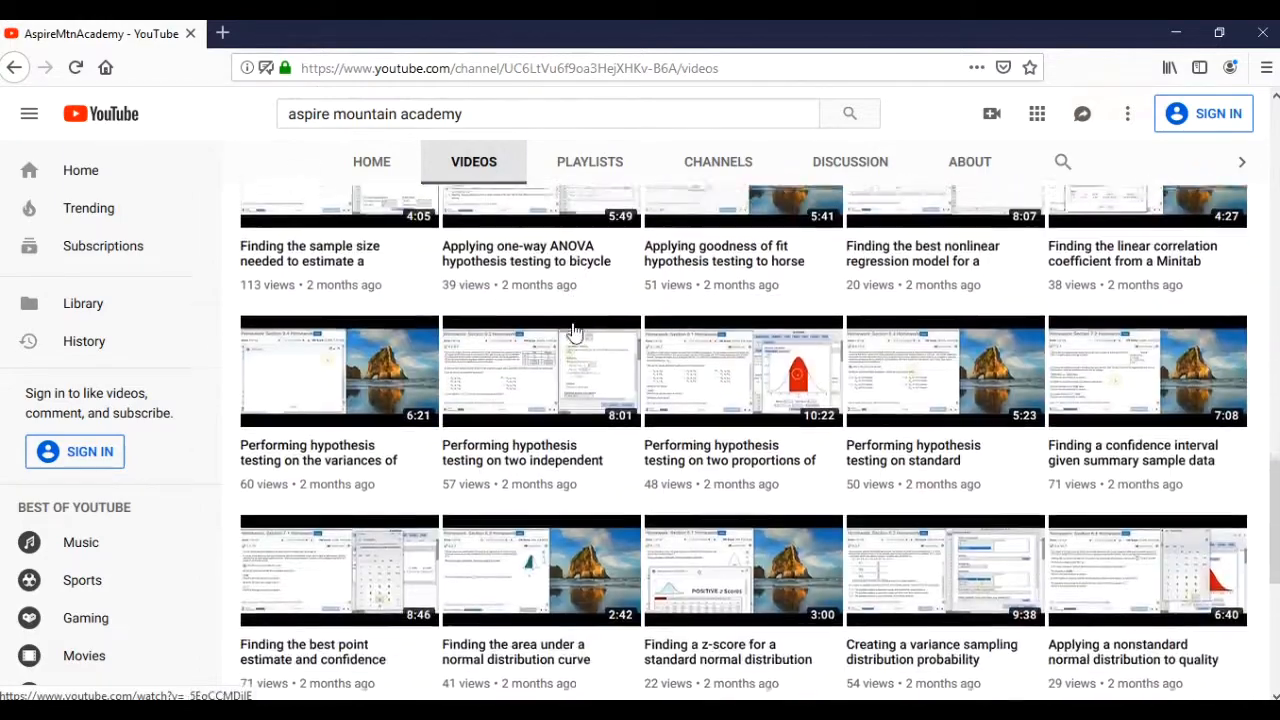
pyautogui.scroll(-3)
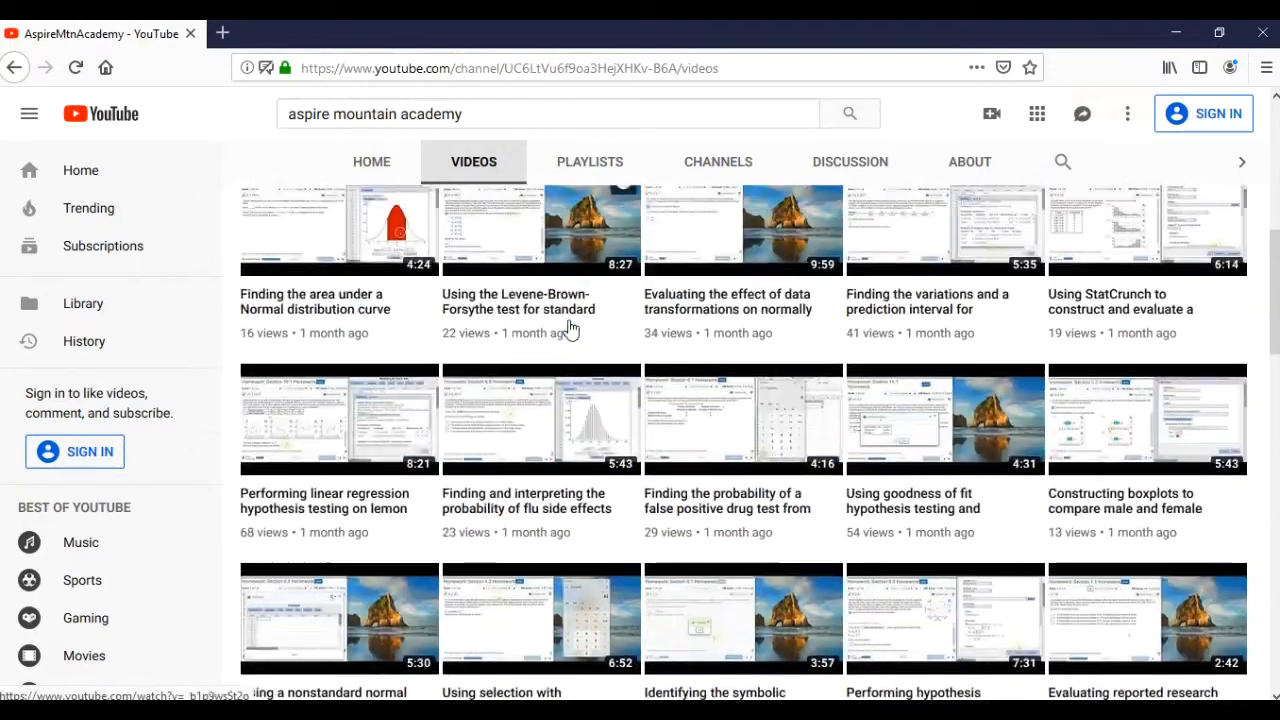
pyautogui.scroll(3)
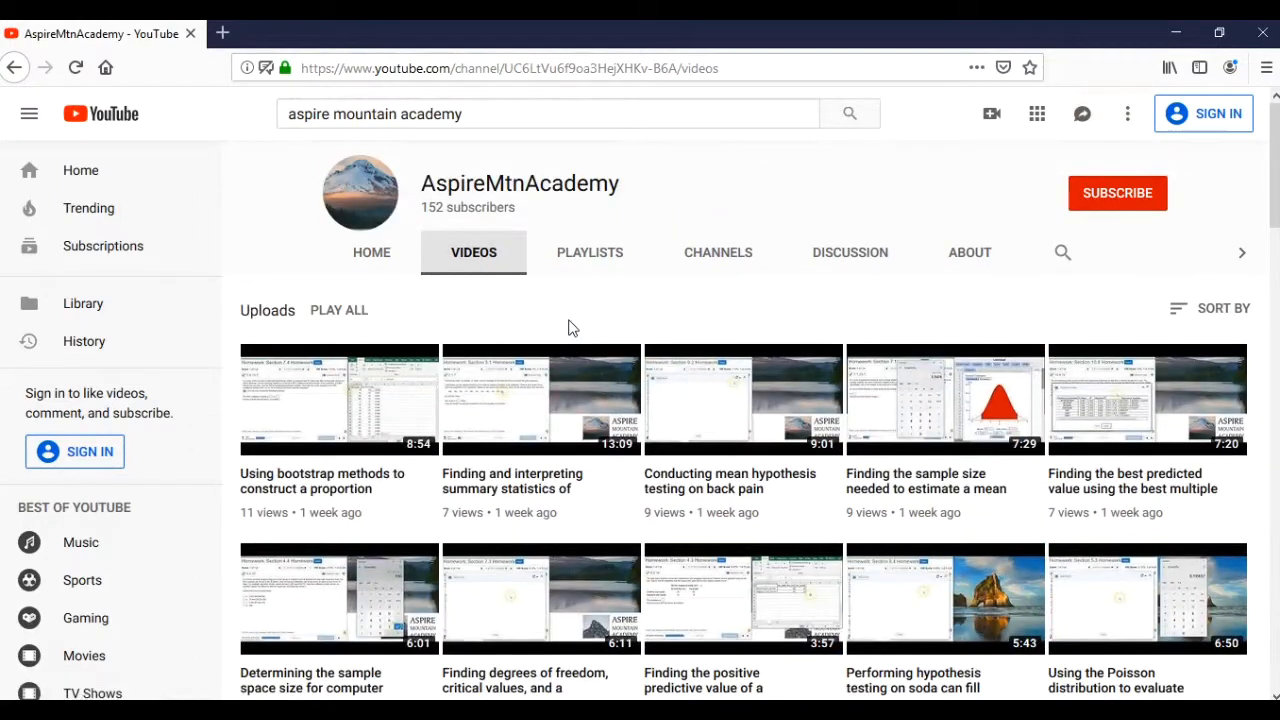
pyautogui.moveTo(558, 314)
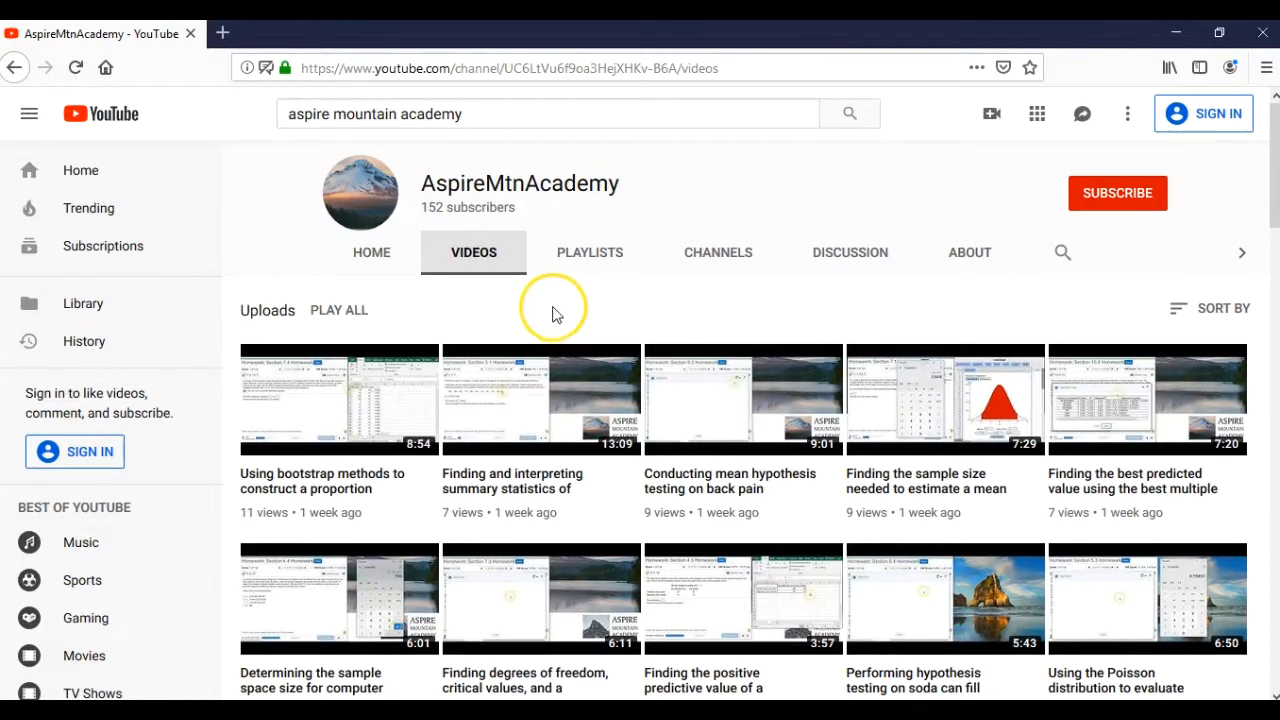
# Scroll through the channel's Stat 101 Homework Help playlists, sections 12.1 through 8.3.
pyautogui.click(590, 252)
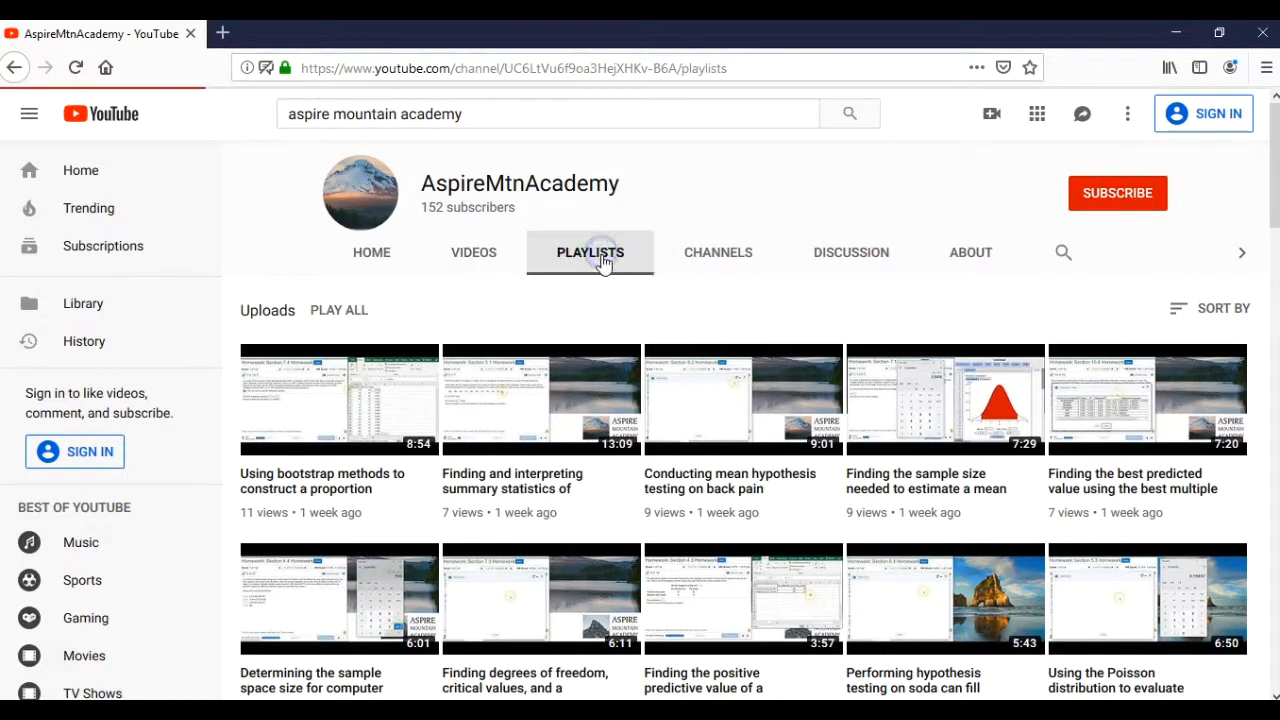
pyautogui.click(590, 252)
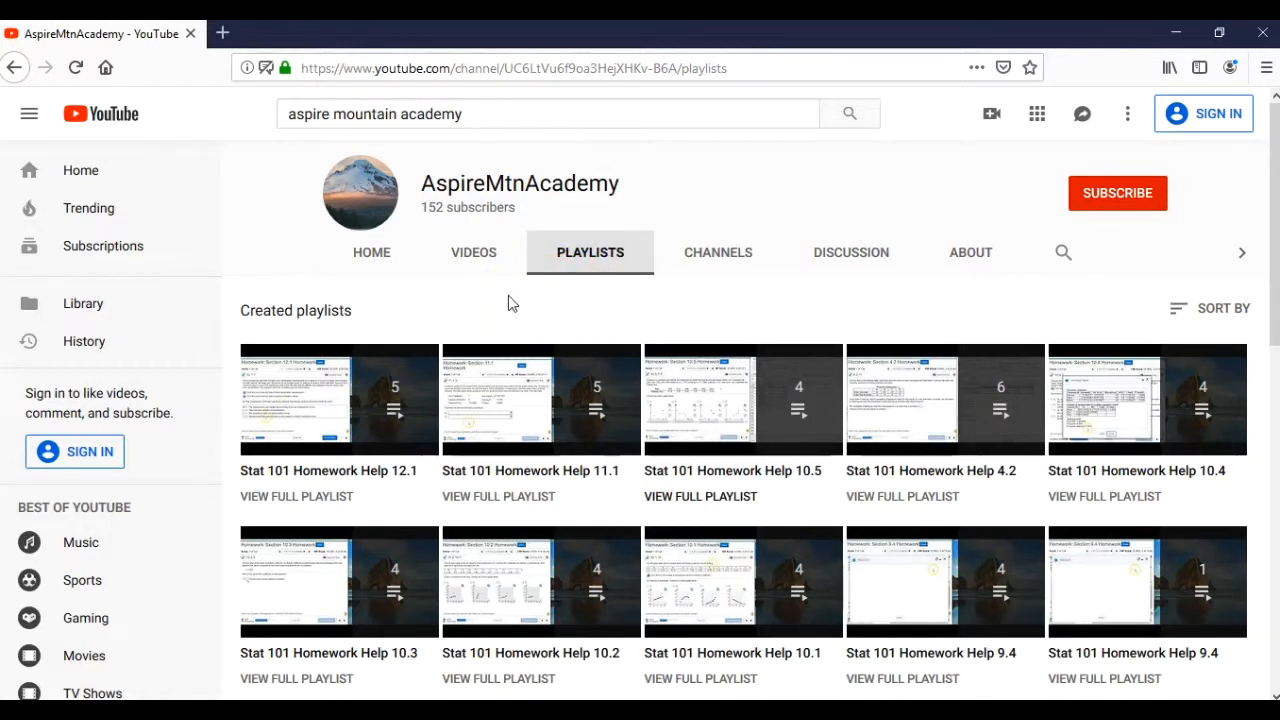
pyautogui.moveTo(583, 327)
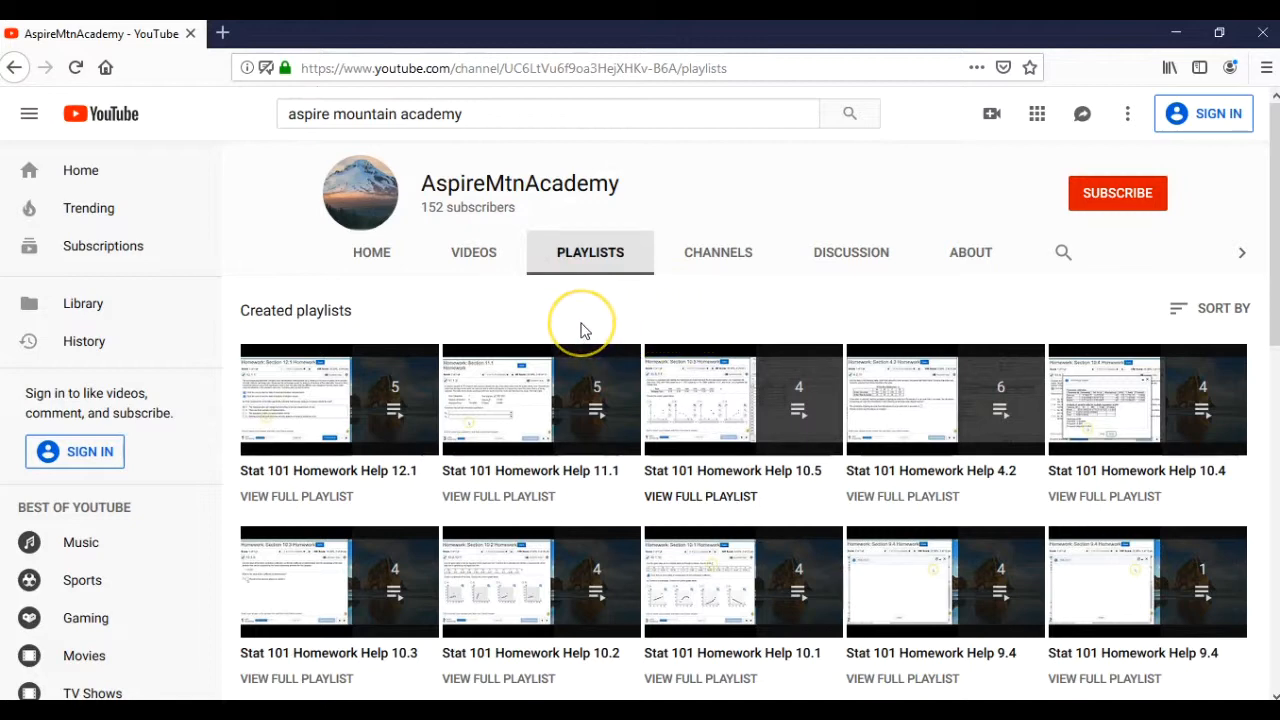
pyautogui.moveTo(585, 330)
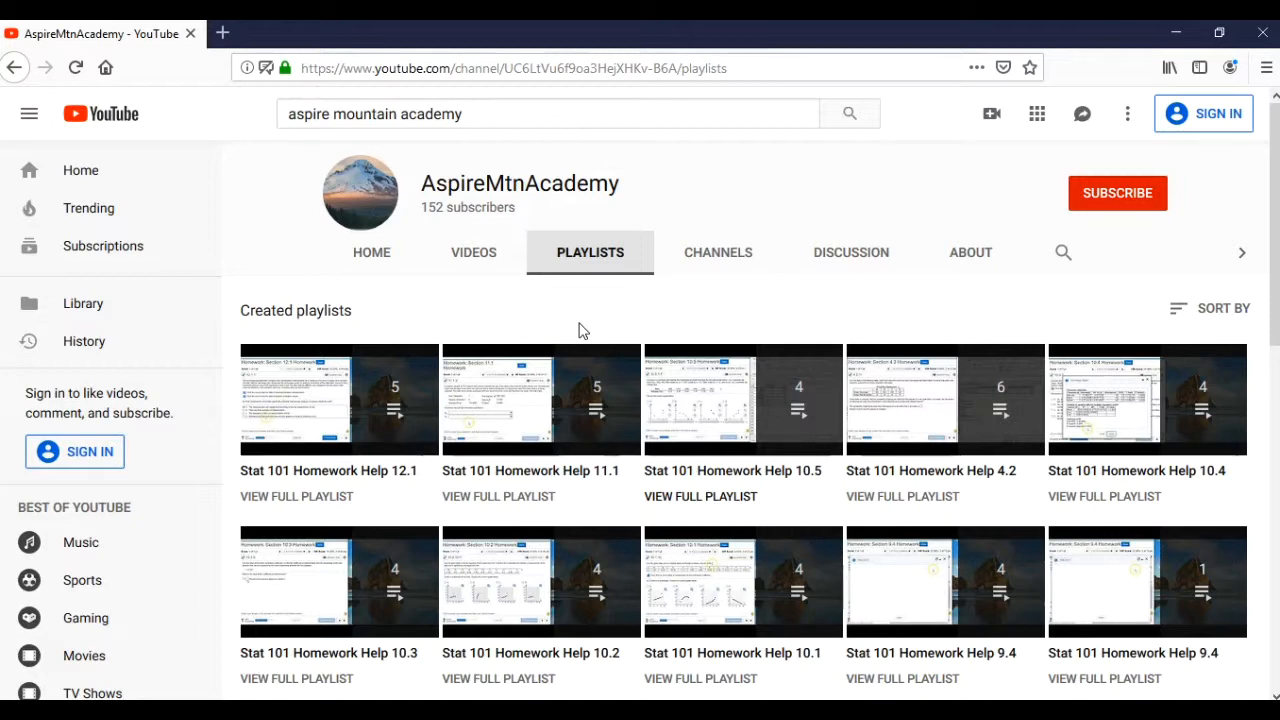
pyautogui.scroll(-3)
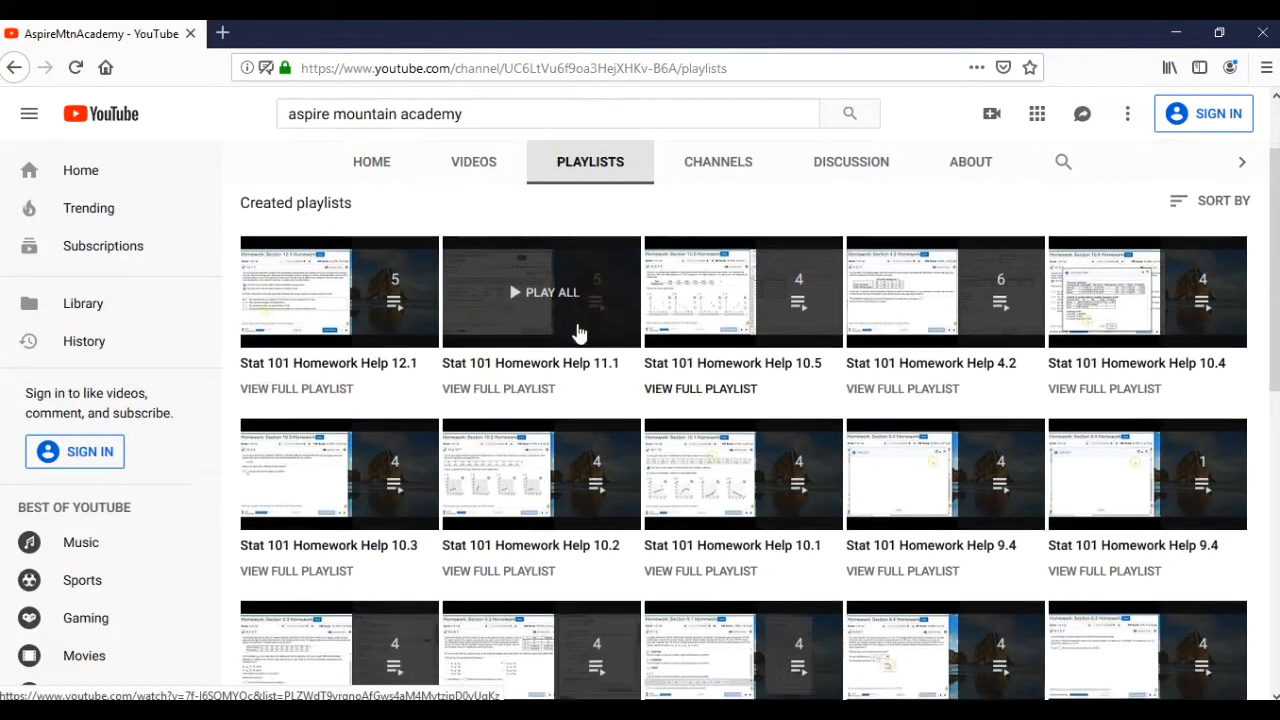
pyautogui.scroll(-3)
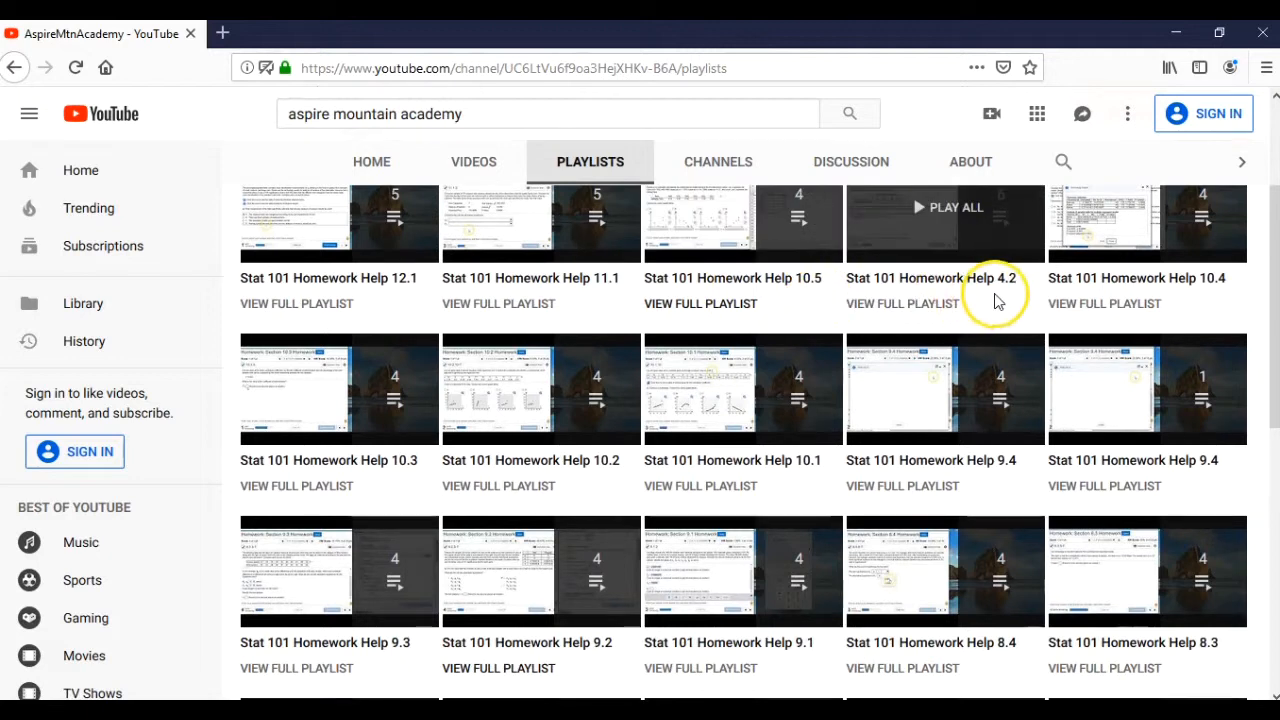
pyautogui.moveTo(743, 485)
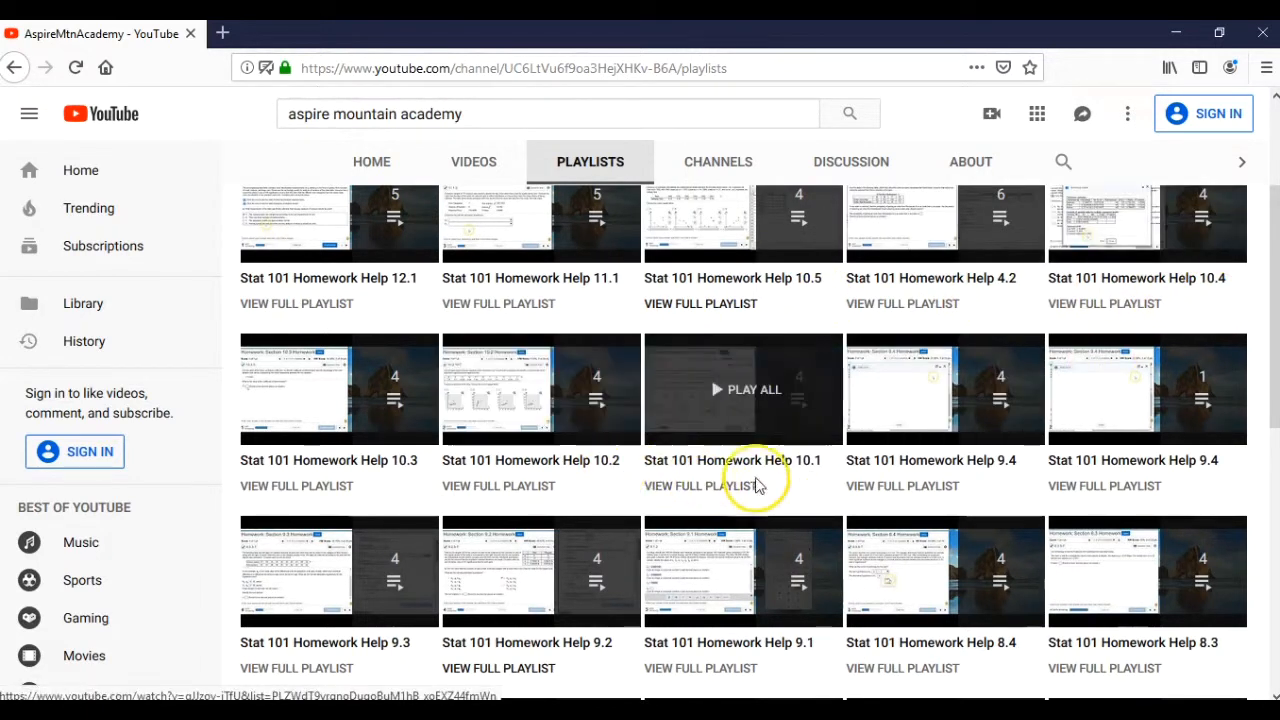
pyautogui.moveTo(1090, 505)
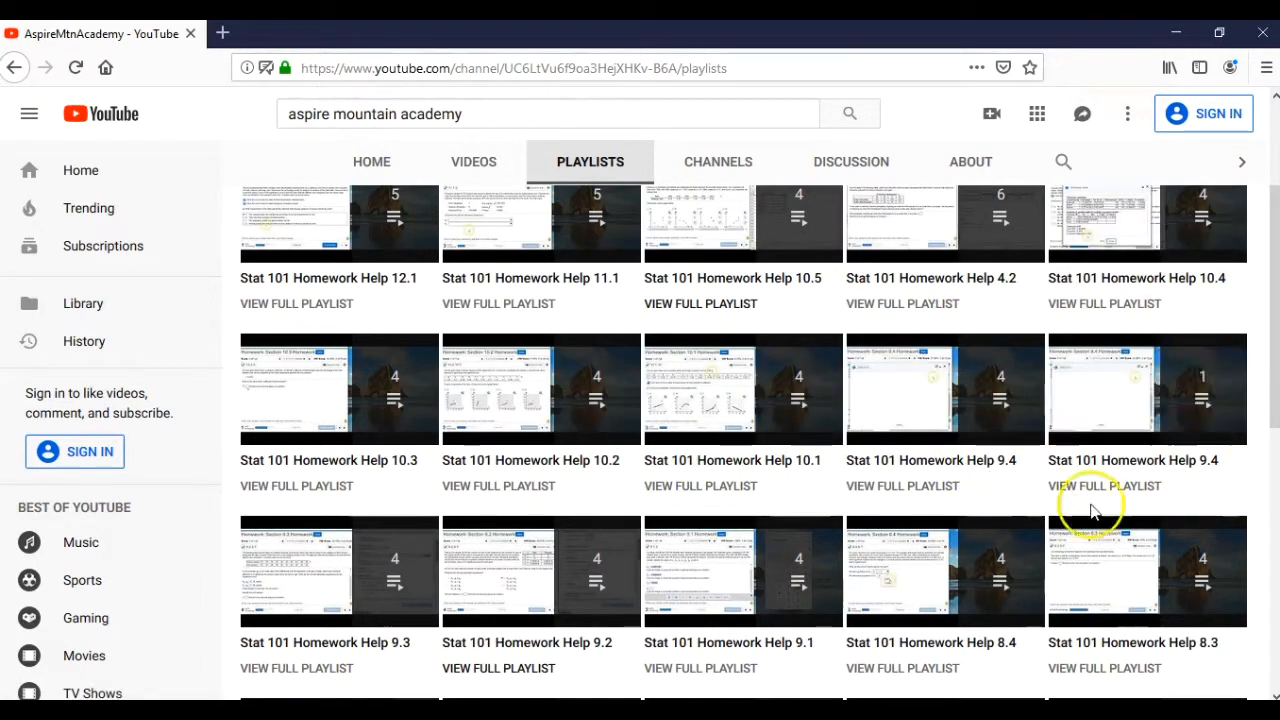
pyautogui.moveTo(1025, 675)
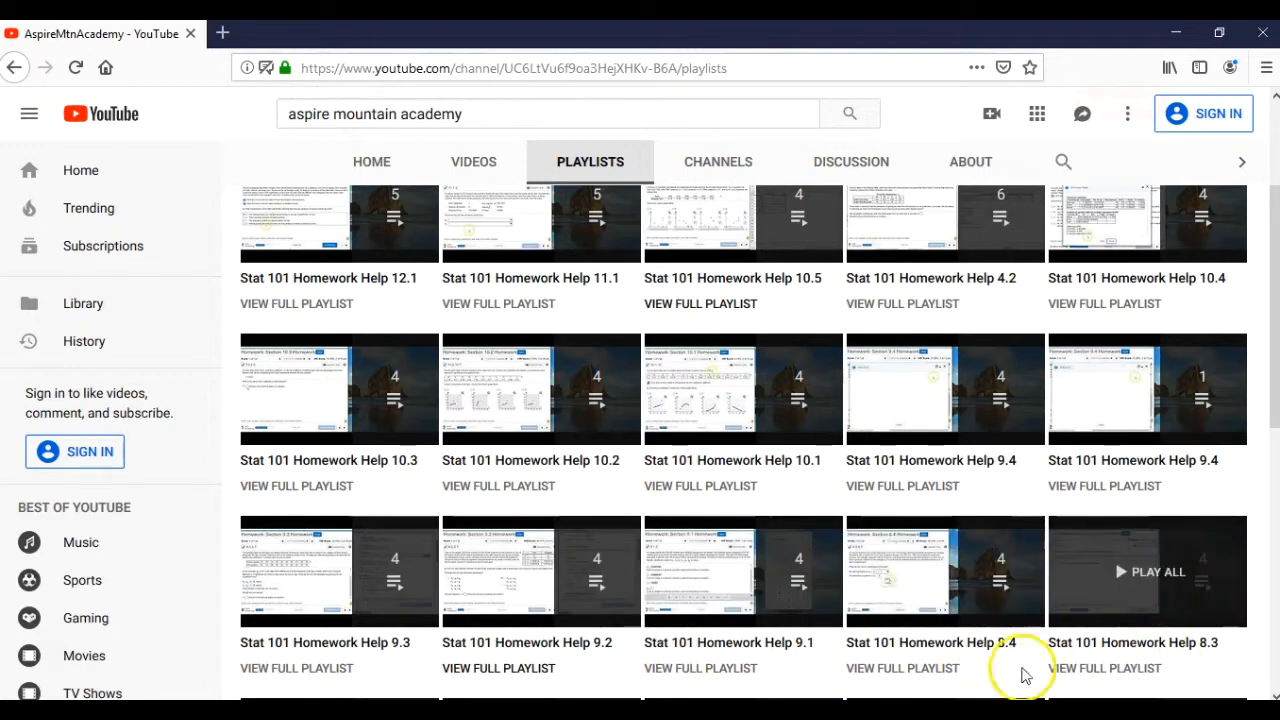
pyautogui.scroll(3)
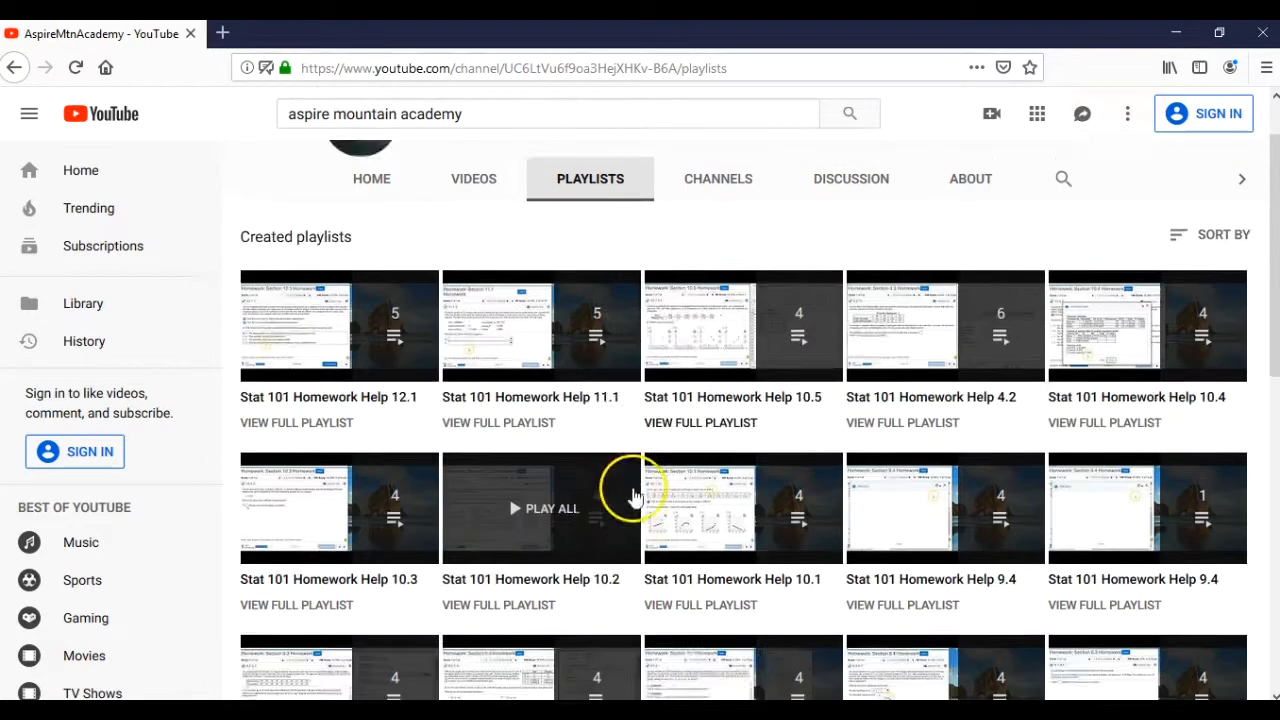
pyautogui.scroll(3)
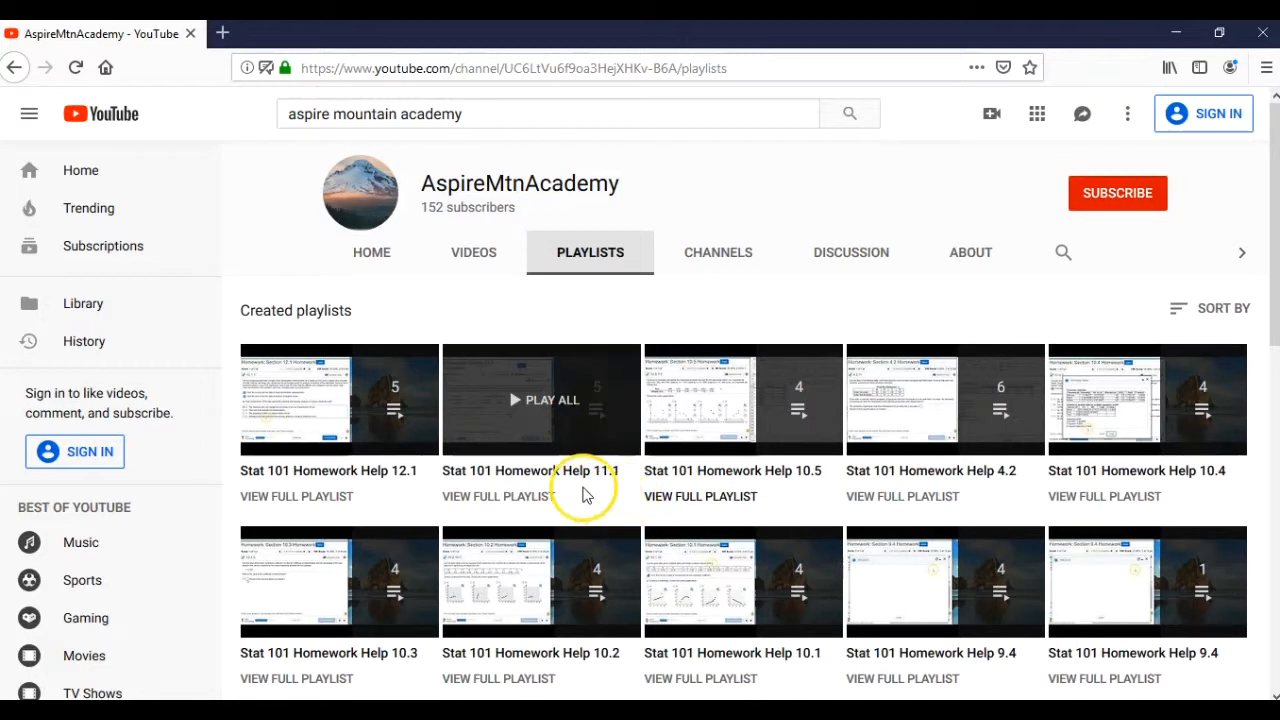
pyautogui.moveTo(630, 510)
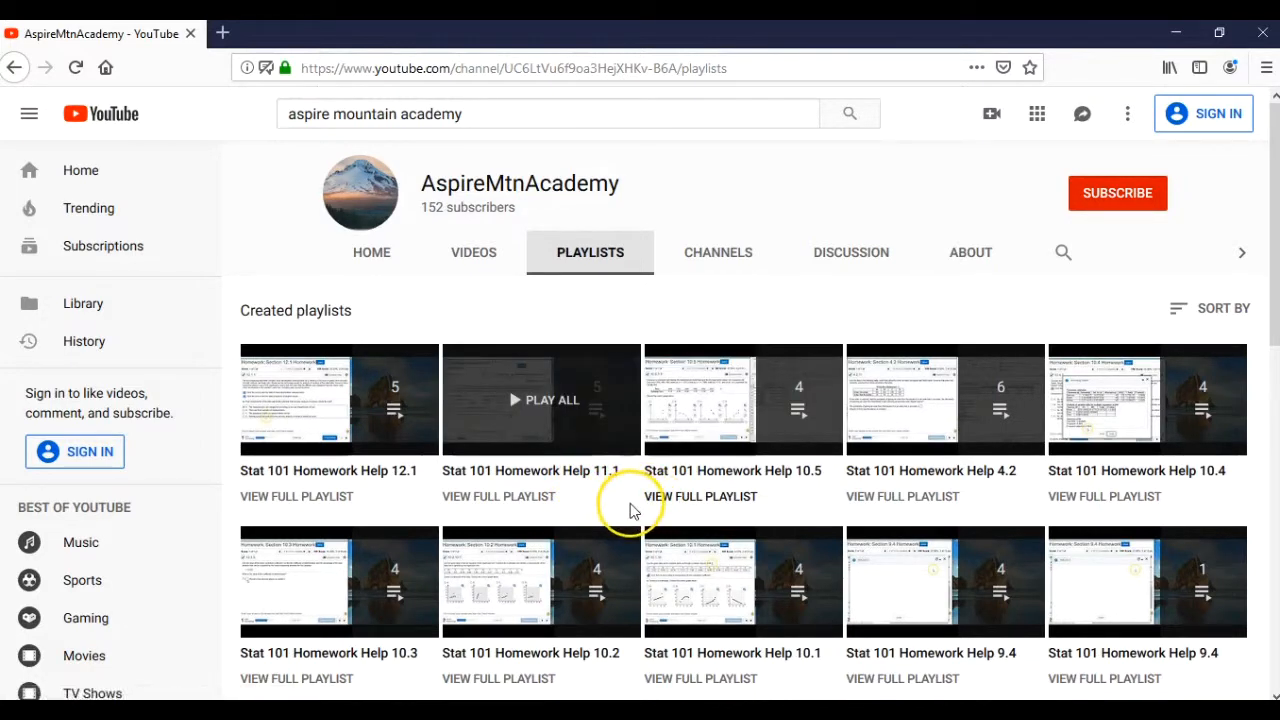
# Play the Stat 101 Homework Help 4.2 playlist, starting with the disjoint events video.
pyautogui.click(943, 399)
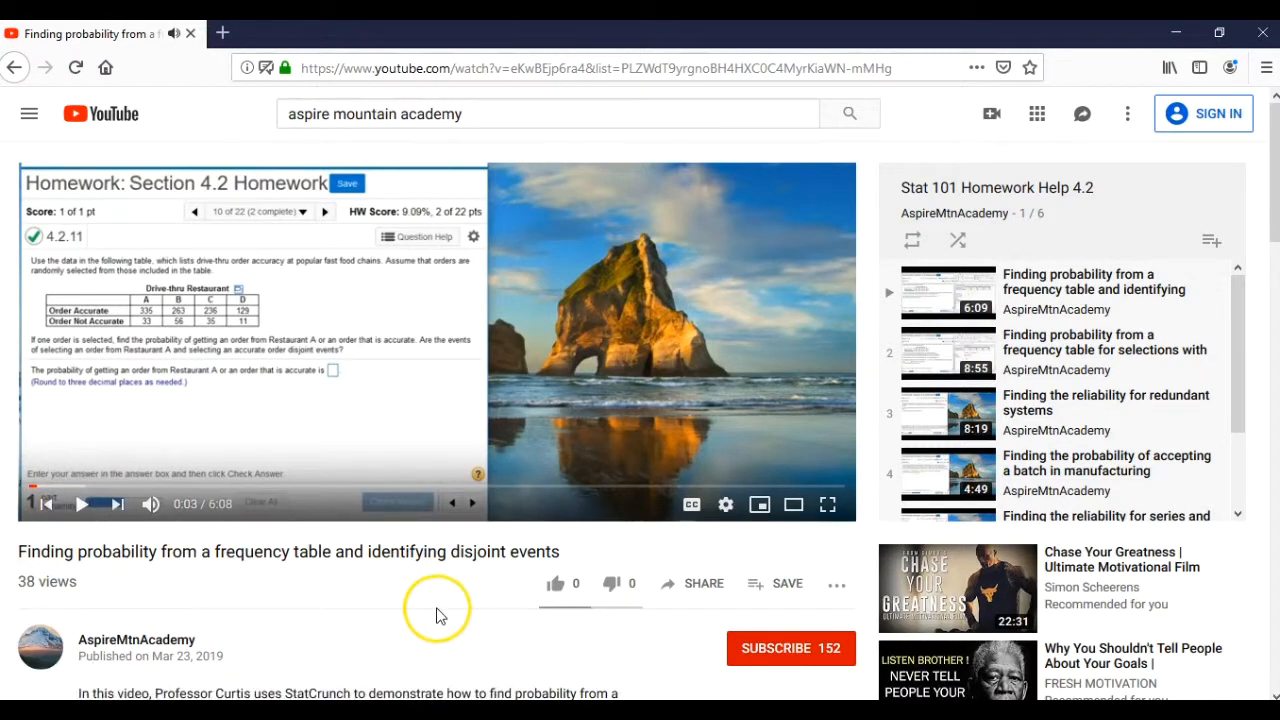
pyautogui.moveTo(1160, 315)
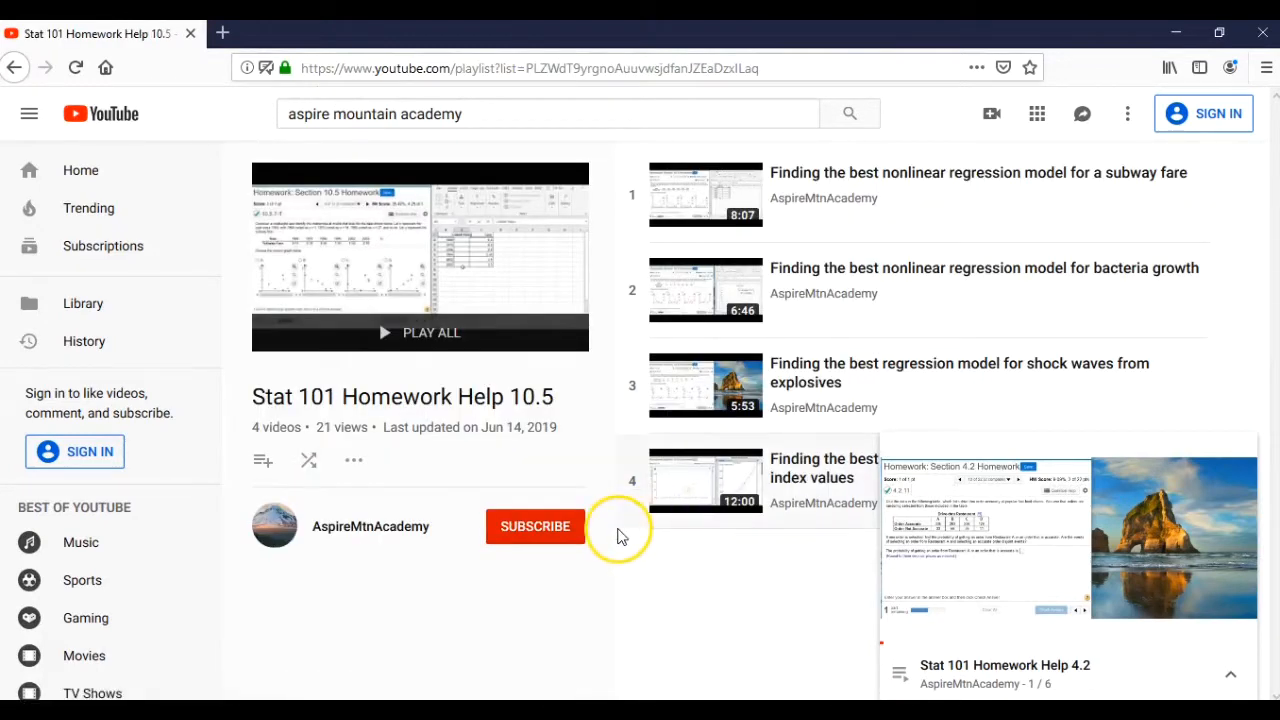
pyautogui.moveTo(1140, 668)
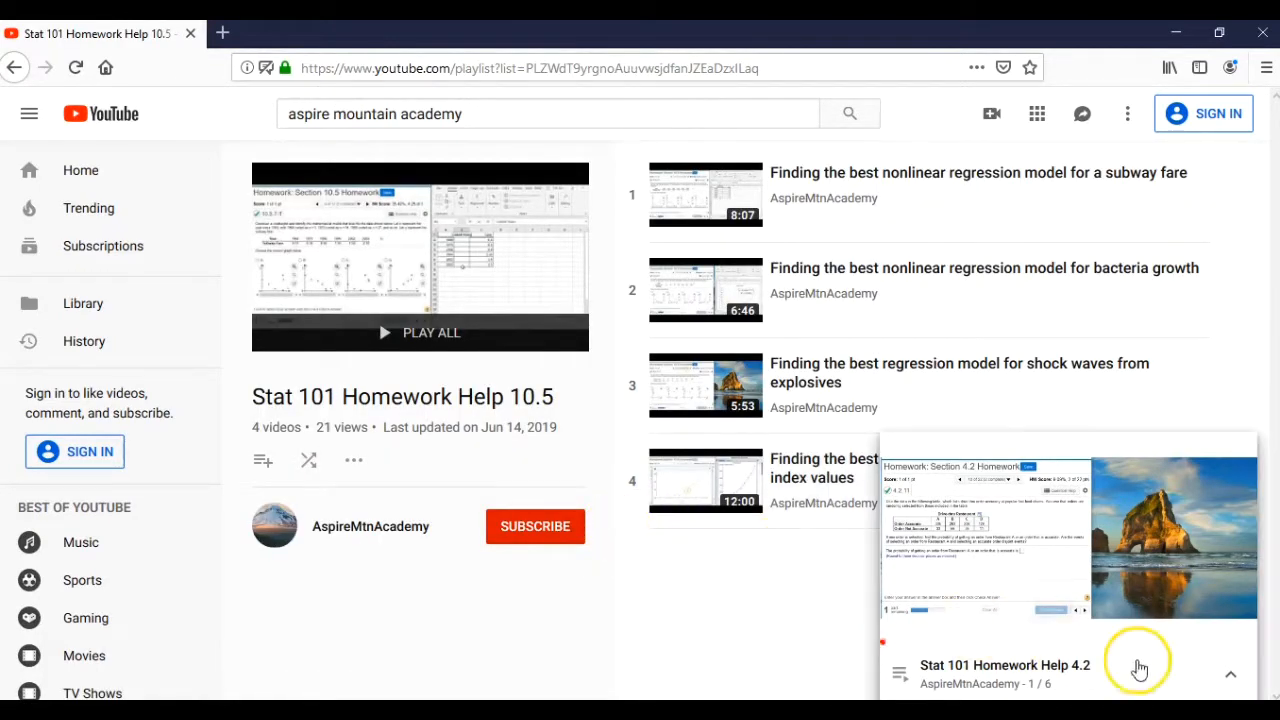
# Collapse the mini-player's 4.2 queue so the 10.5 playlist page is visible.
pyautogui.click(1231, 673)
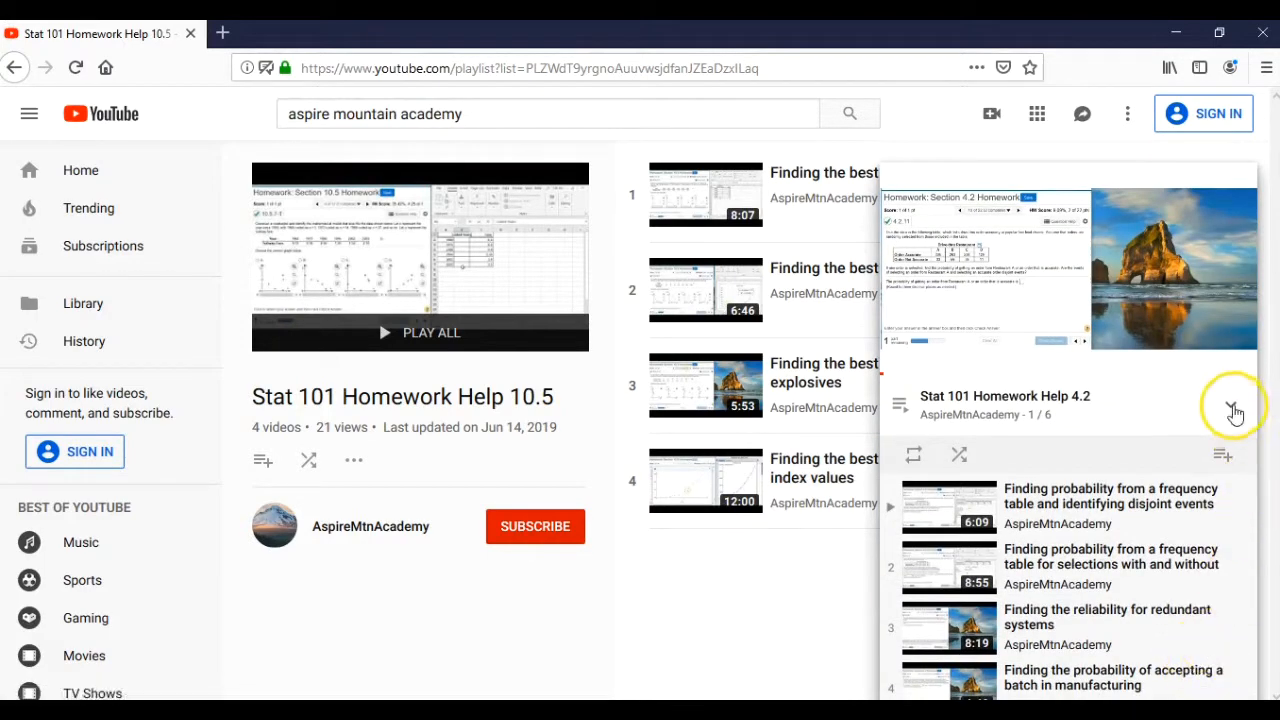
pyautogui.click(1236, 410)
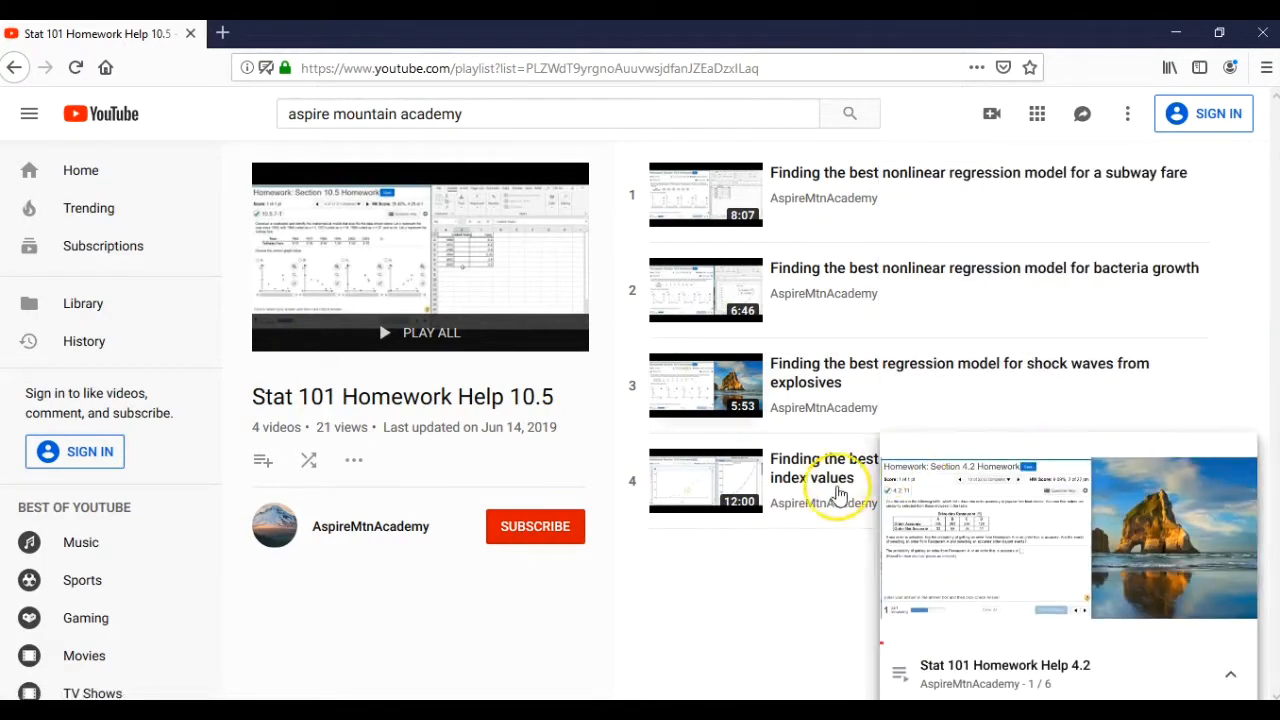
pyautogui.moveTo(710, 495)
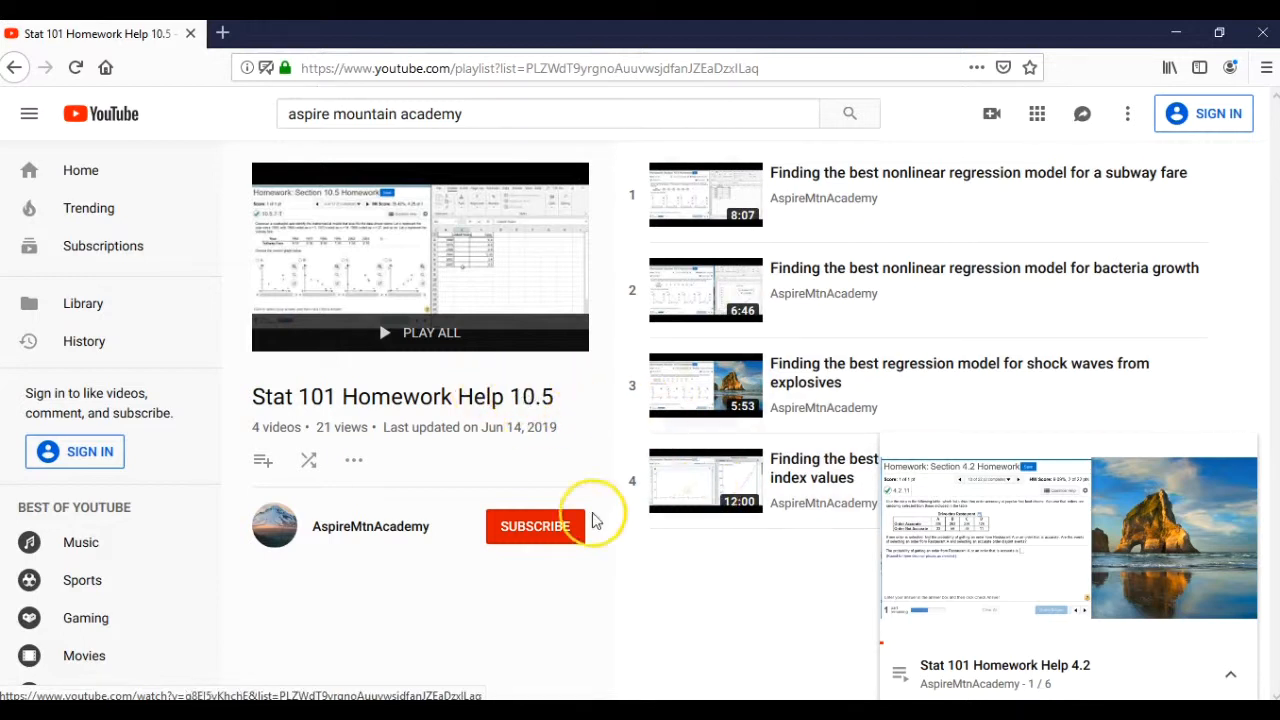
pyautogui.moveTo(640, 587)
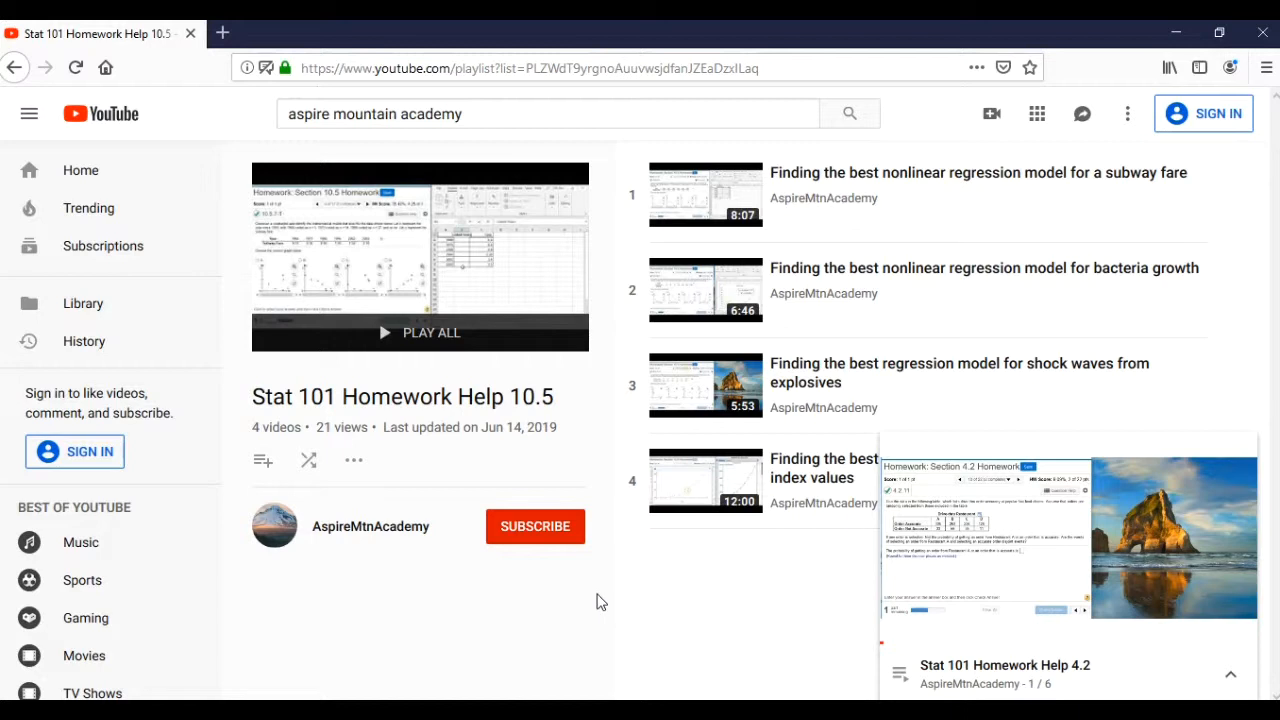
pyautogui.moveTo(263, 155)
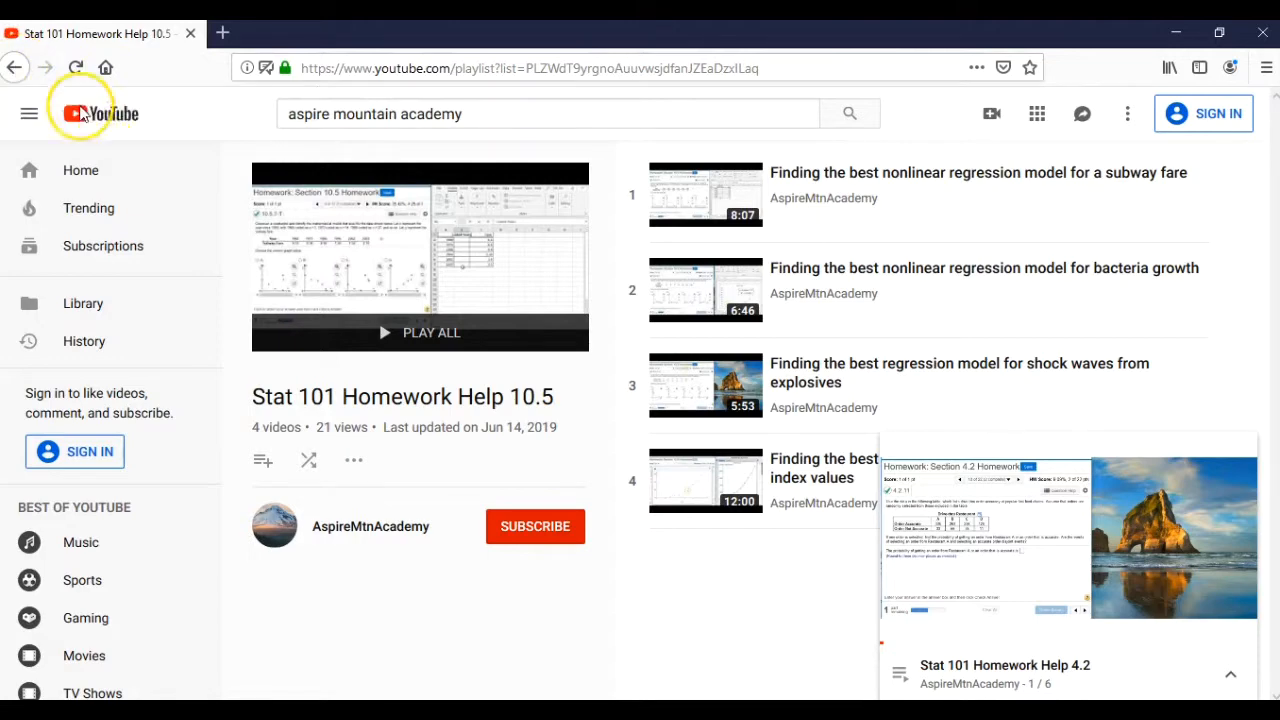
pyautogui.moveTo(88, 97)
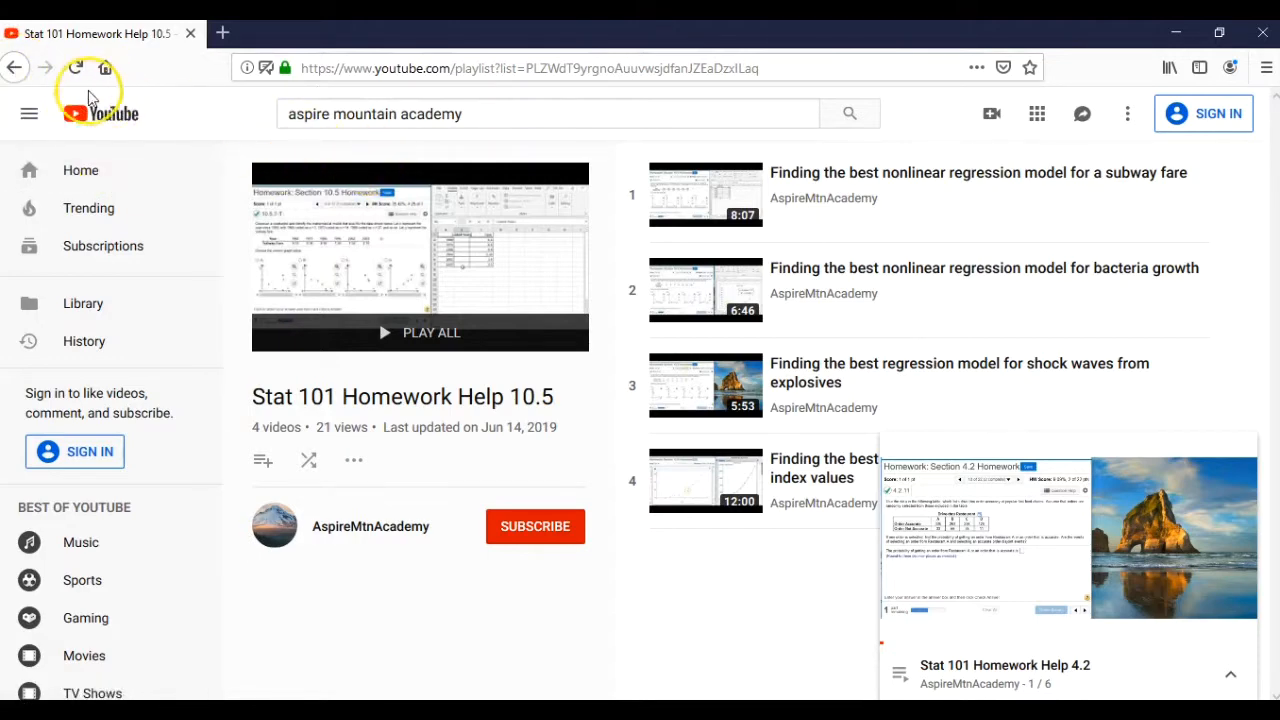
# Go back to the channel's playlists and open its Discussion tab, showing 0 comments.
pyautogui.click(370, 526)
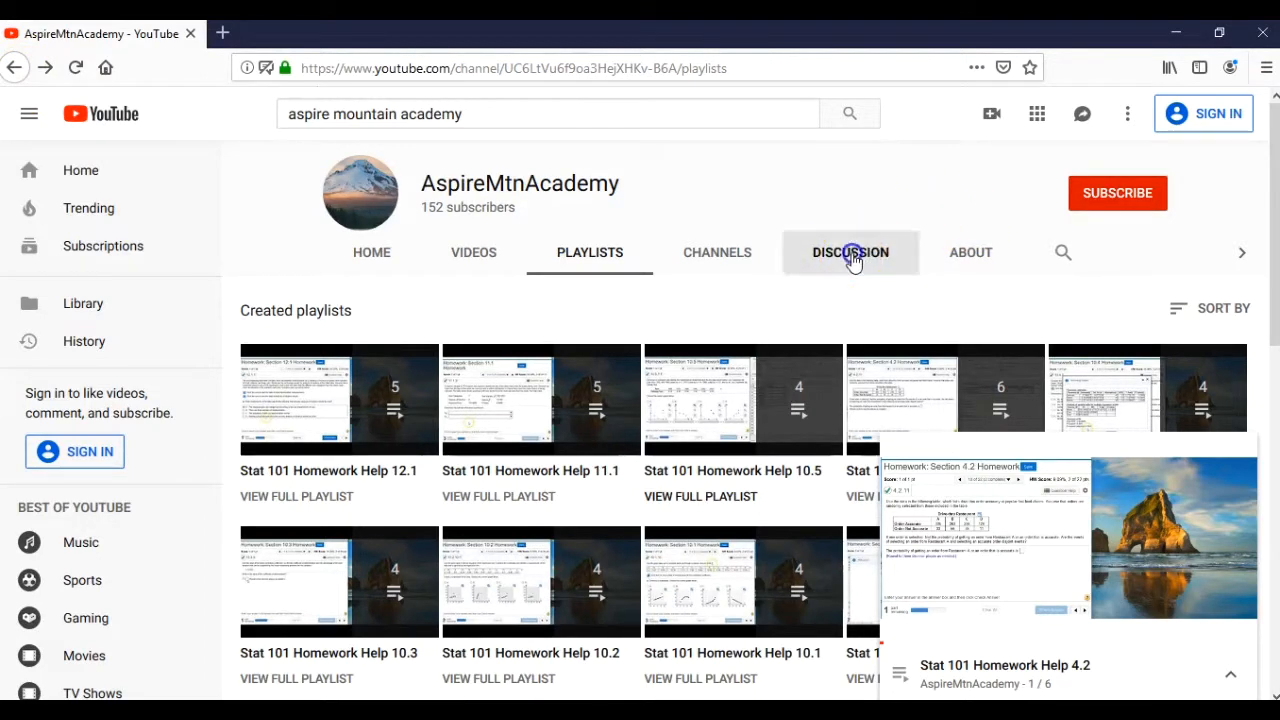
pyautogui.click(850, 252)
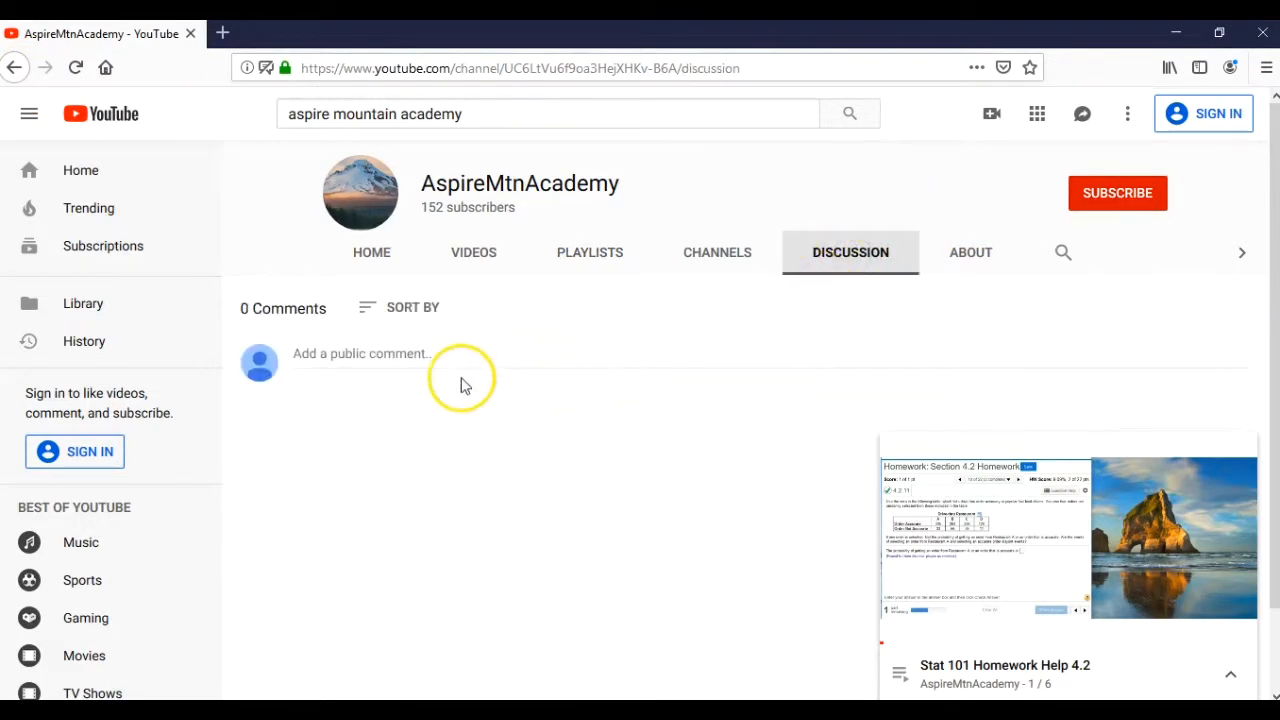
pyautogui.moveTo(380, 345)
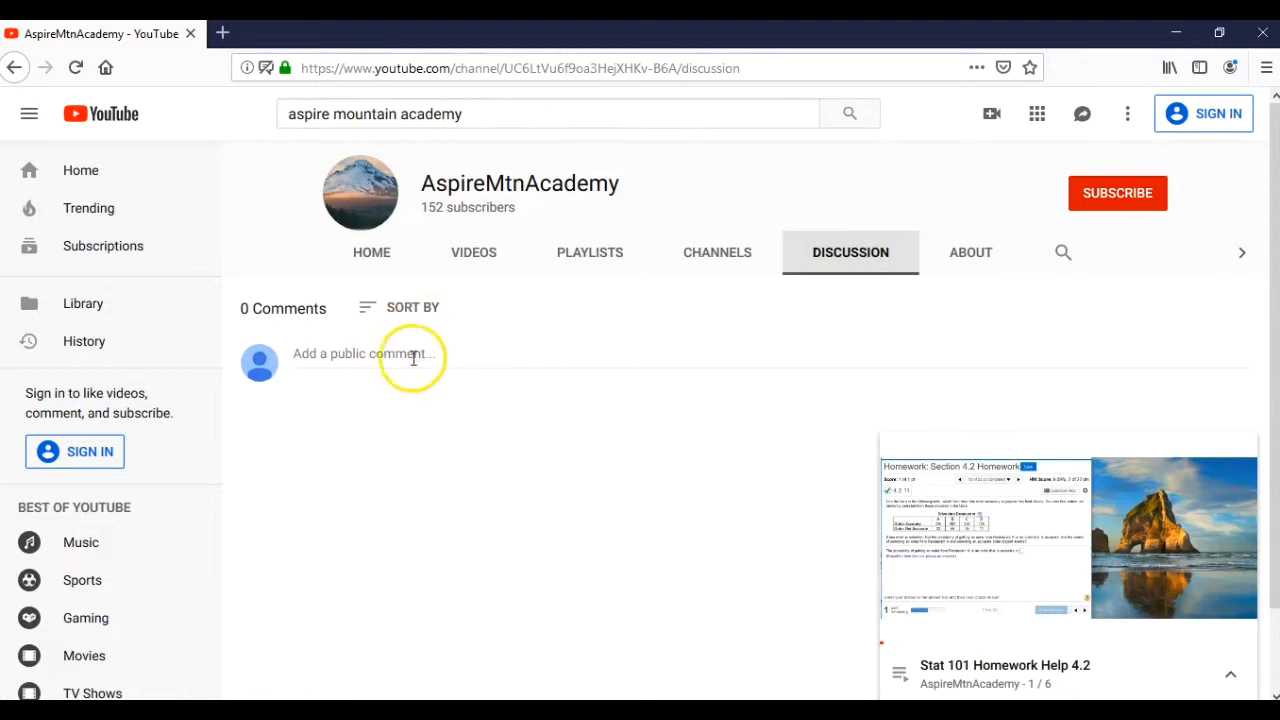
pyautogui.moveTo(483, 420)
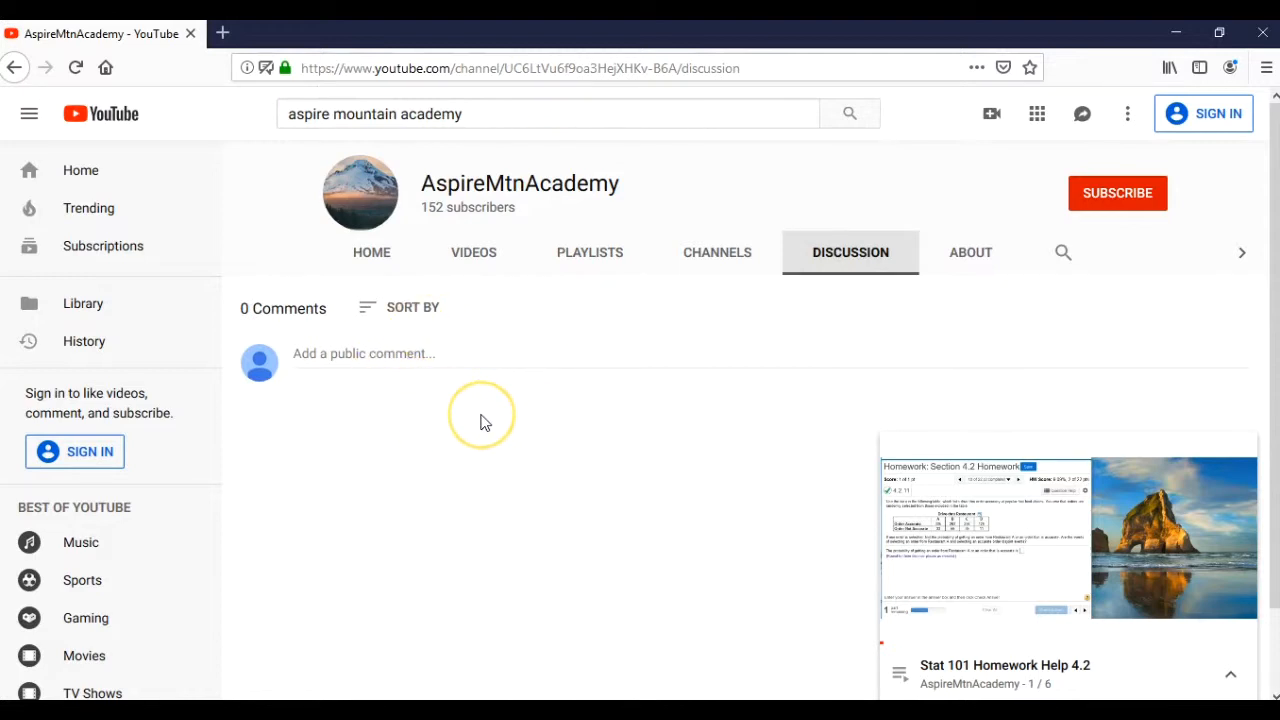
pyautogui.moveTo(484, 421)
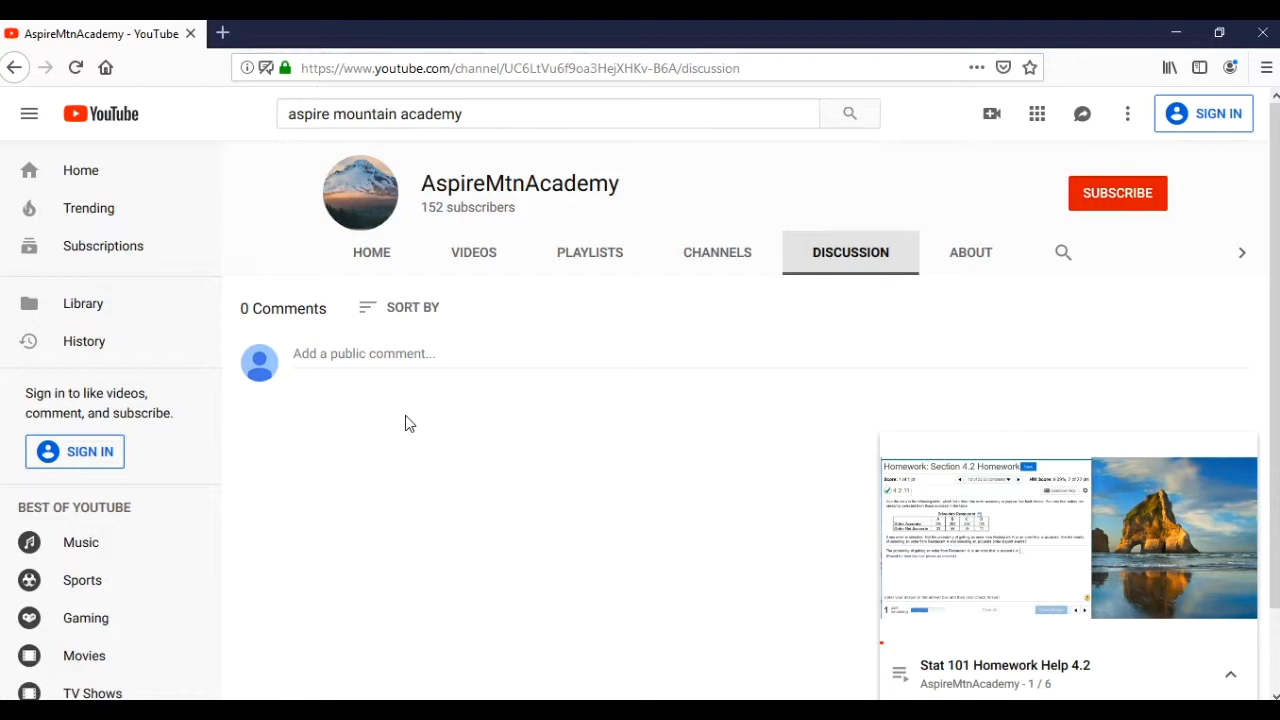
pyautogui.moveTo(400, 418)
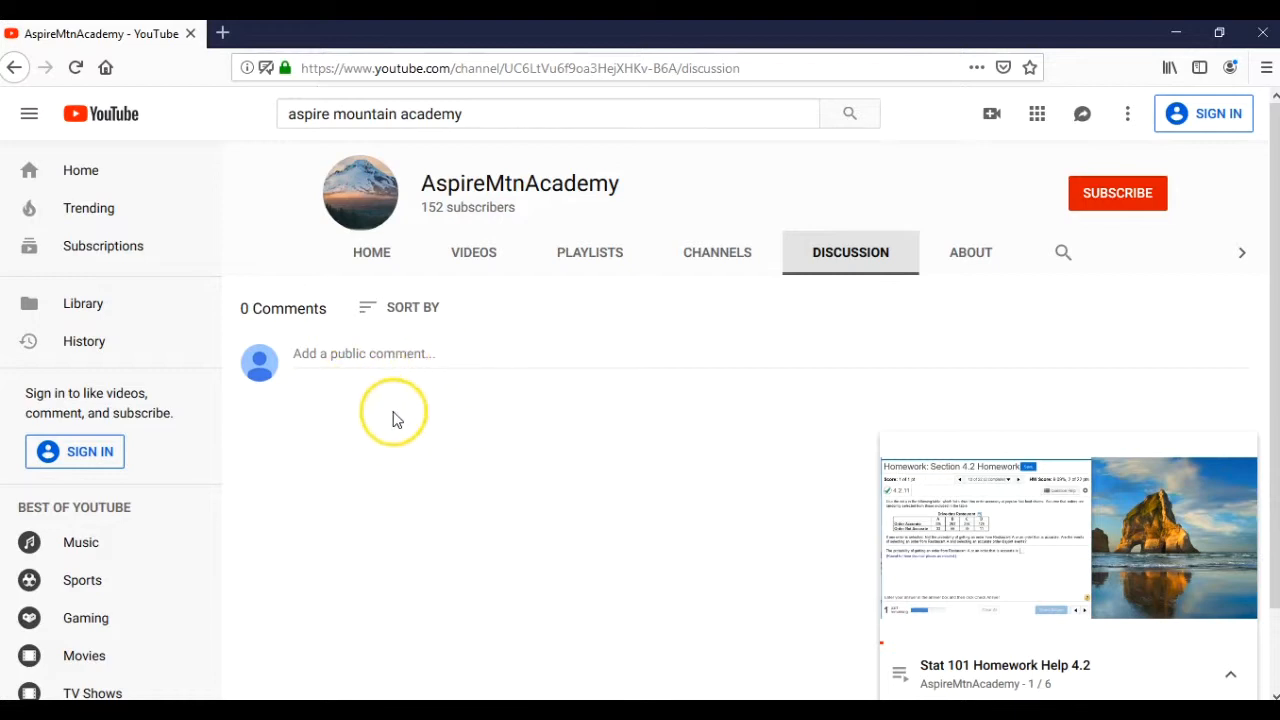
pyautogui.moveTo(395, 415)
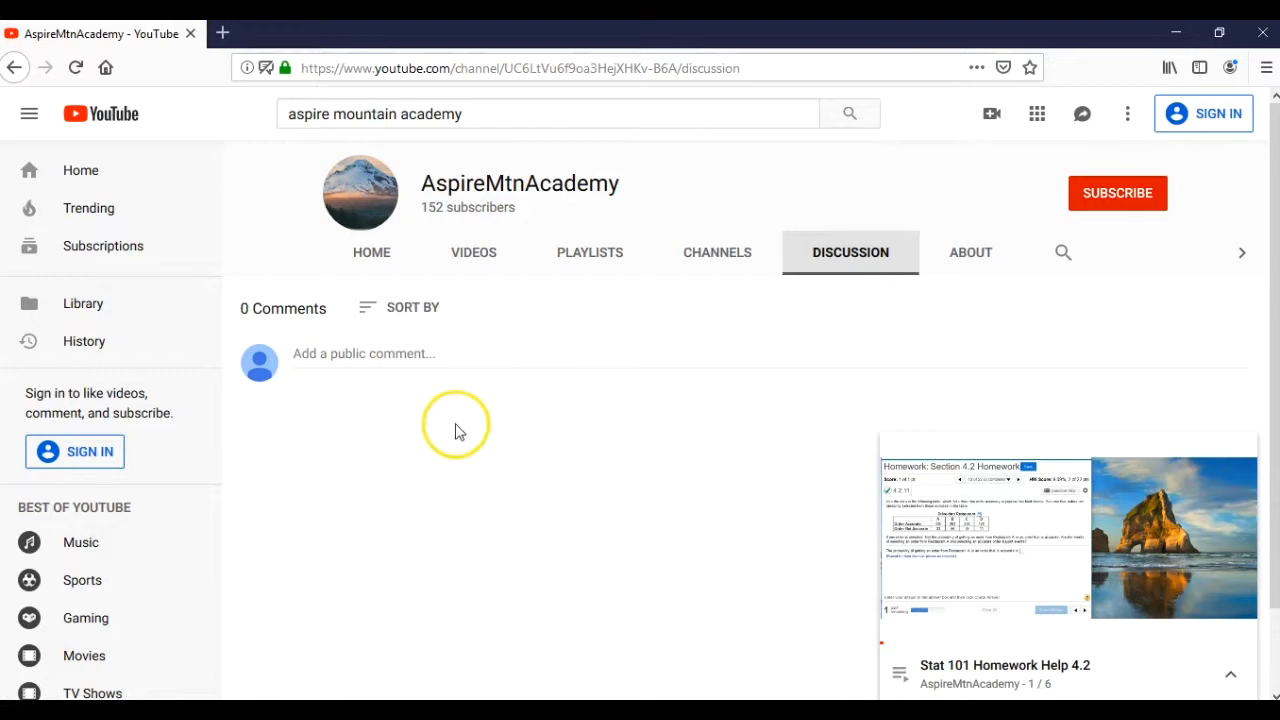
pyautogui.moveTo(462, 433)
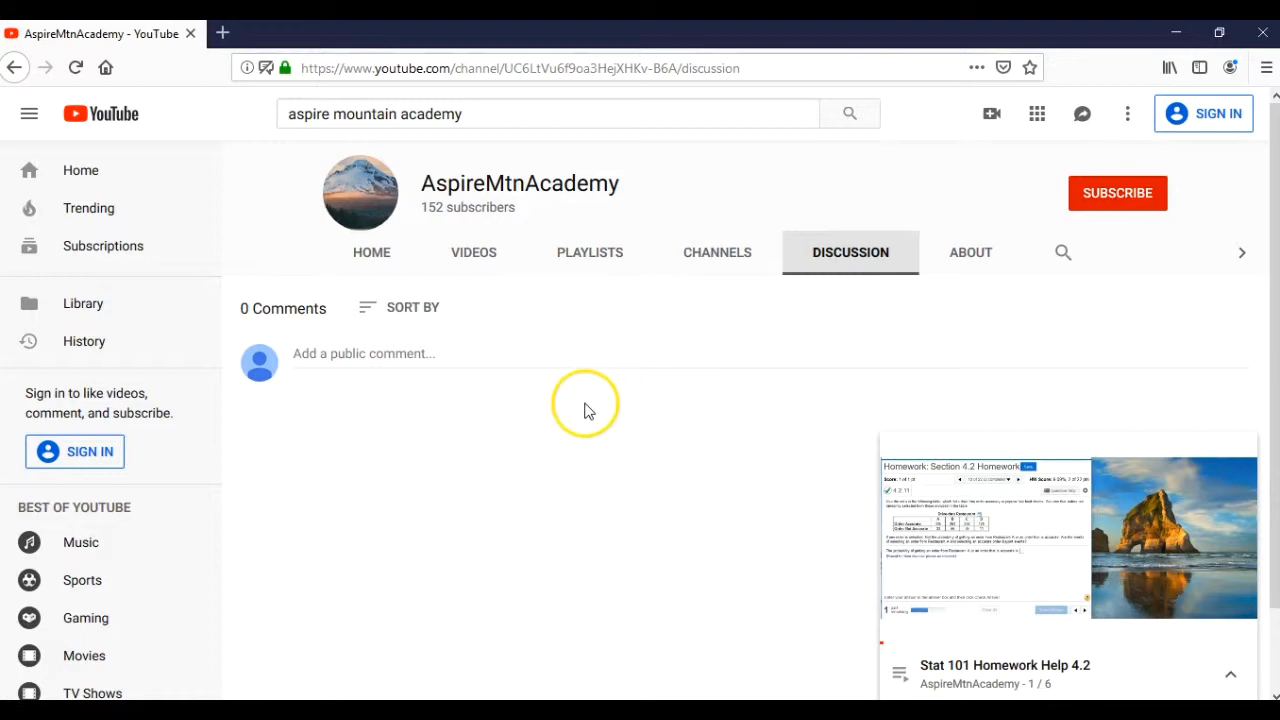
pyautogui.moveTo(587, 415)
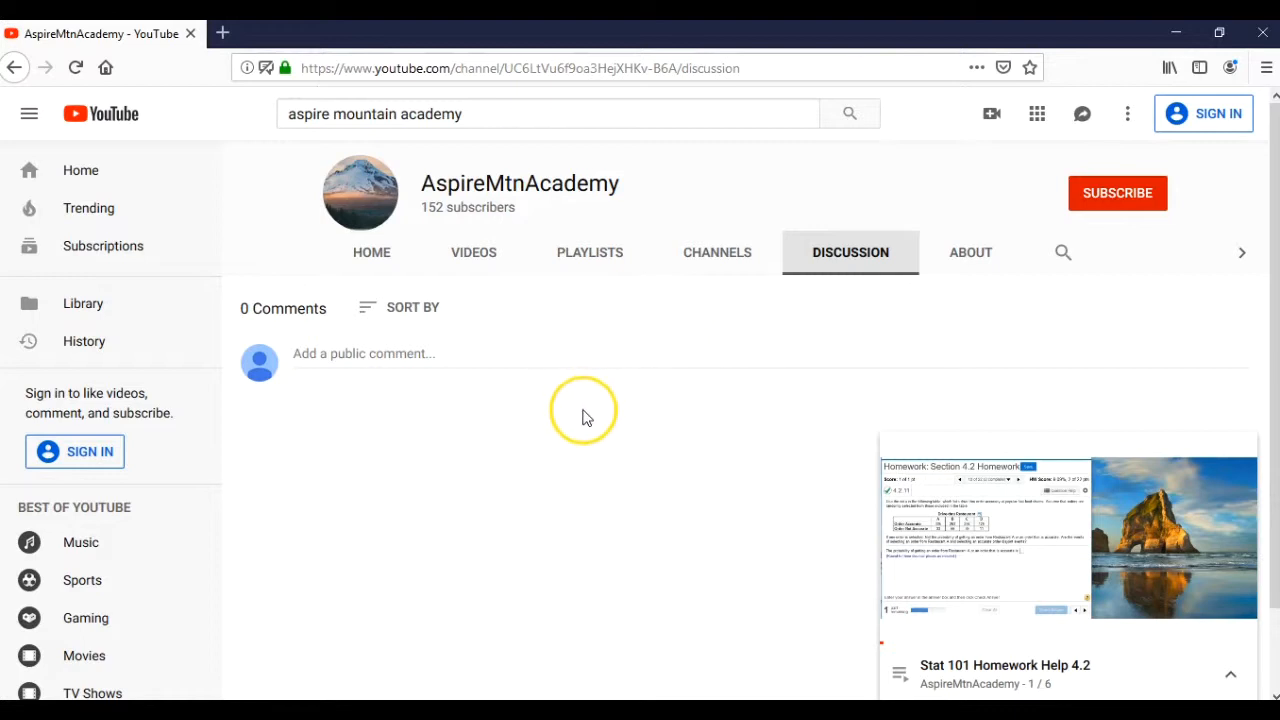
pyautogui.moveTo(628, 442)
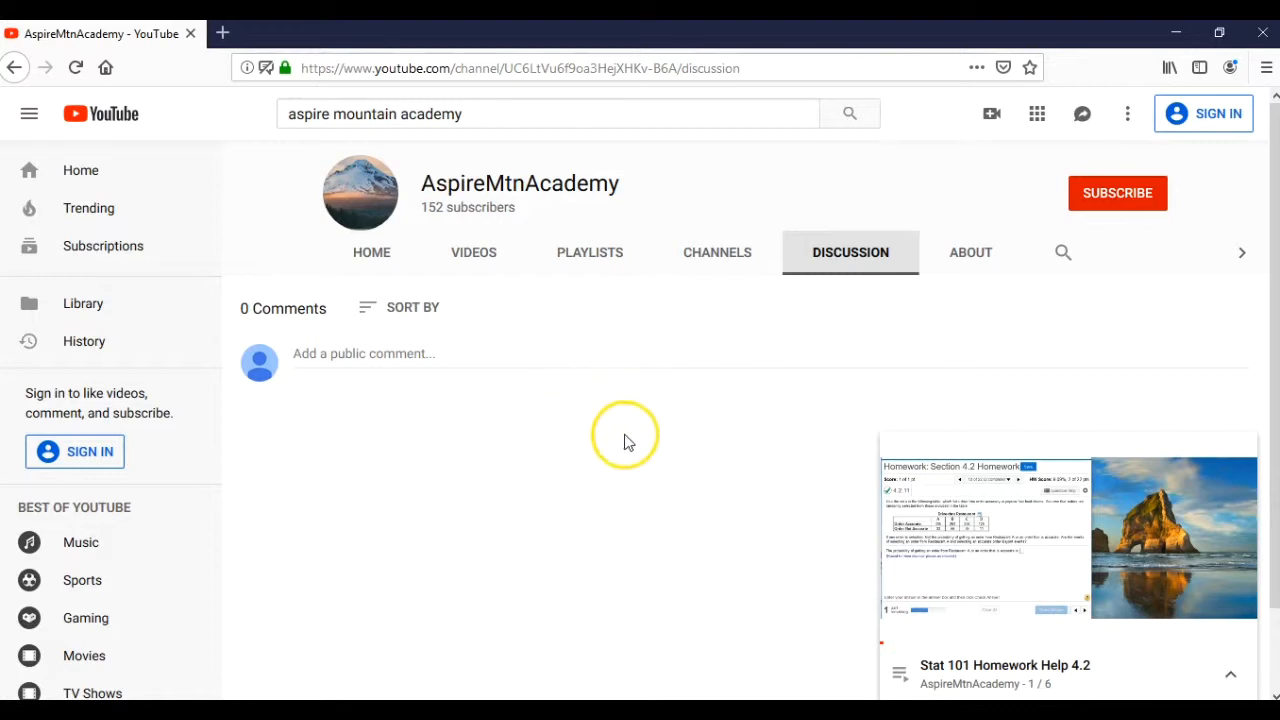
pyautogui.moveTo(630, 437)
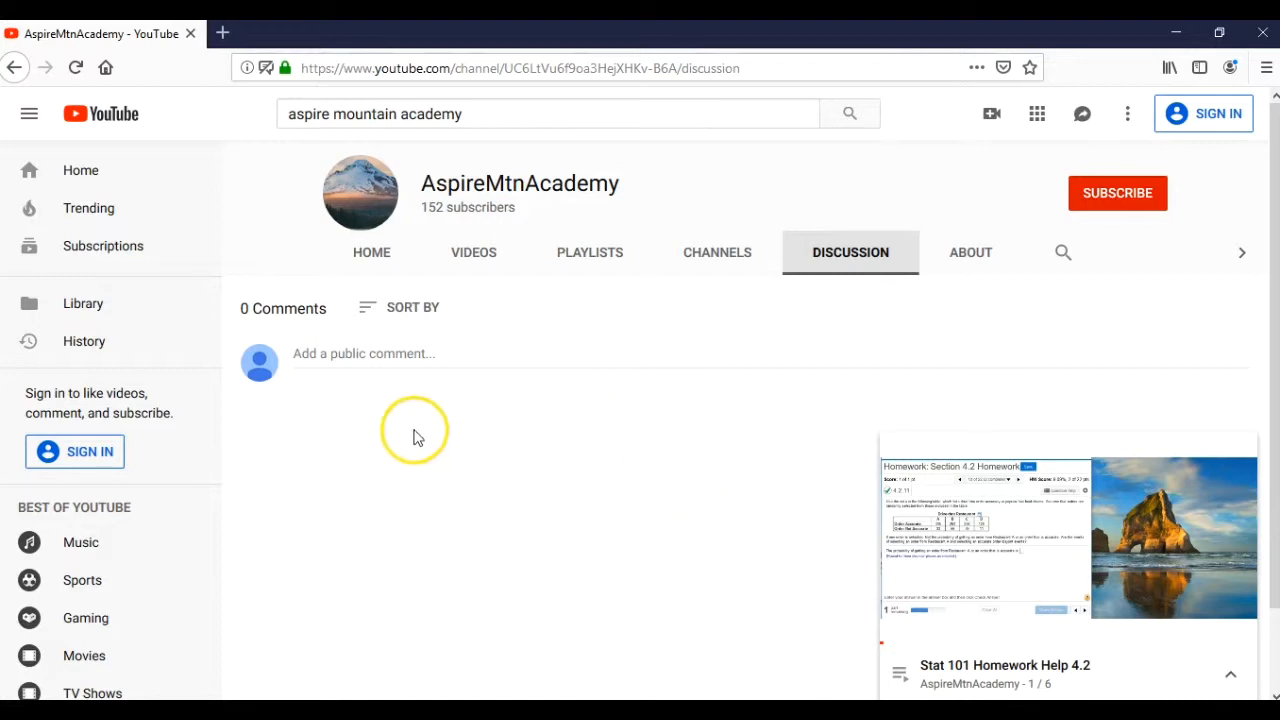
pyautogui.moveTo(478, 387)
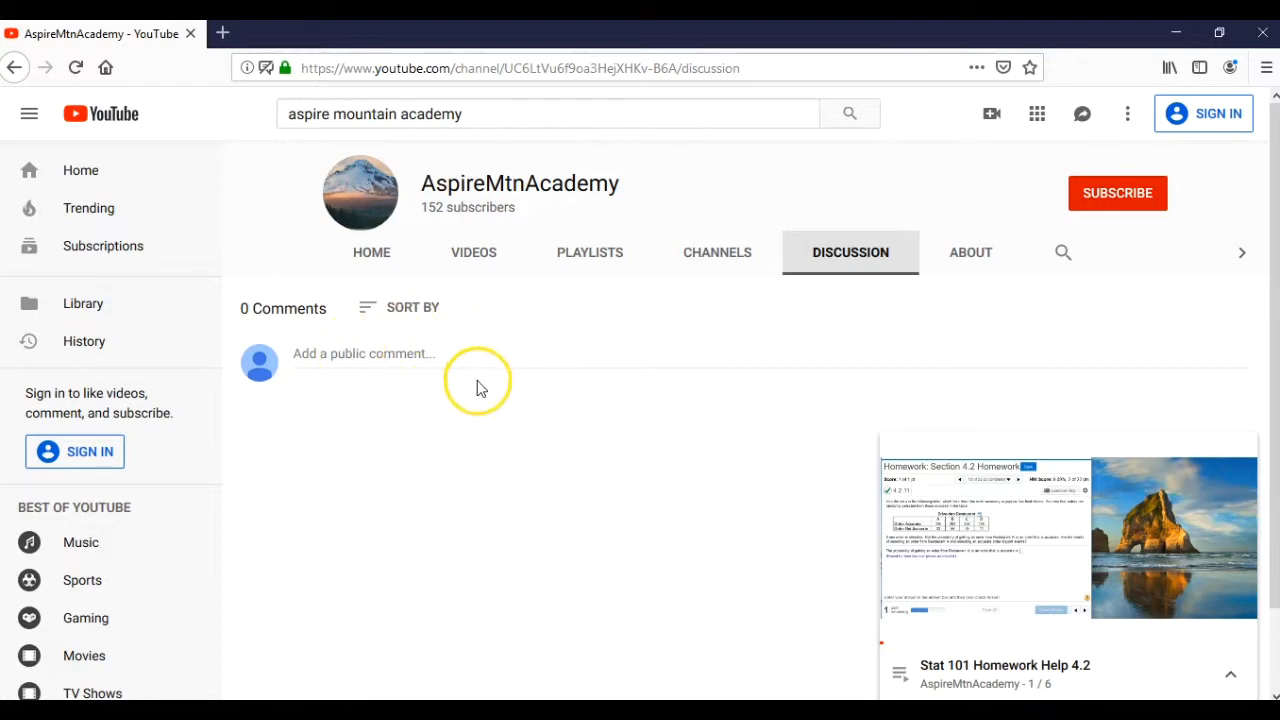
pyautogui.moveTo(481, 388)
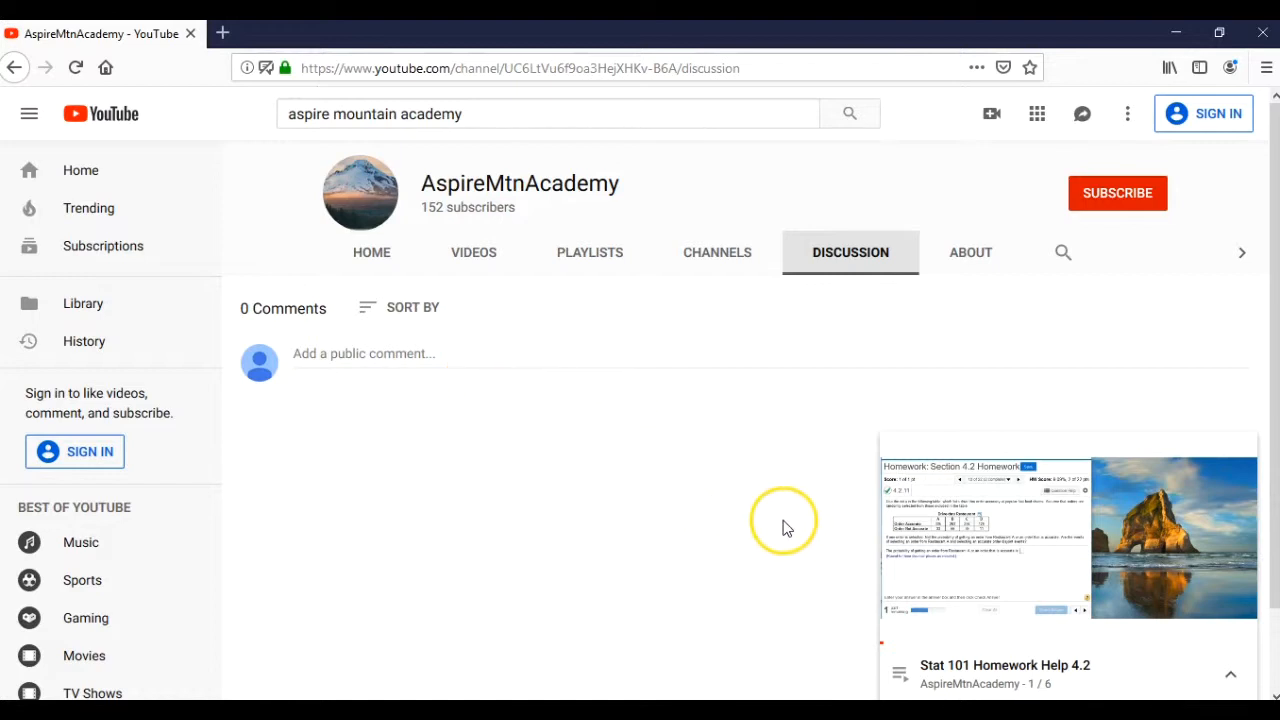
pyautogui.moveTo(790, 535)
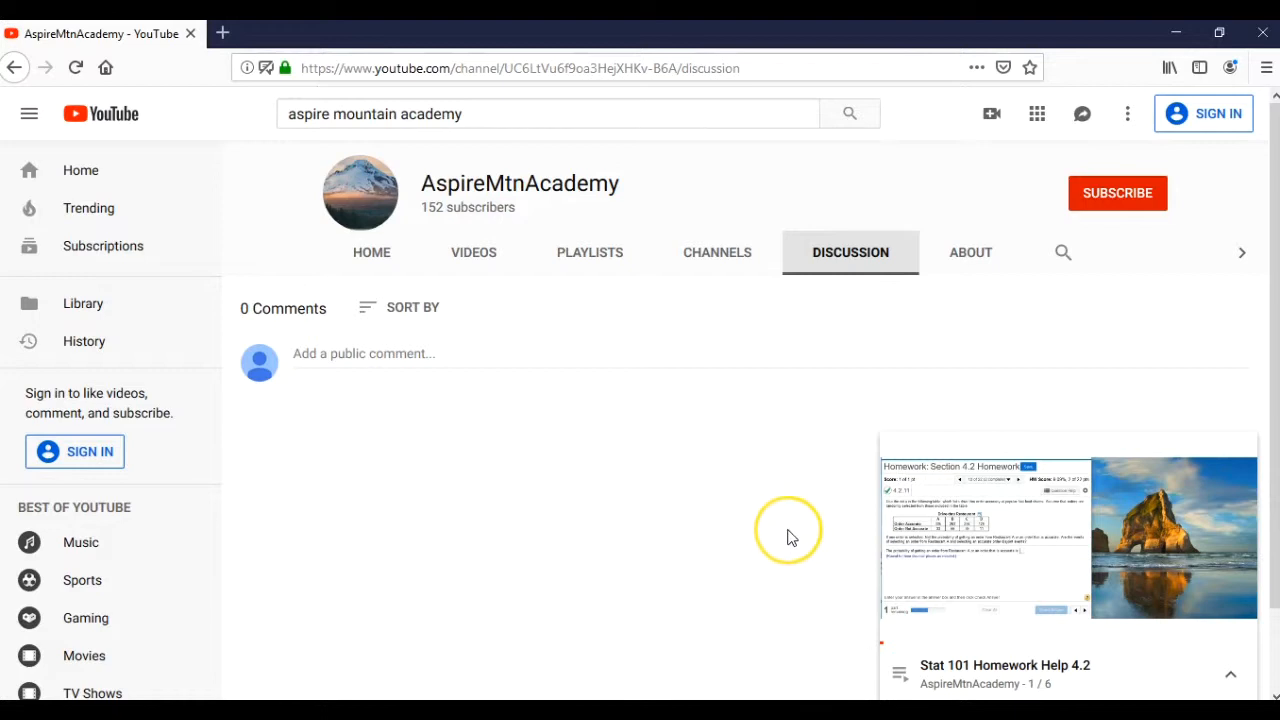
pyautogui.moveTo(787, 537)
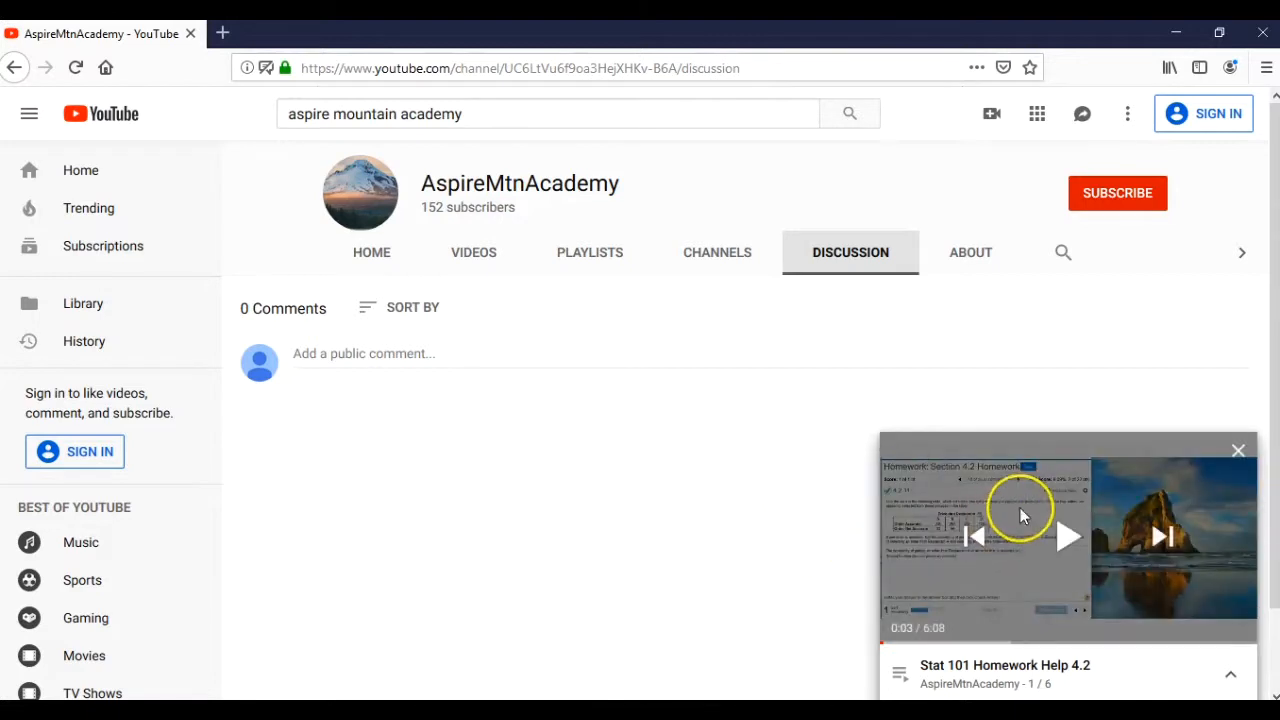
# Play the Homework Help 4.2 mini-player briefly, then close it over the Discussion tab.
pyautogui.click(1068, 537)
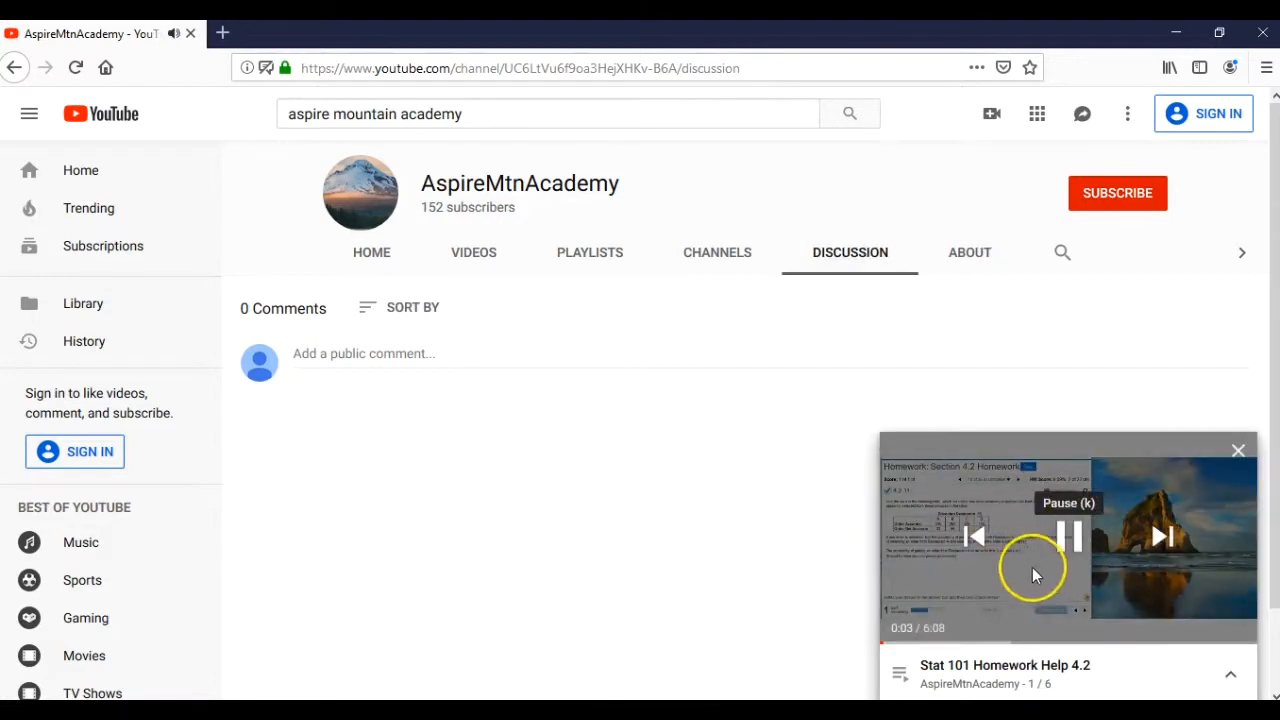
pyautogui.click(1068, 536)
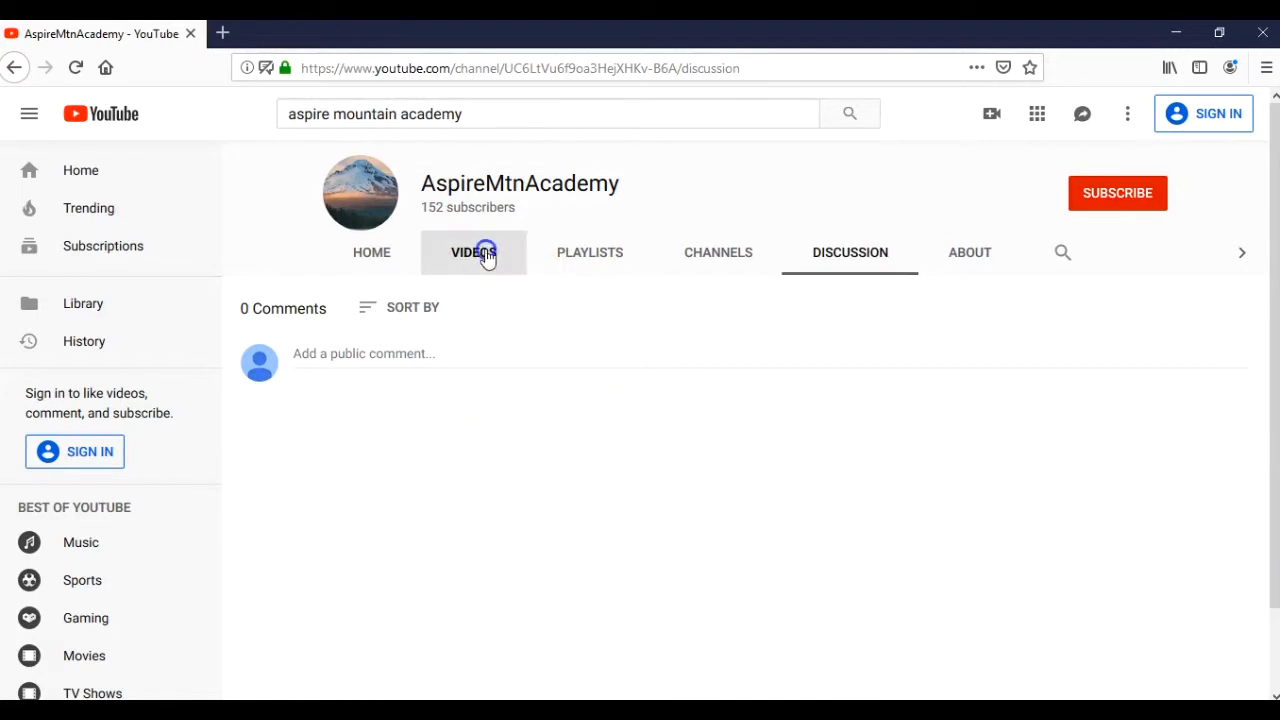
# From the Videos tab, open 'Using bootstrap methods to construct a proportion' confidence interval video.
pyautogui.click(473, 252)
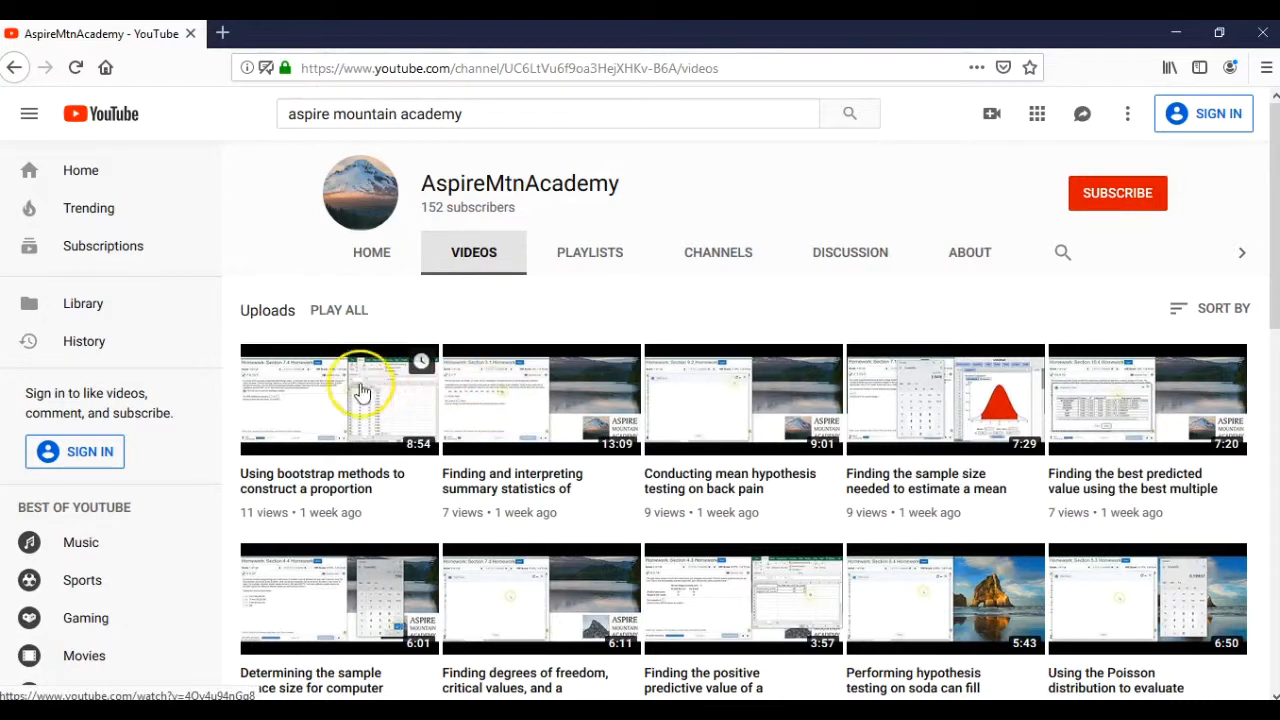
pyautogui.click(339, 398)
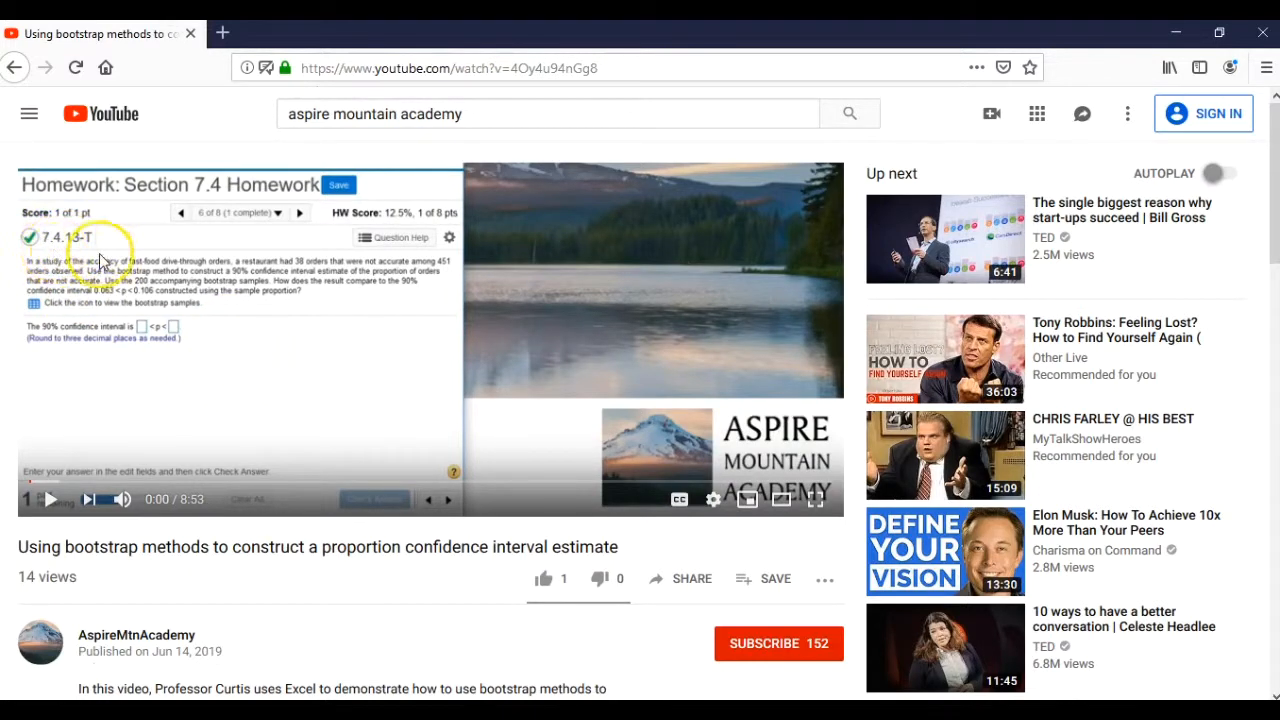
pyautogui.moveTo(62, 218)
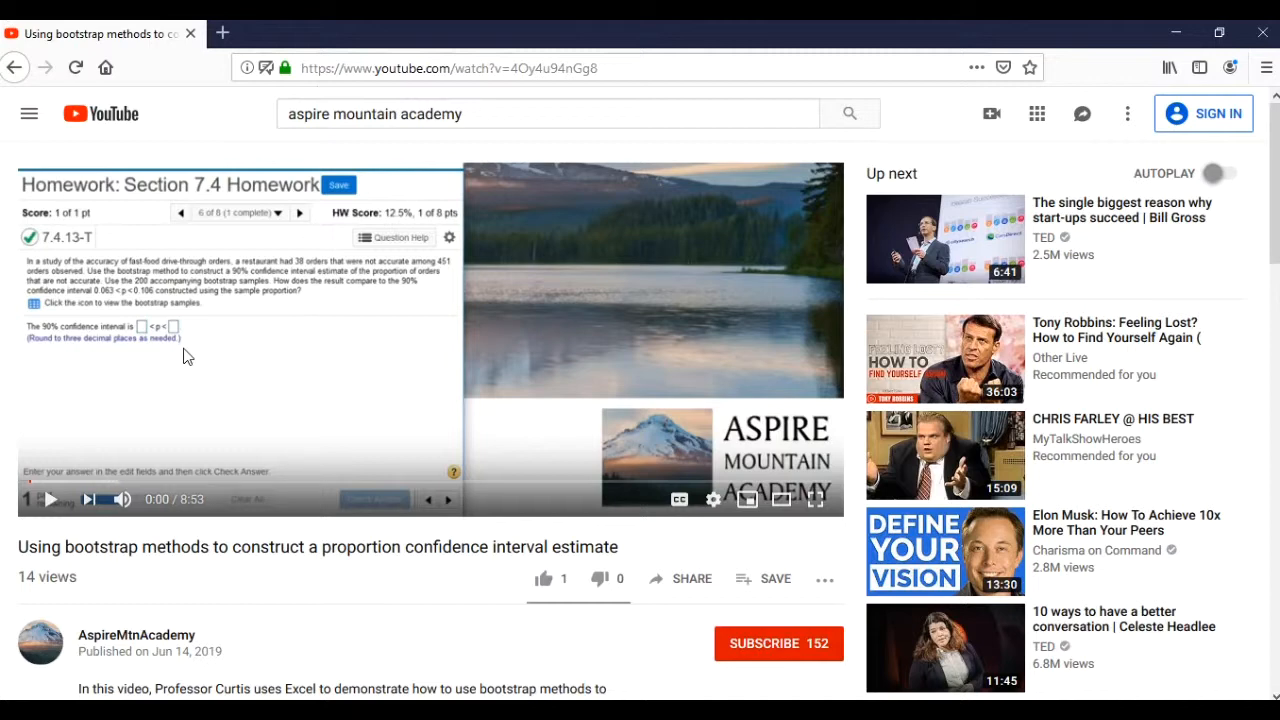
pyautogui.moveTo(221, 400)
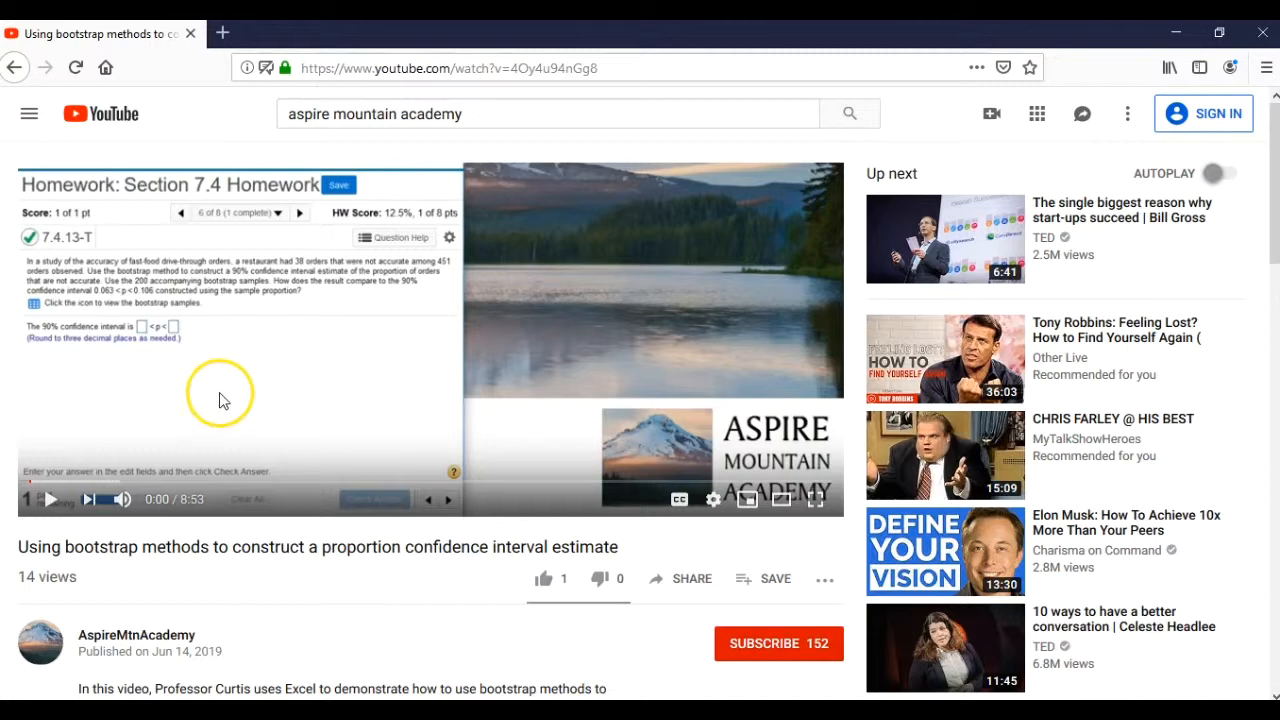
pyautogui.moveTo(218, 410)
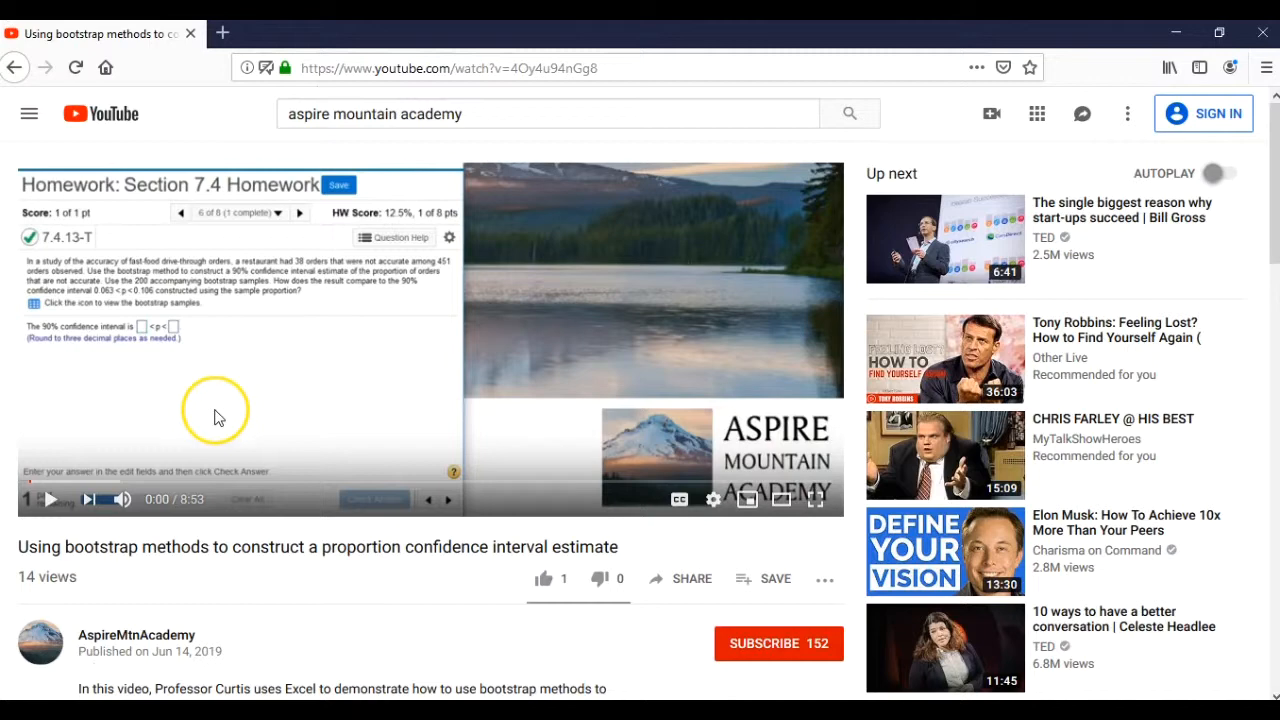
pyautogui.moveTo(218, 418)
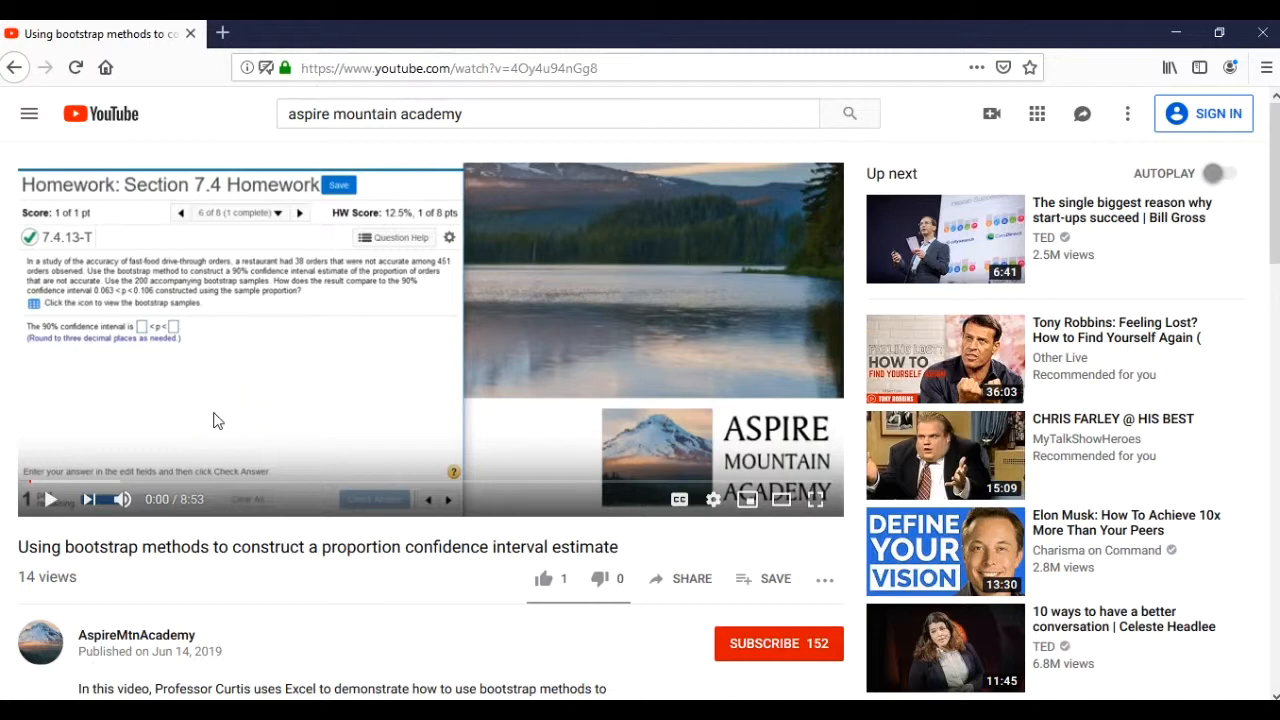